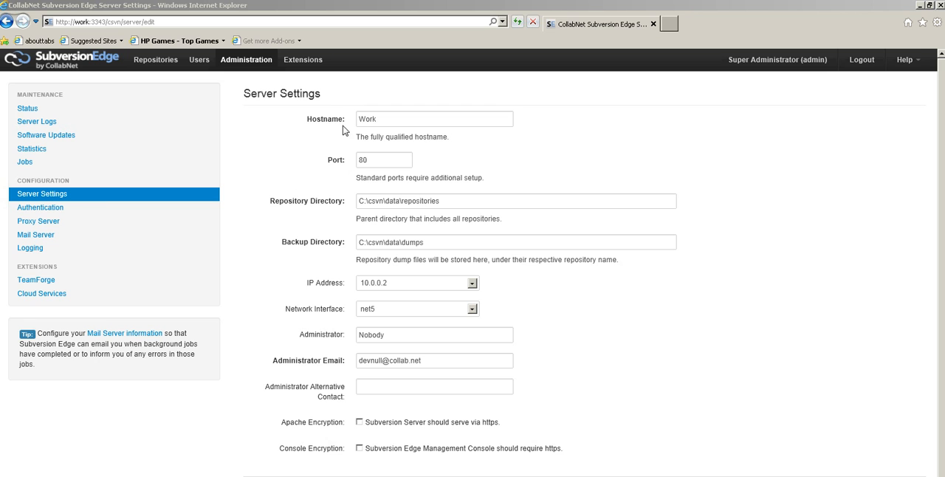
{"action": "mouse_move", "coordinate": [383, 293]}
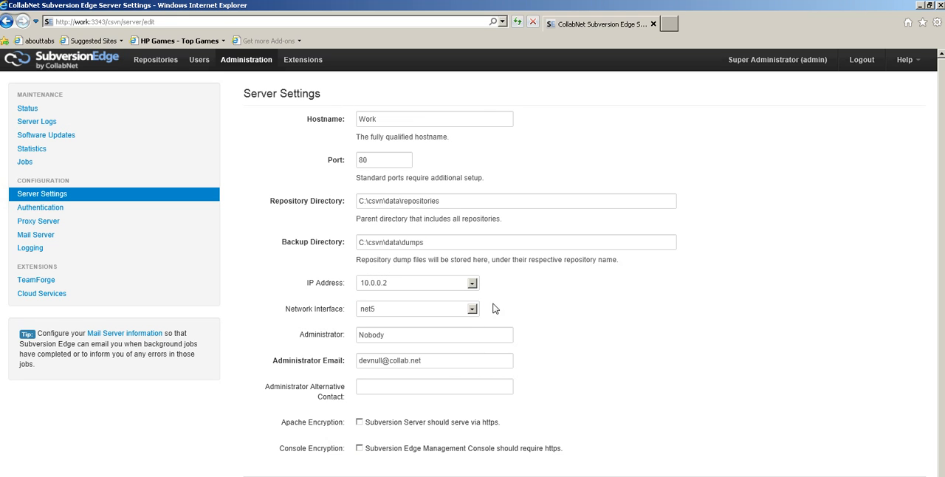
{"action": "mouse_move", "coordinate": [502, 325]}
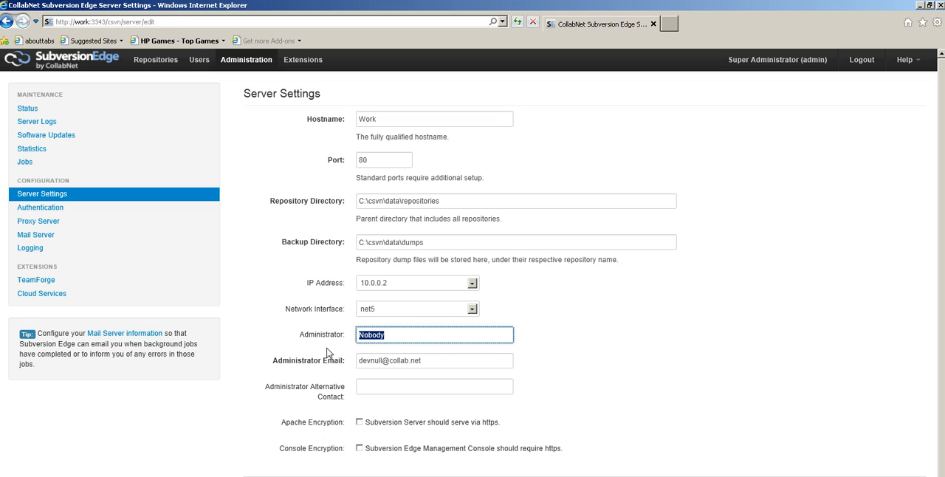
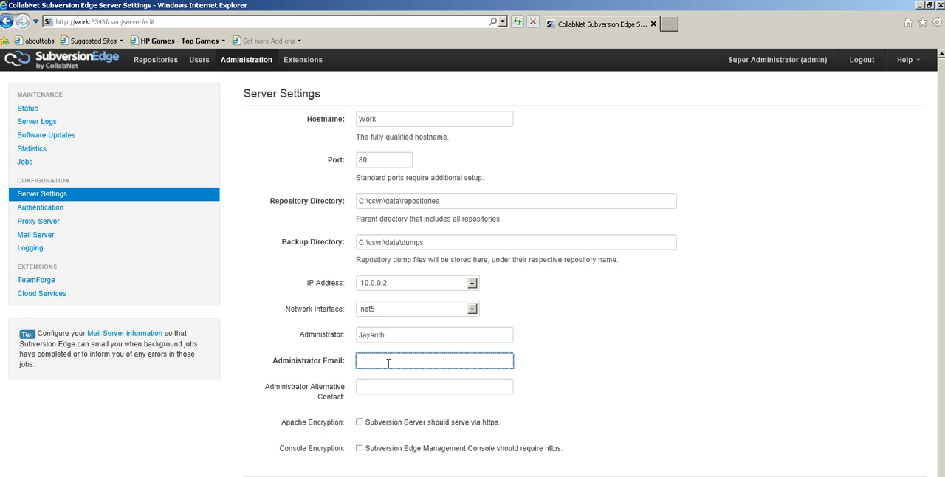
{"action": "mouse_move", "coordinate": [375, 367]}
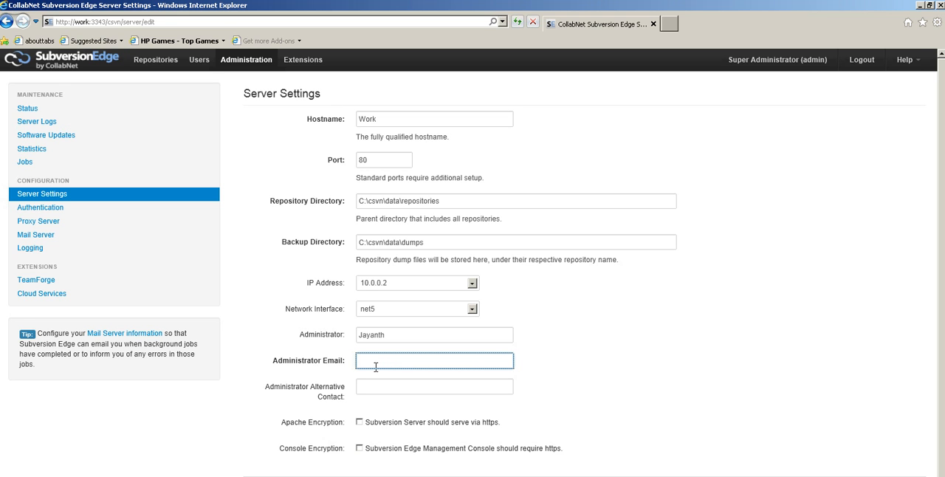
{"action": "mouse_move", "coordinate": [371, 387]}
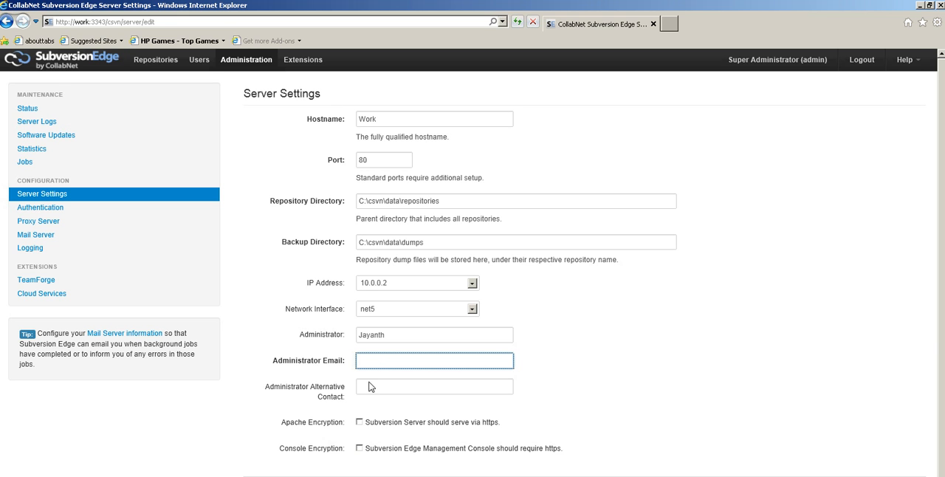
{"action": "left_click", "coordinate": [435, 387]}
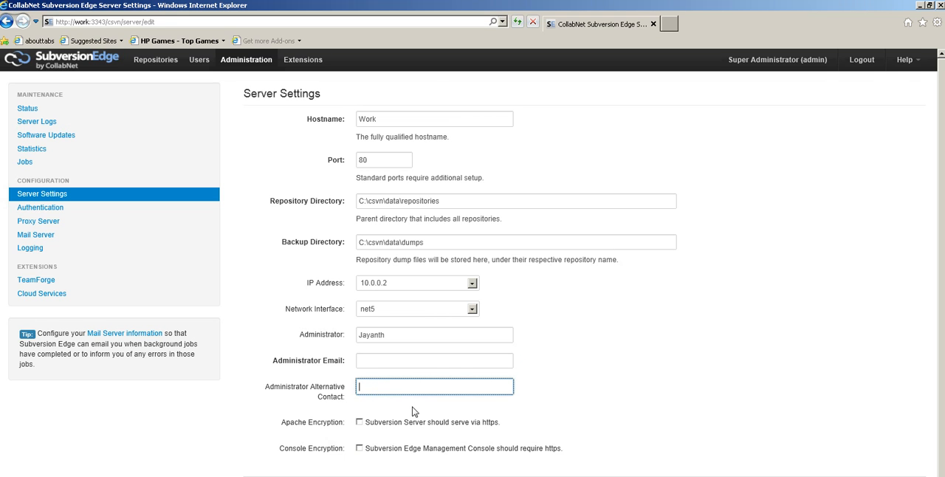
{"action": "mouse_move", "coordinate": [579, 396]}
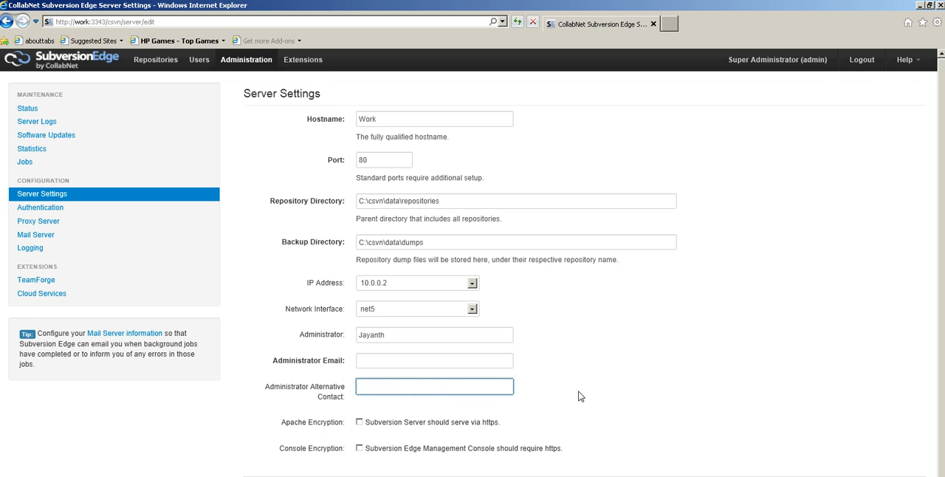
{"action": "scroll", "scroll_direction": "down", "scroll_amount": 3}
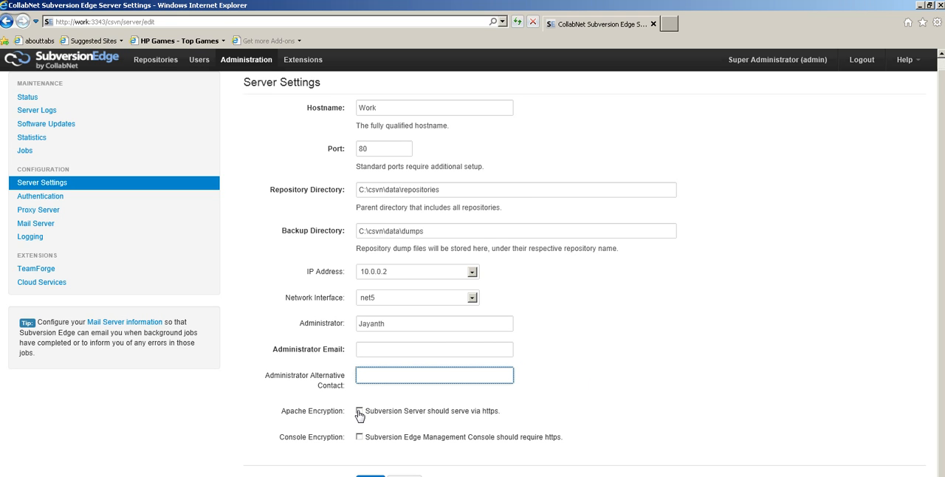
{"action": "mouse_move", "coordinate": [362, 422]}
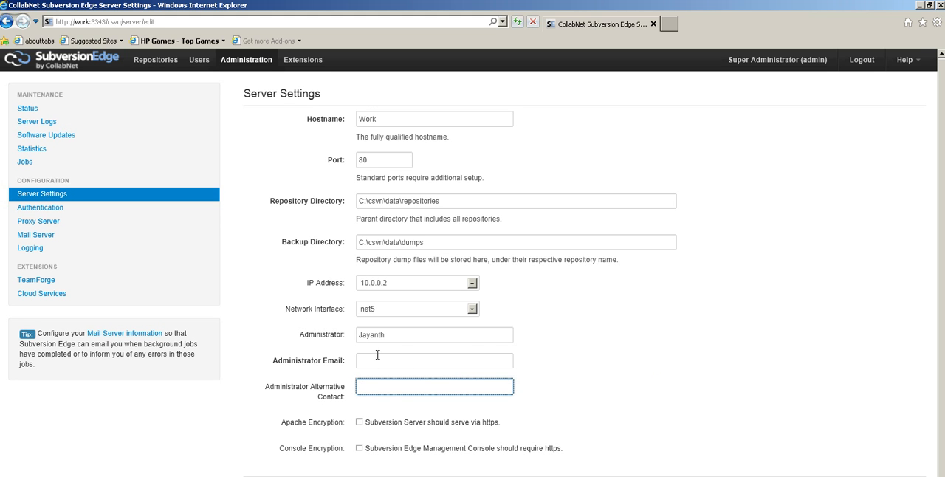
{"action": "mouse_move", "coordinate": [328, 150]}
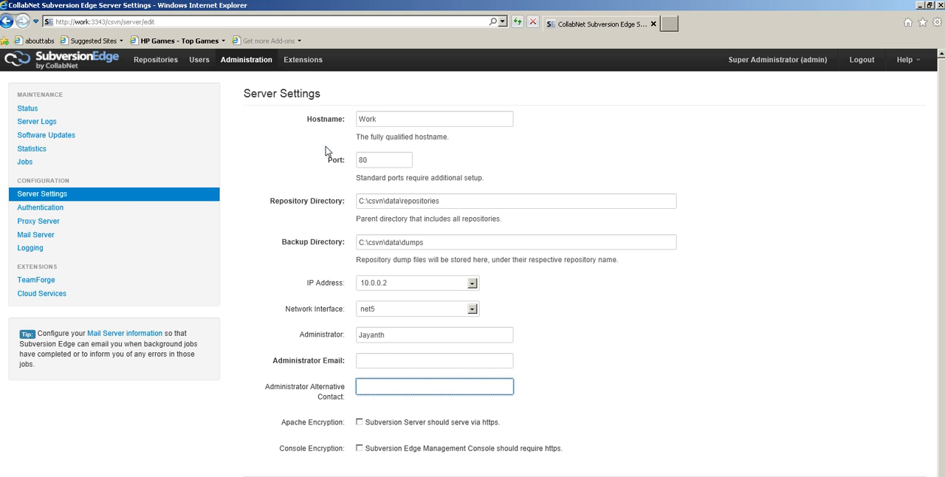
{"action": "mouse_move", "coordinate": [40, 207]}
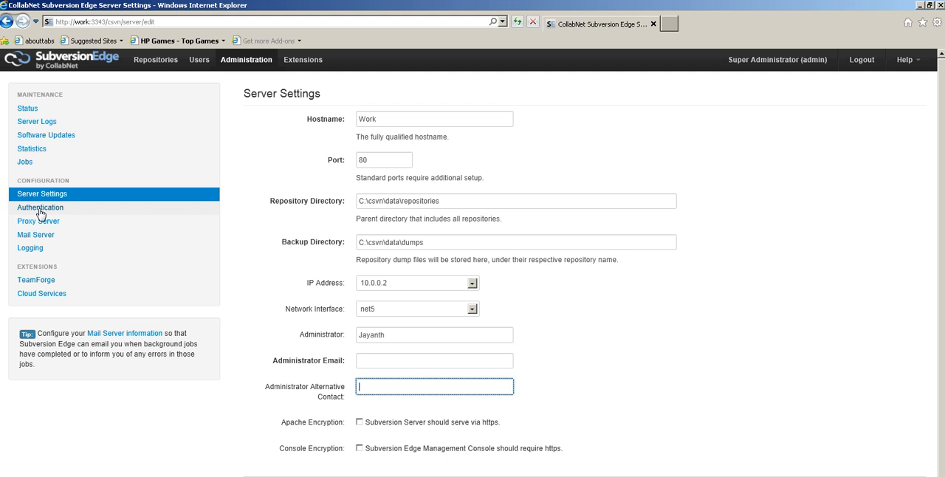
{"action": "mouse_move", "coordinate": [499, 180]}
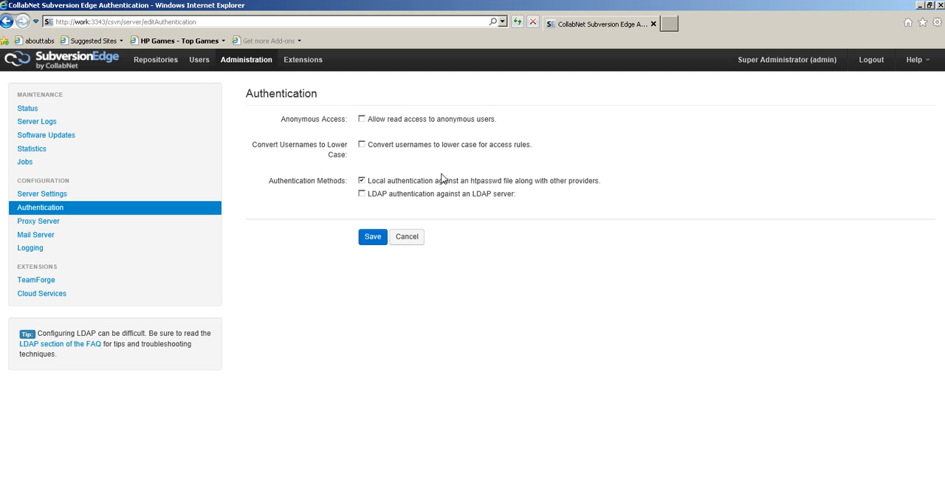
Briefly toggle LDAP authentication on and off, then enable converting usernames to lower case
{"action": "left_click", "coordinate": [360, 193]}
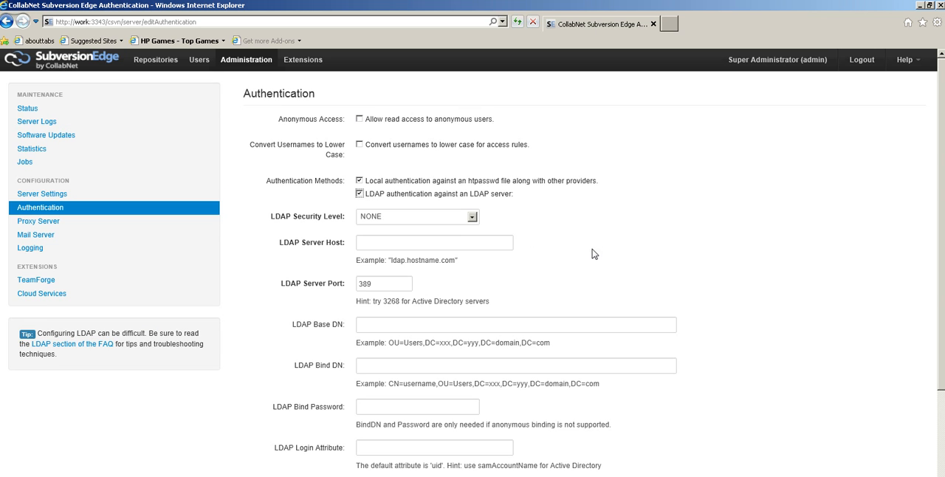
{"action": "scroll", "scroll_direction": "down", "scroll_amount": 3}
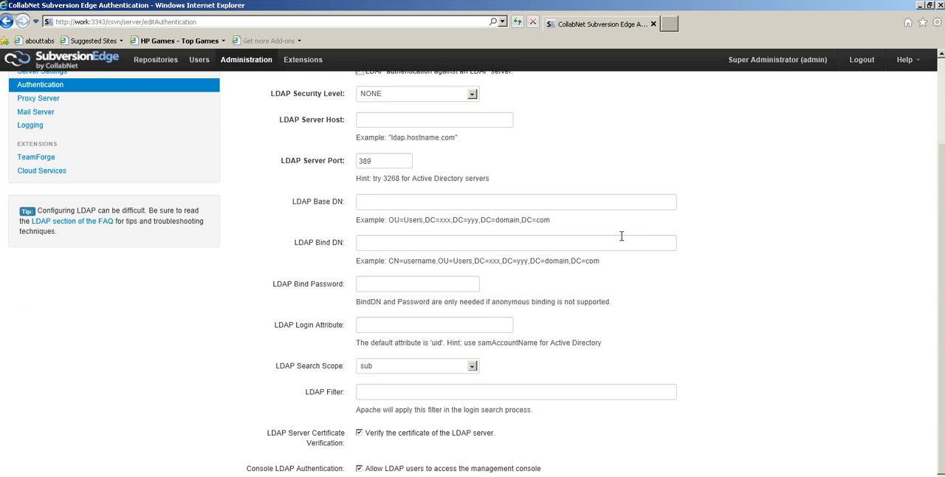
{"action": "scroll", "scroll_direction": "up", "scroll_amount": 3}
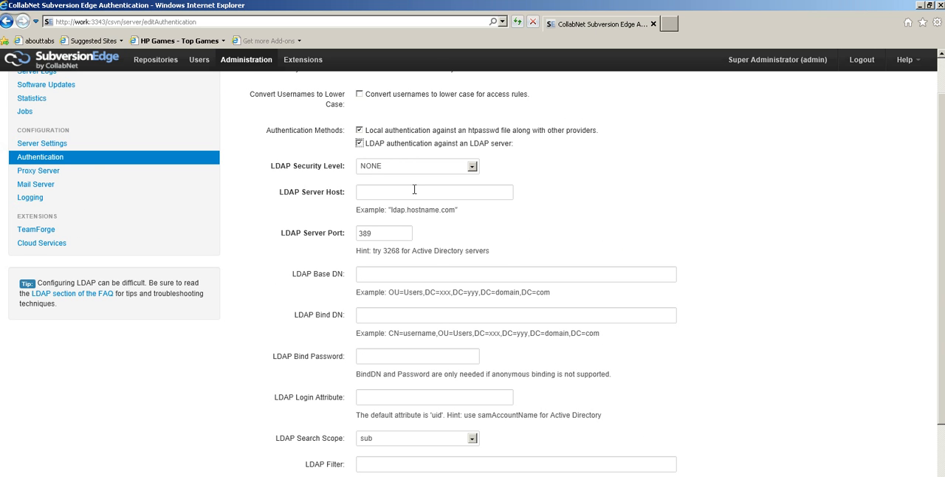
{"action": "left_click", "coordinate": [361, 143]}
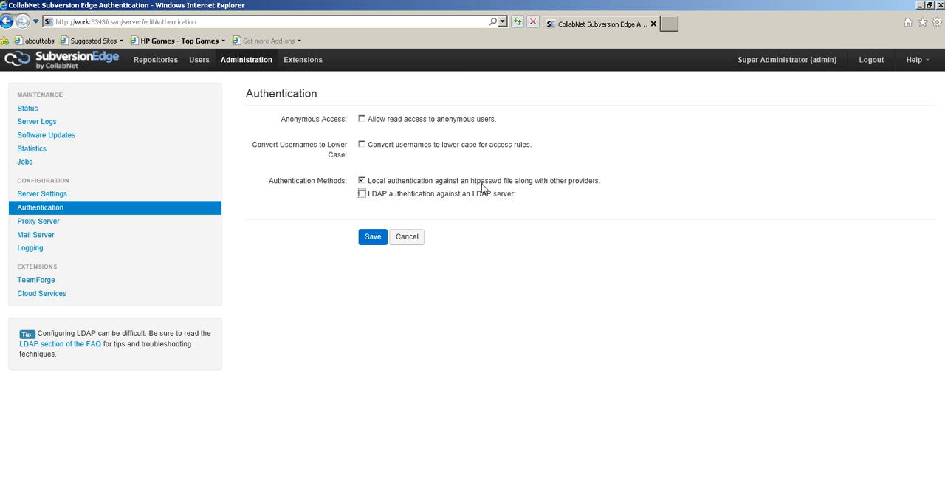
{"action": "mouse_move", "coordinate": [209, 121]}
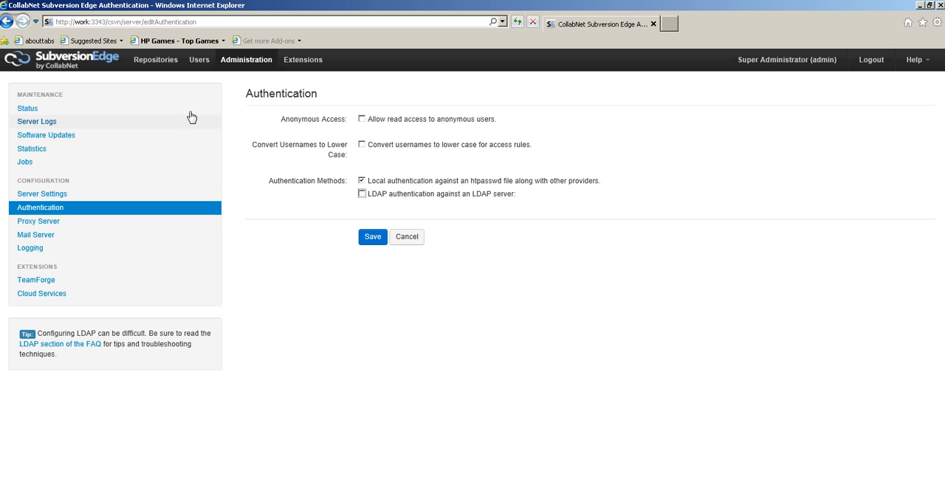
{"action": "mouse_move", "coordinate": [426, 146]}
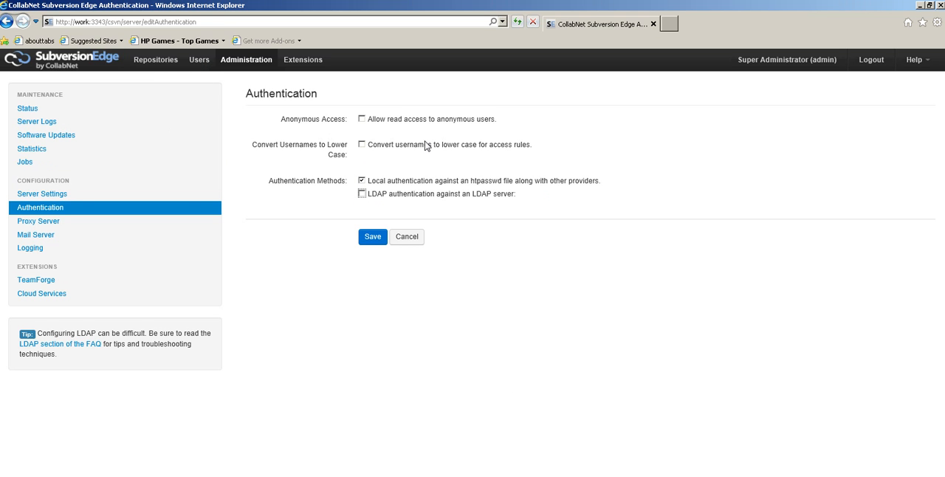
{"action": "mouse_move", "coordinate": [455, 168]}
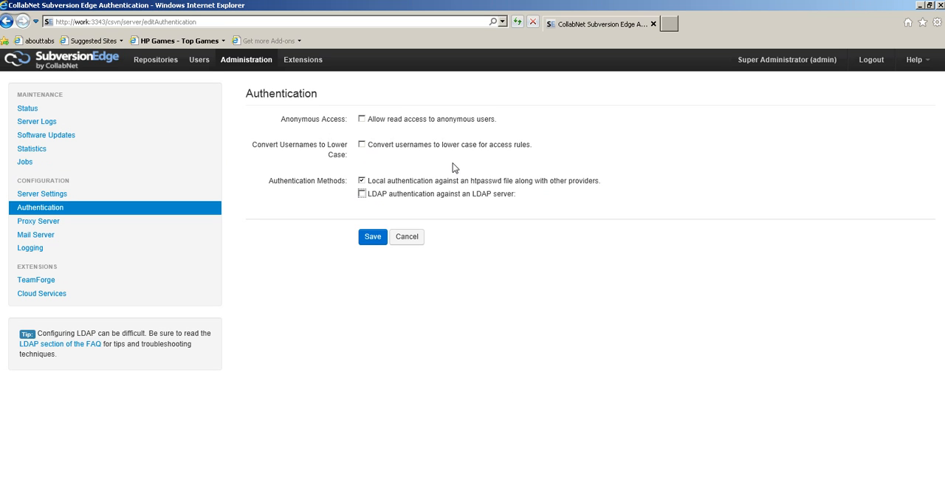
{"action": "mouse_move", "coordinate": [550, 161]}
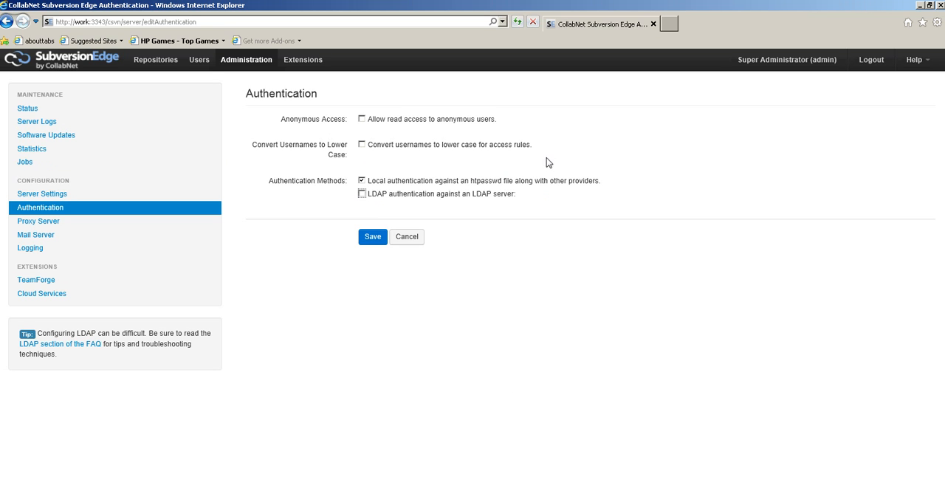
{"action": "mouse_move", "coordinate": [427, 161]}
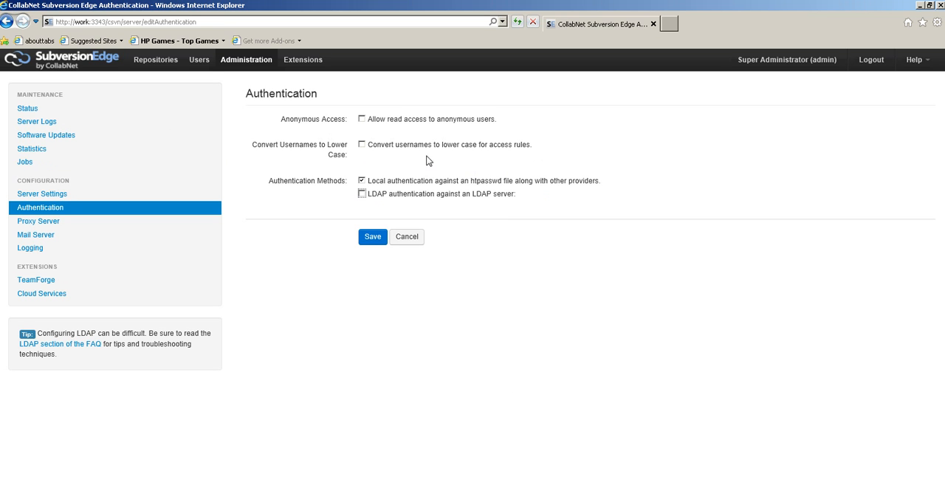
{"action": "mouse_move", "coordinate": [801, 74]}
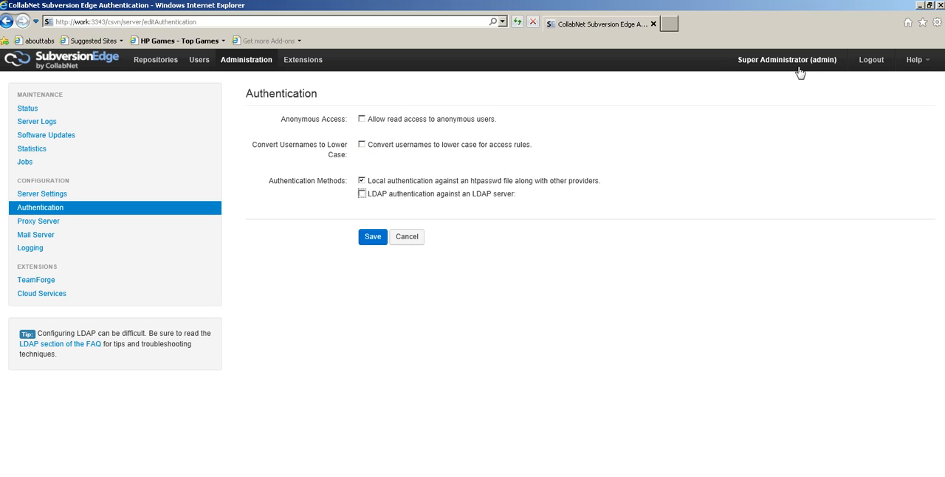
{"action": "mouse_move", "coordinate": [693, 102]}
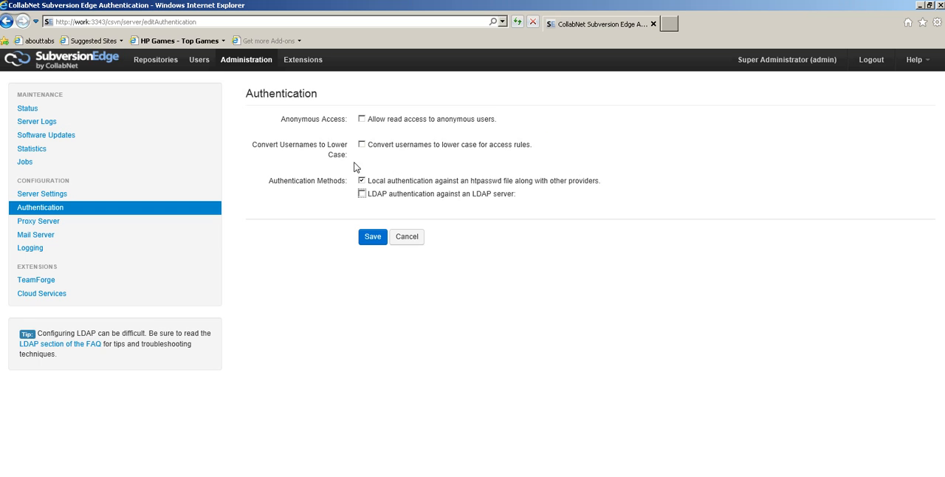
{"action": "left_click", "coordinate": [362, 145]}
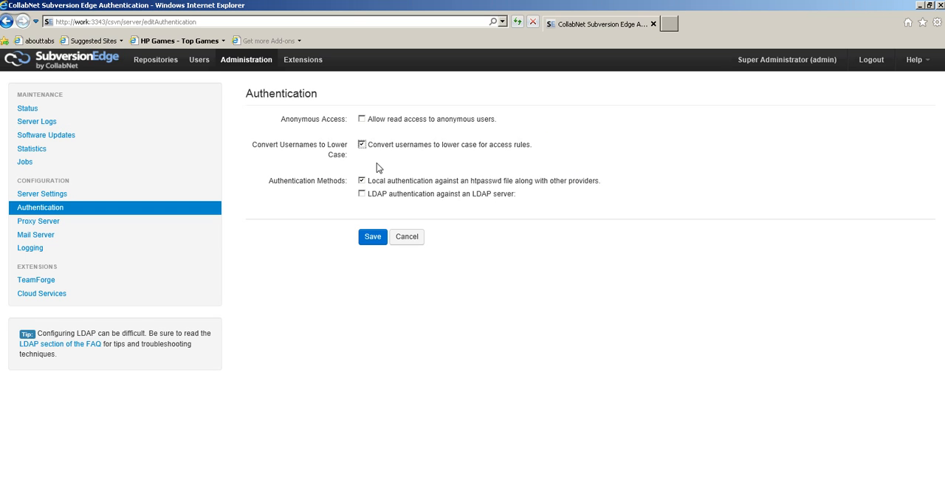
{"action": "mouse_move", "coordinate": [506, 162]}
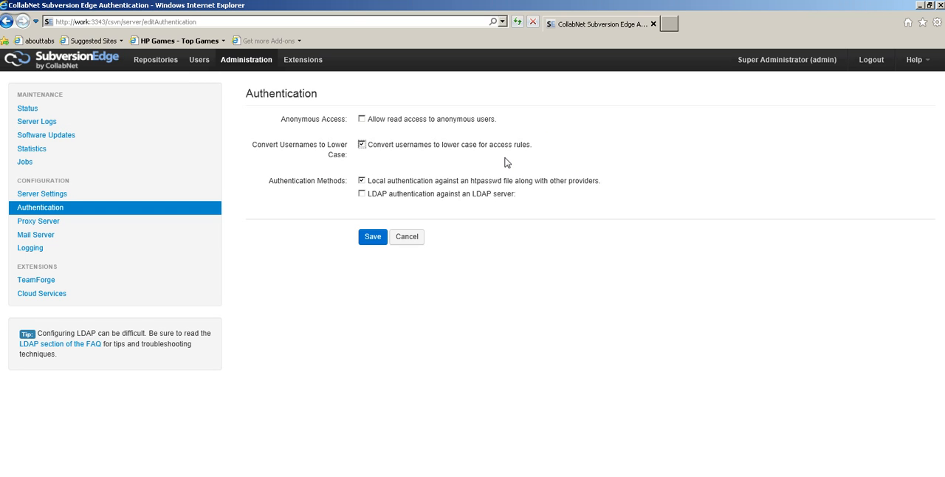
{"action": "mouse_move", "coordinate": [438, 175]}
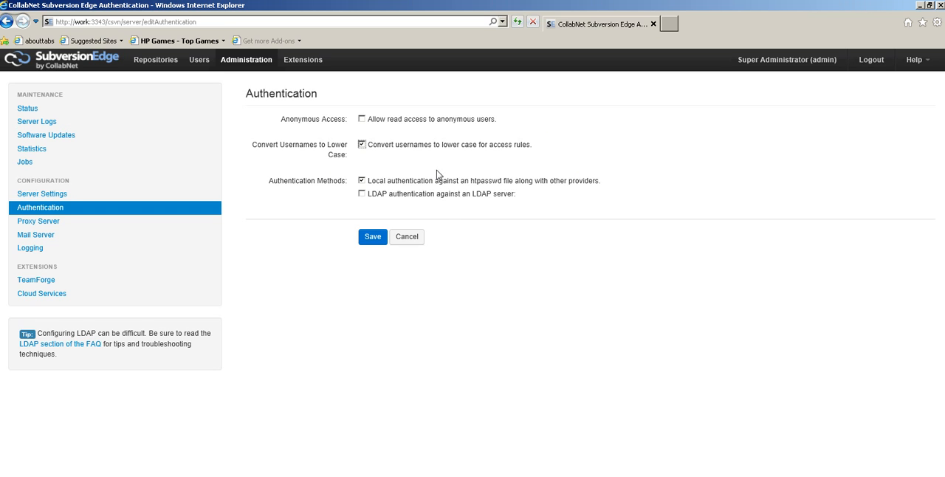
{"action": "mouse_move", "coordinate": [125, 223]}
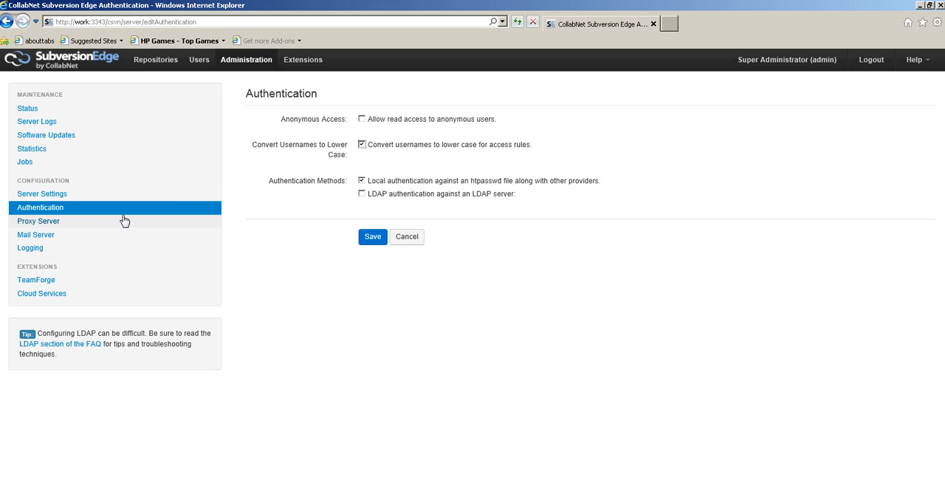
{"action": "mouse_move", "coordinate": [131, 218]}
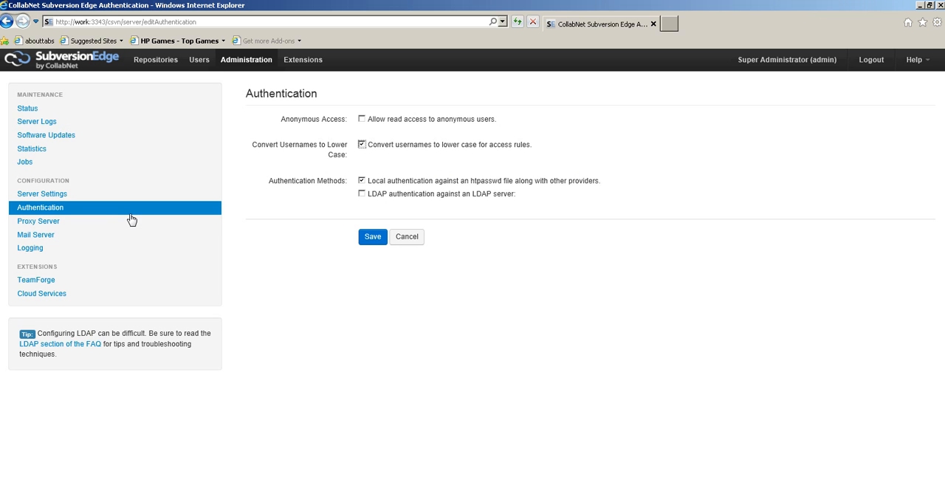
{"action": "mouse_move", "coordinate": [95, 224]}
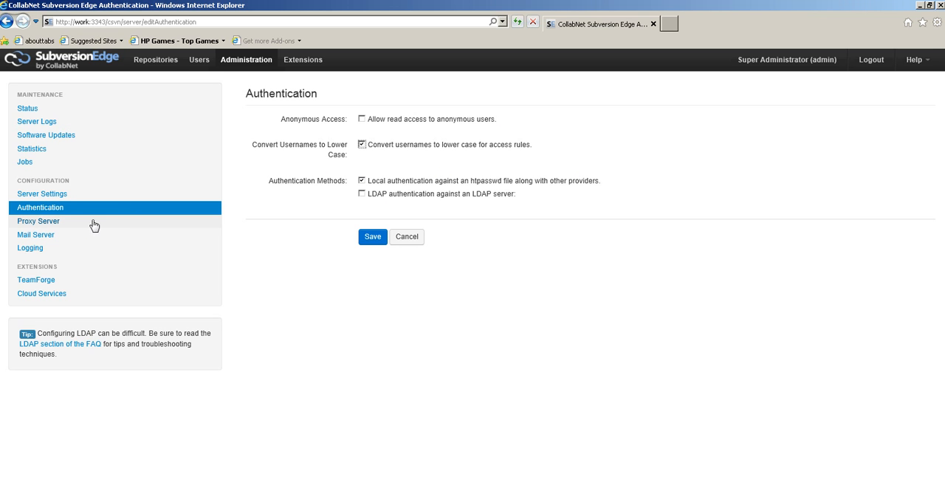
Show the Proxy Server Configuration page with its empty hostname, port, username and password
{"action": "left_click", "coordinate": [38, 222]}
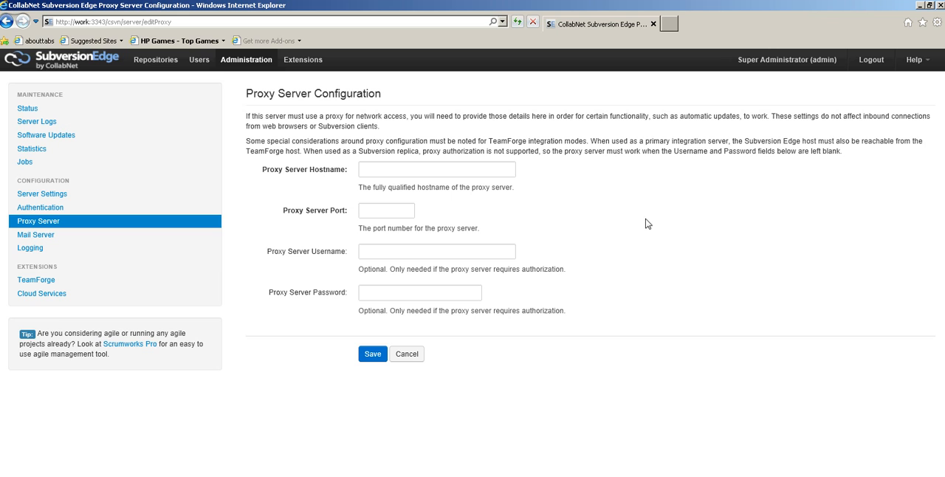
{"action": "mouse_move", "coordinate": [790, 201]}
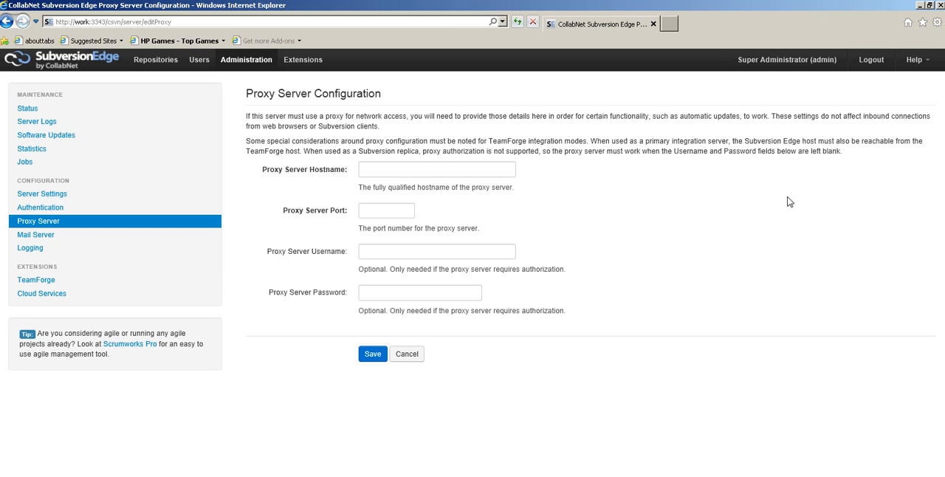
{"action": "mouse_move", "coordinate": [788, 204]}
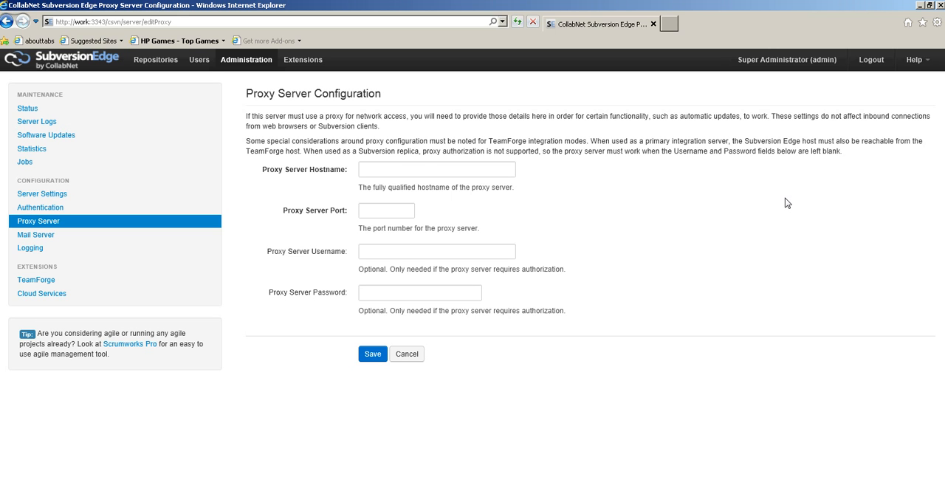
{"action": "mouse_move", "coordinate": [658, 199]}
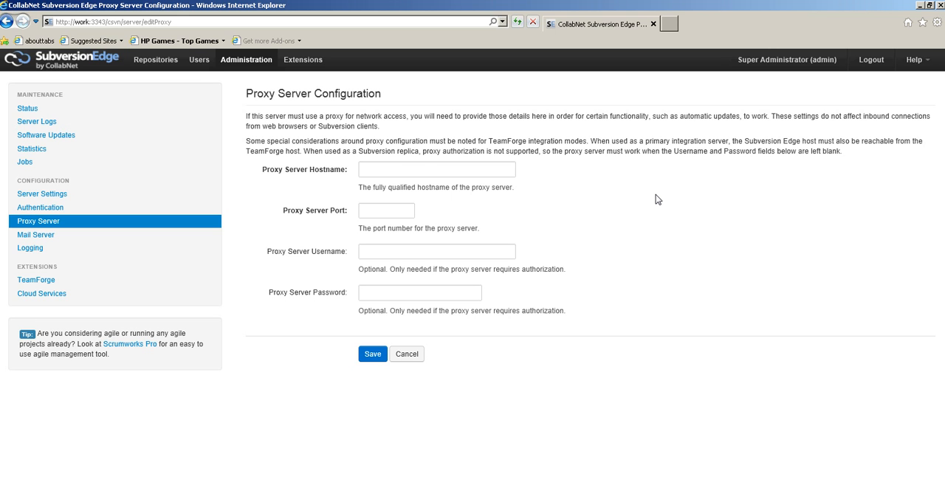
{"action": "mouse_move", "coordinate": [750, 198]}
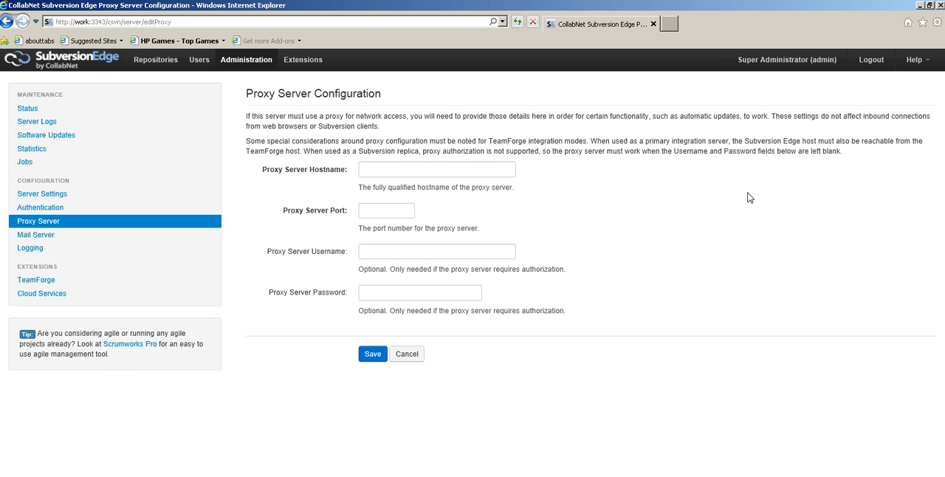
{"action": "mouse_move", "coordinate": [744, 194]}
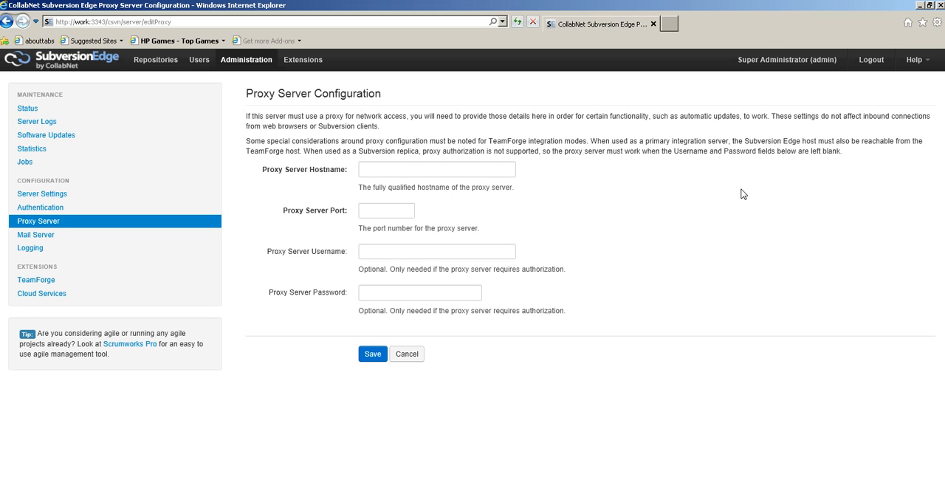
{"action": "mouse_move", "coordinate": [107, 237]}
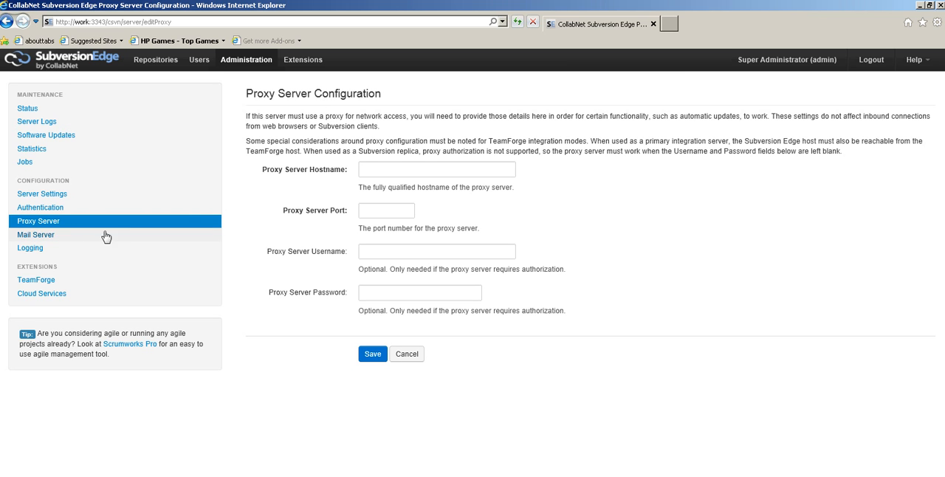
{"action": "mouse_move", "coordinate": [43, 242]}
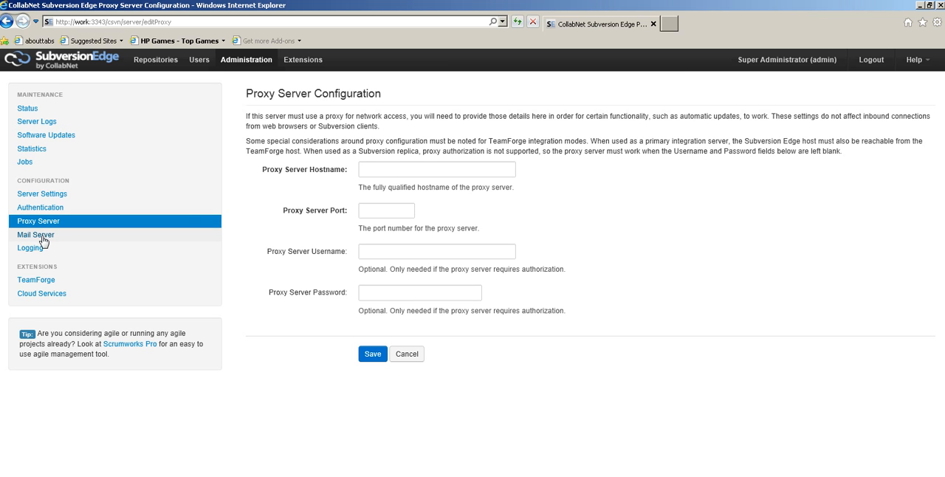
Show the Mail Server Configuration page (SMTP localhost, port 25, notifications off)
{"action": "left_click", "coordinate": [36, 233]}
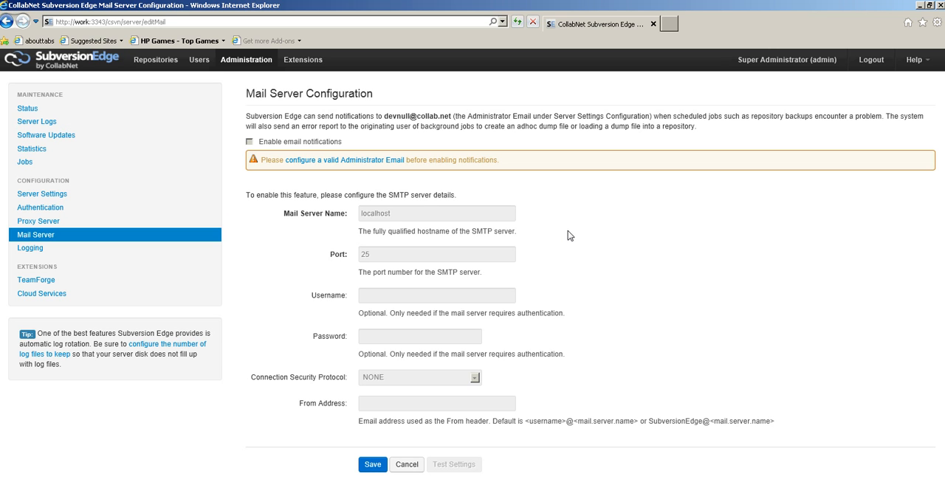
{"action": "mouse_move", "coordinate": [611, 280]}
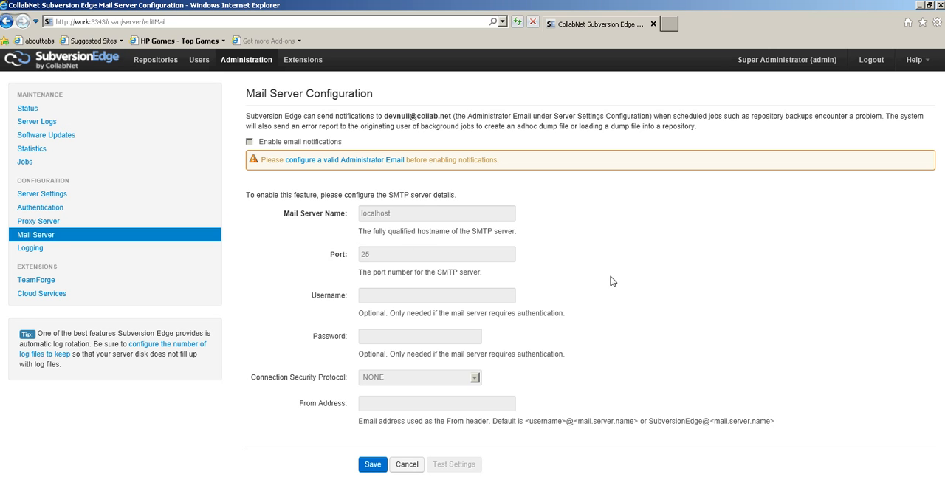
{"action": "mouse_move", "coordinate": [65, 254]}
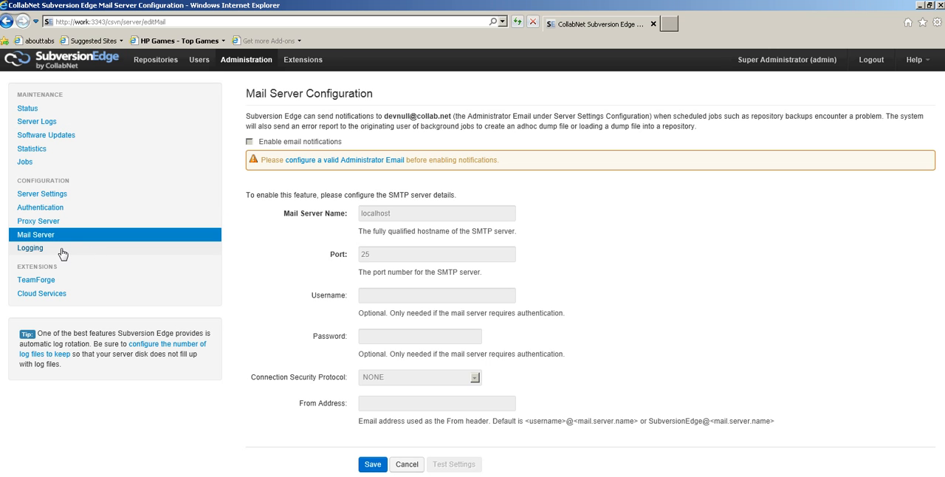
{"action": "mouse_move", "coordinate": [294, 229]}
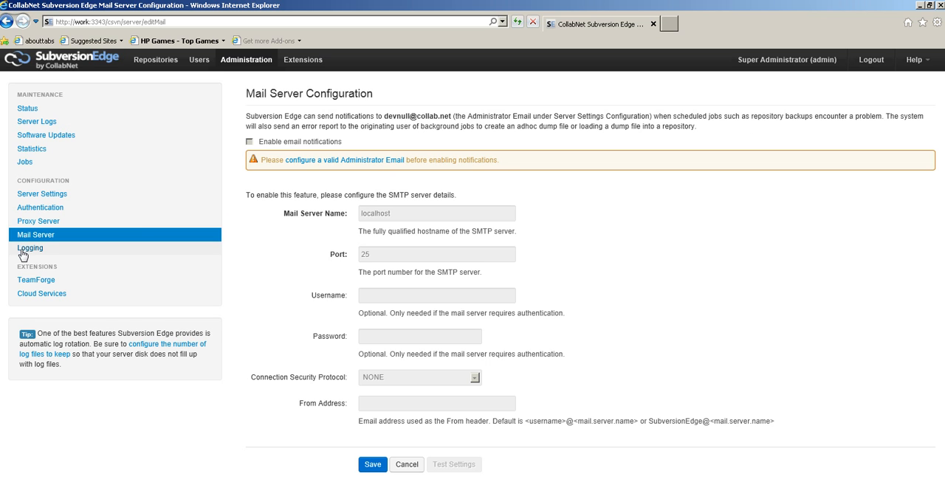
Review the Server Log Settings and keep the Console Log Level at WARN
{"action": "left_click", "coordinate": [29, 248]}
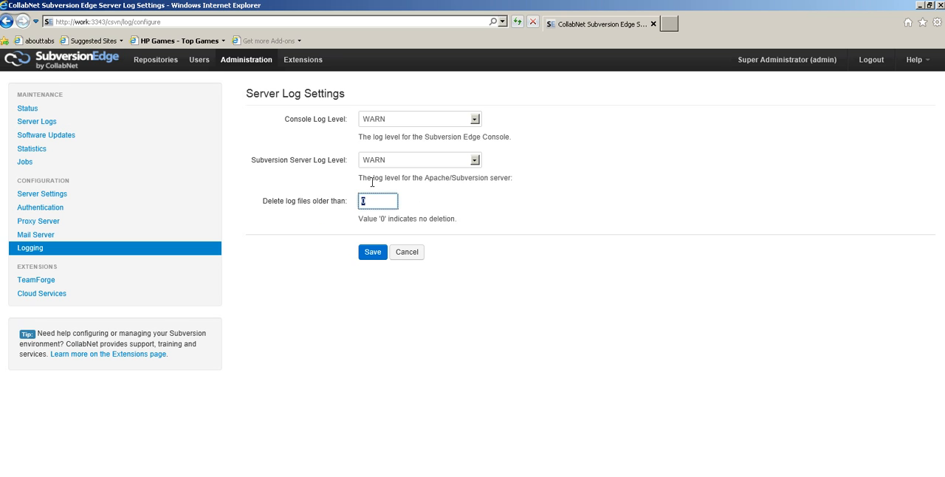
{"action": "mouse_move", "coordinate": [434, 136]}
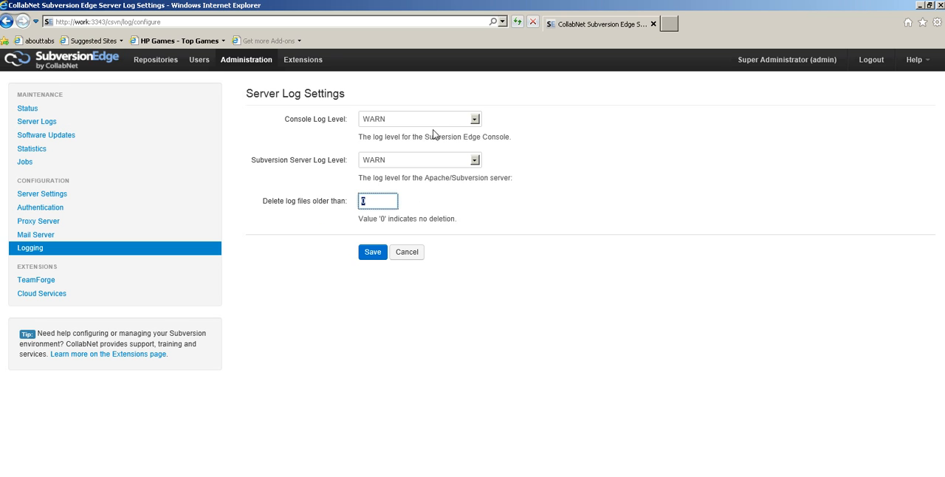
{"action": "mouse_move", "coordinate": [493, 125]}
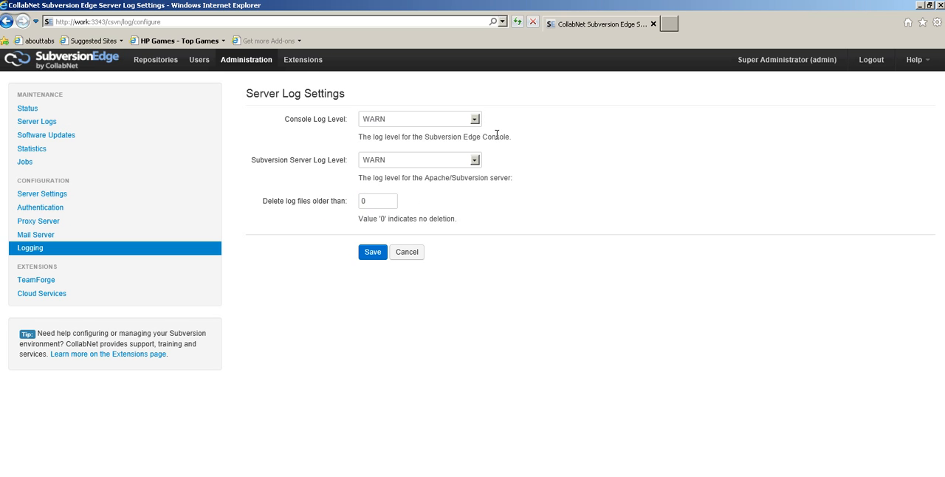
{"action": "left_click", "coordinate": [420, 118]}
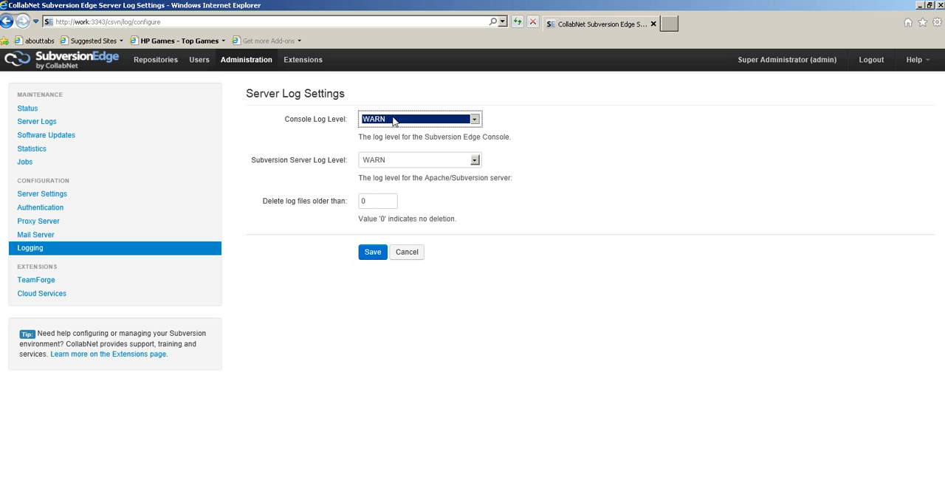
{"action": "left_click", "coordinate": [420, 159]}
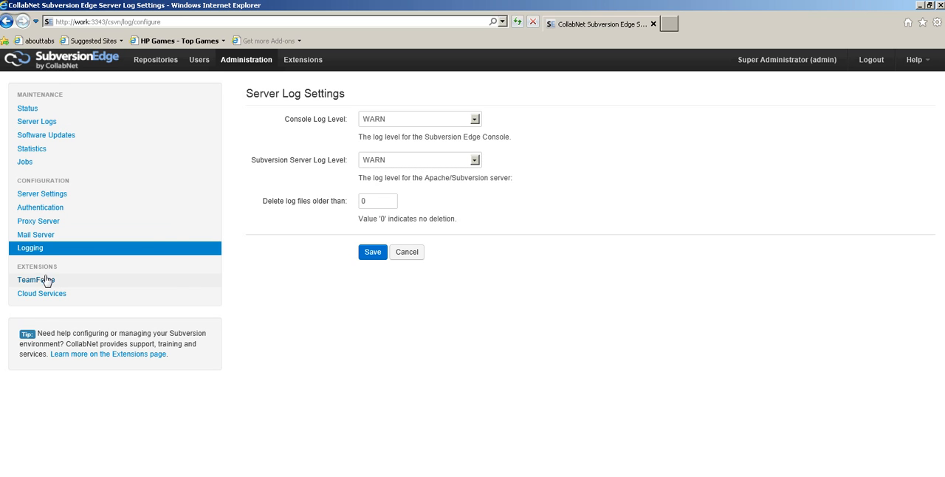
Show the Users list containing only the admin Super Administrator account
{"action": "left_click", "coordinate": [198, 59]}
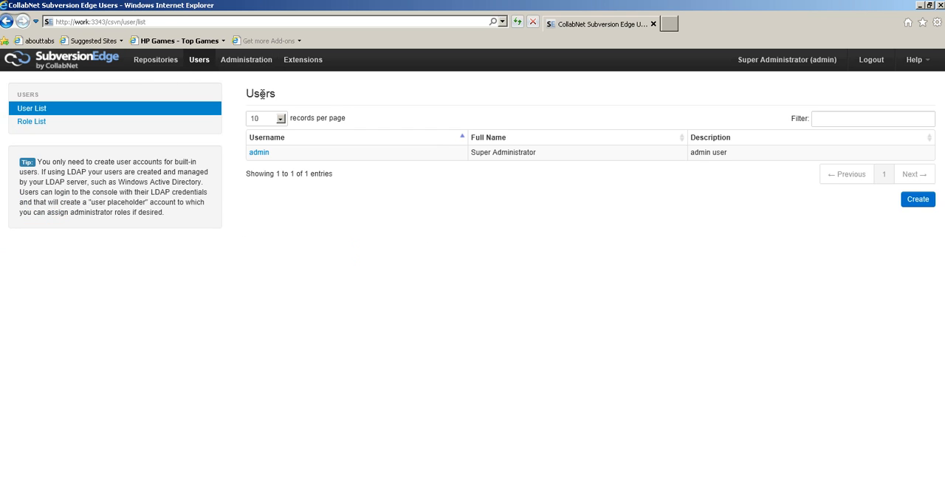
{"action": "mouse_move", "coordinate": [347, 234]}
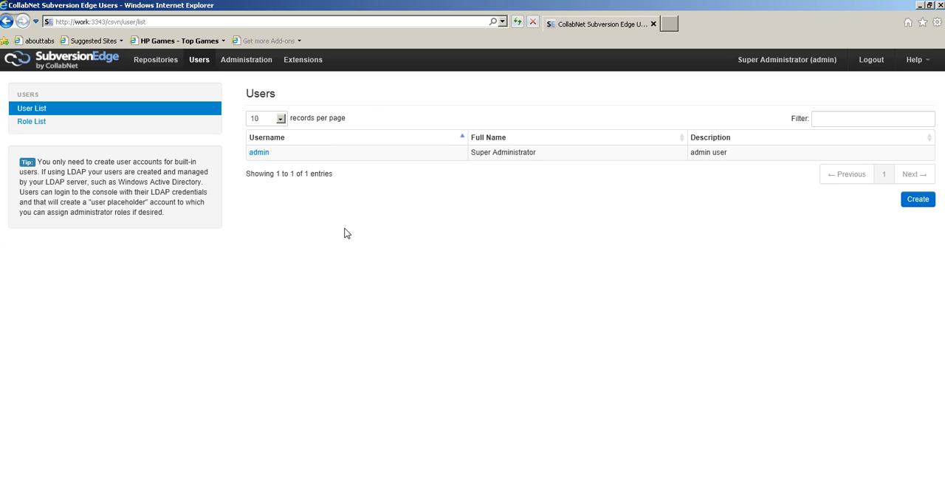
{"action": "mouse_move", "coordinate": [313, 161]}
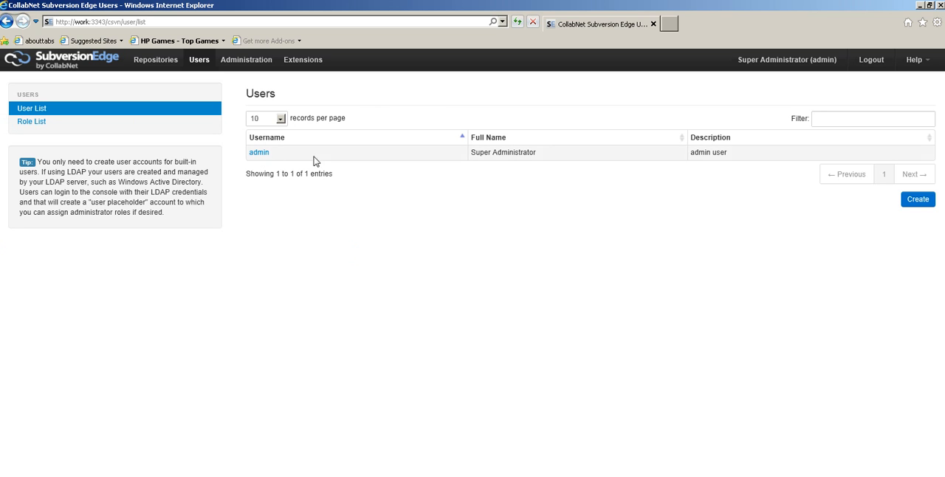
{"action": "mouse_move", "coordinate": [88, 130]}
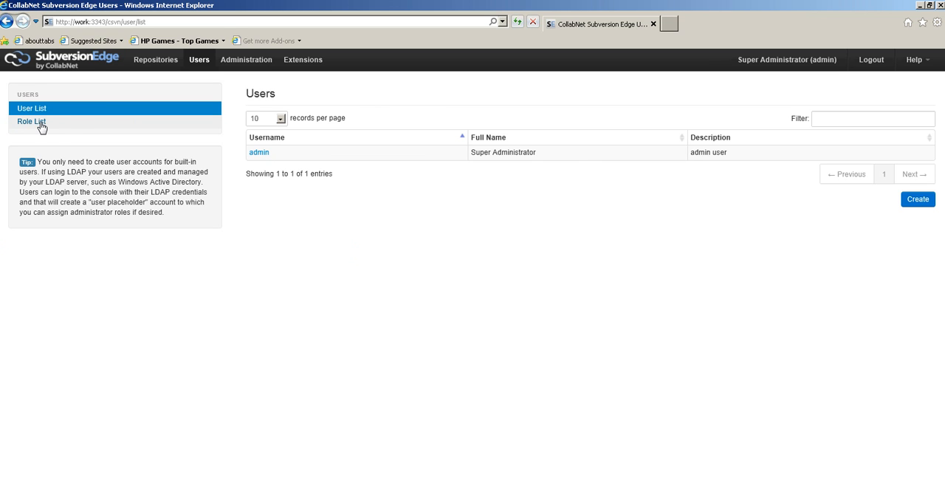
Review the Role List descriptions, then return to the User List
{"action": "left_click", "coordinate": [31, 121]}
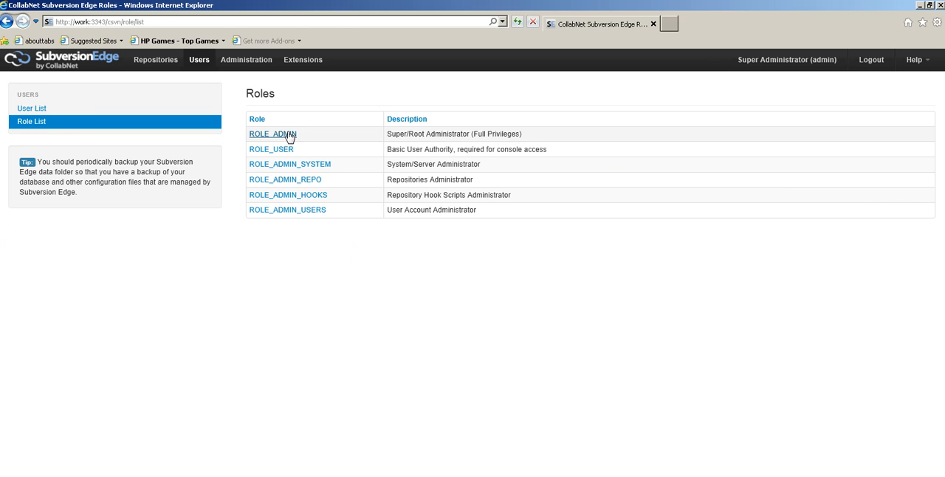
{"action": "mouse_move", "coordinate": [301, 212]}
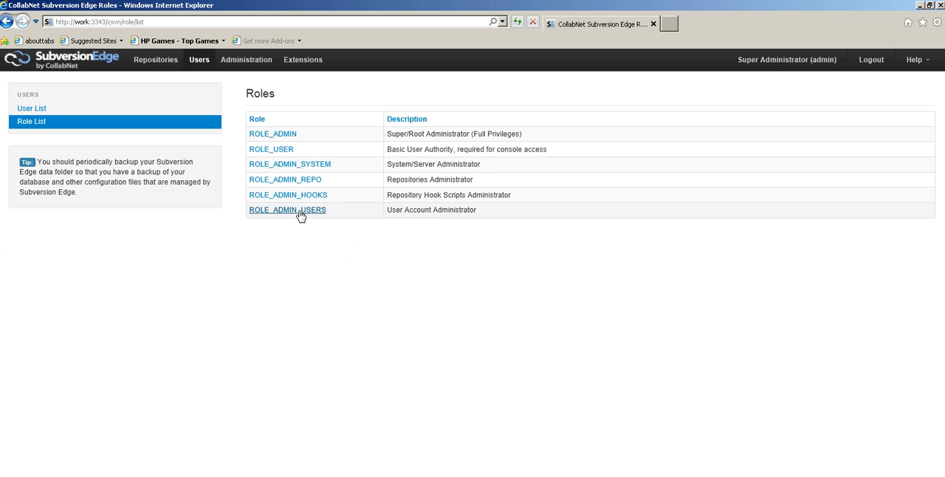
{"action": "mouse_move", "coordinate": [319, 236]}
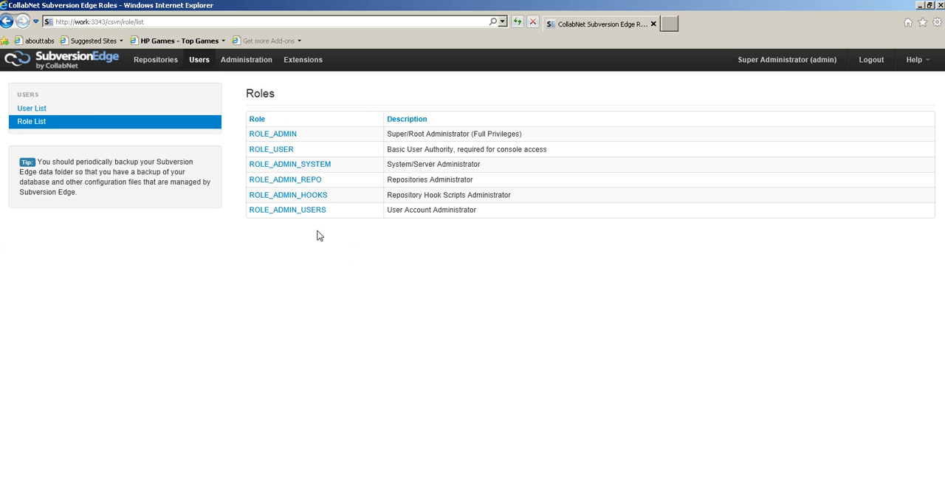
{"action": "mouse_move", "coordinate": [271, 133]}
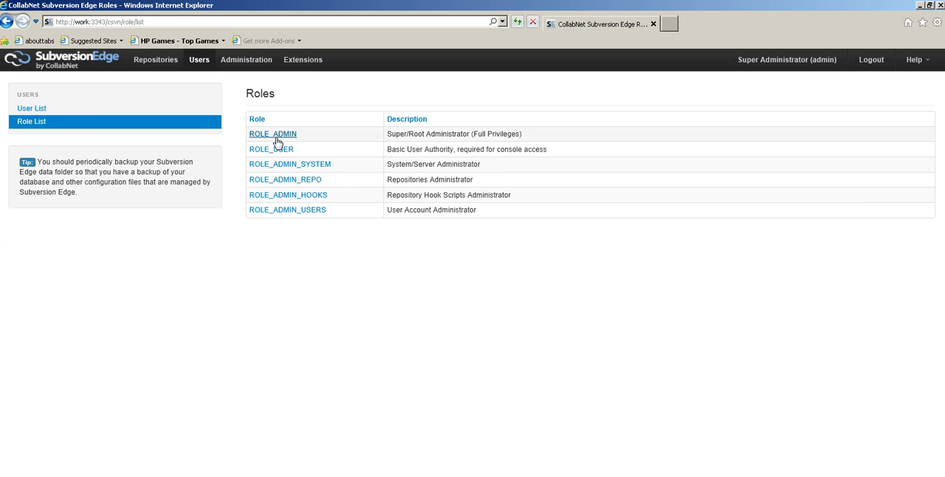
{"action": "mouse_move", "coordinate": [525, 142]}
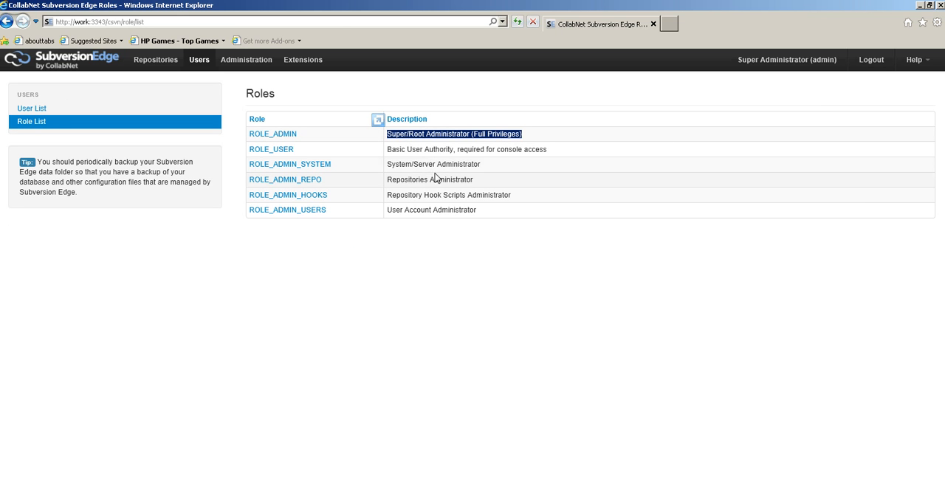
{"action": "mouse_move", "coordinate": [340, 201]}
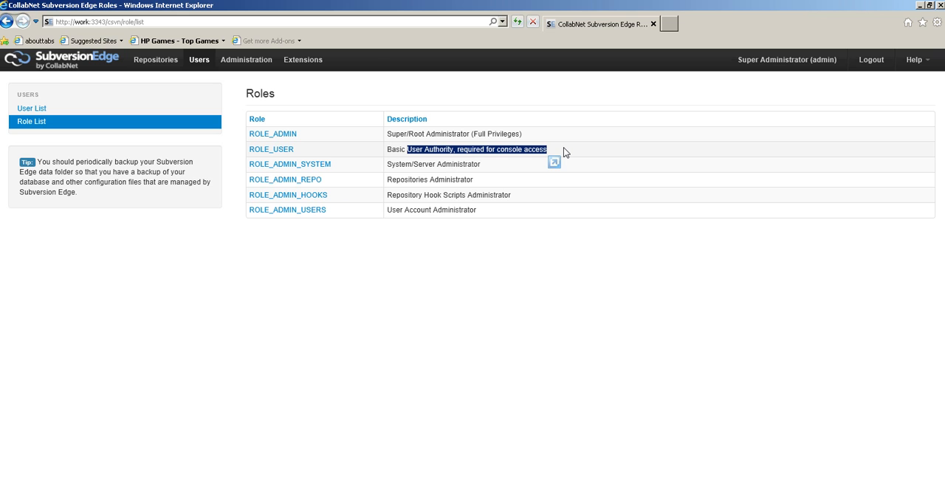
{"action": "mouse_move", "coordinate": [289, 163]}
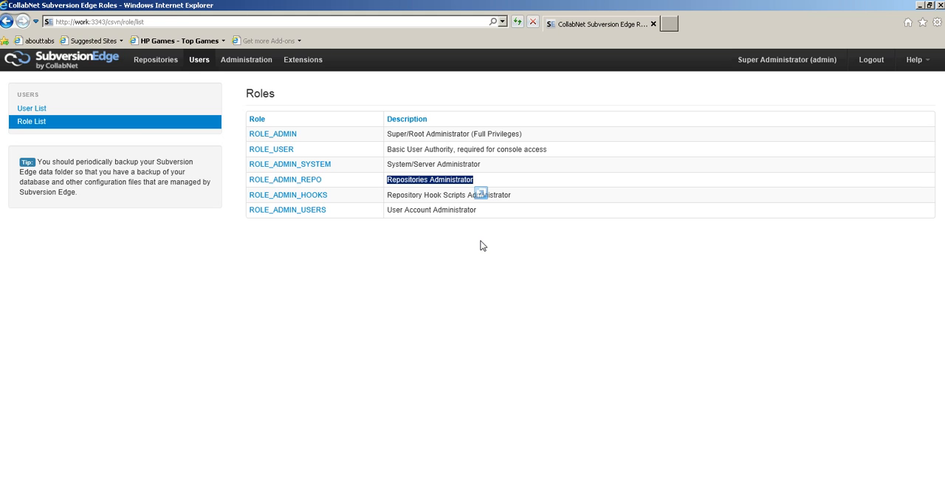
{"action": "mouse_move", "coordinate": [399, 195]}
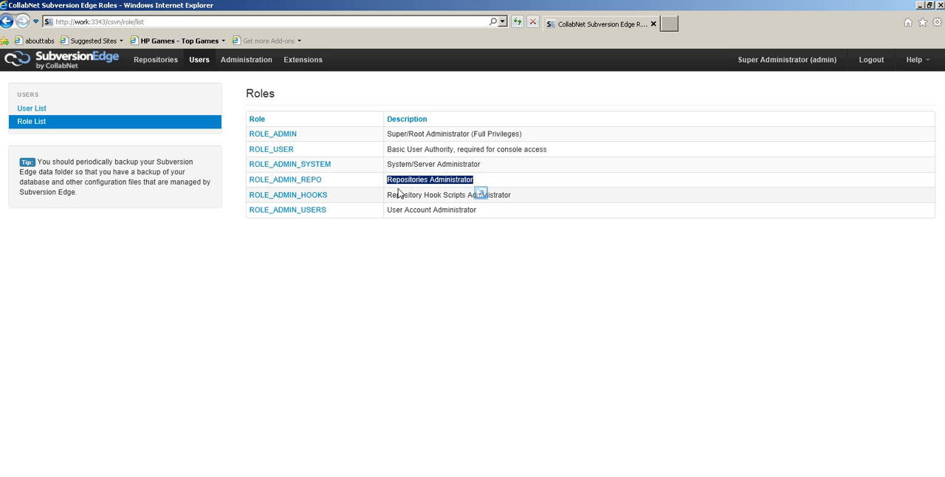
{"action": "mouse_move", "coordinate": [342, 206]}
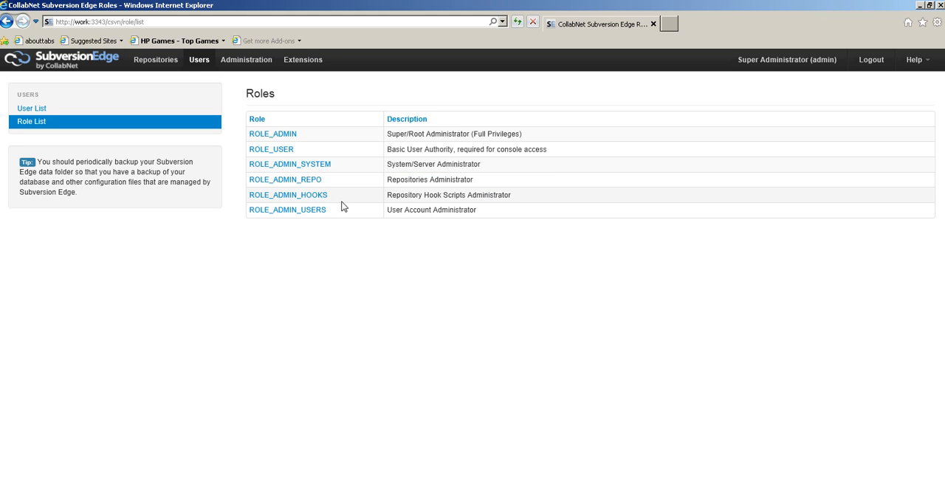
{"action": "double_click", "coordinate": [452, 133]}
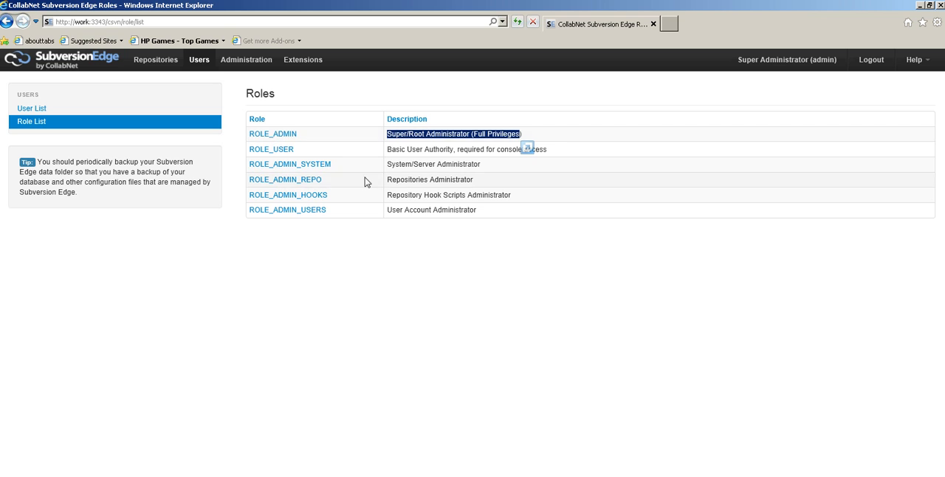
{"action": "double_click", "coordinate": [430, 180]}
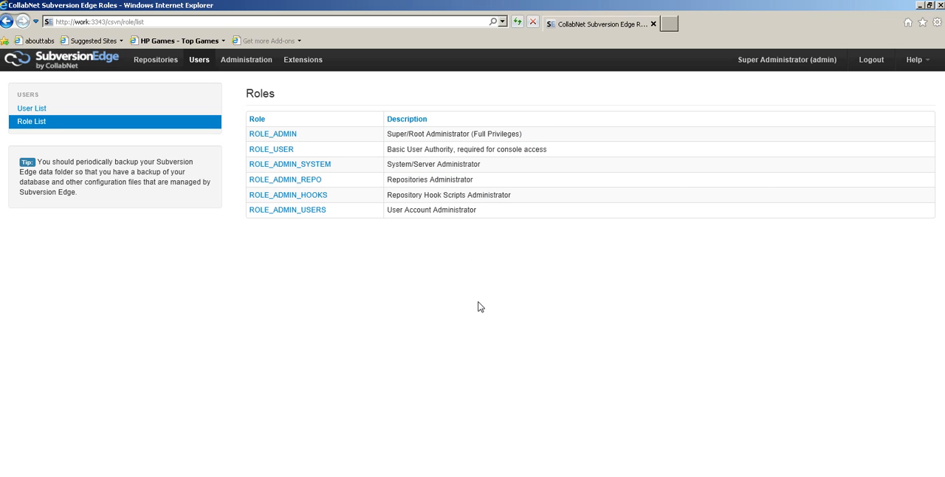
{"action": "double_click", "coordinate": [449, 195]}
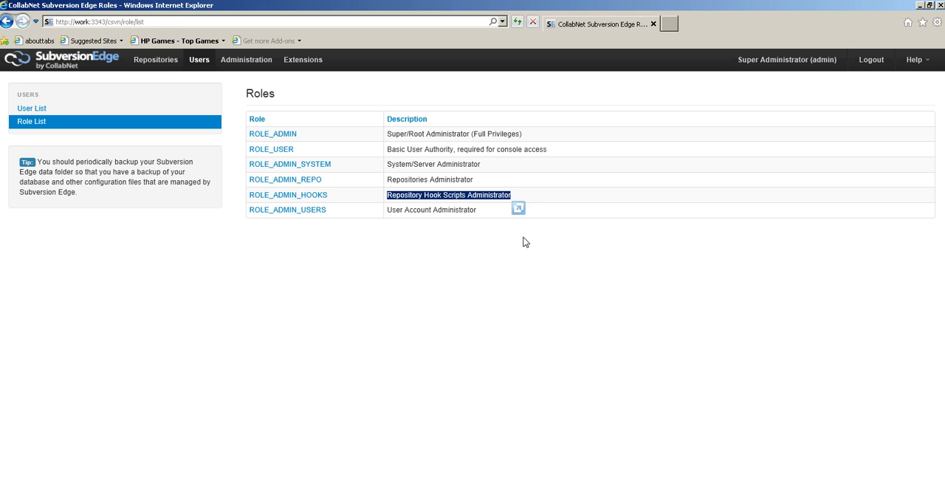
{"action": "mouse_move", "coordinate": [317, 200]}
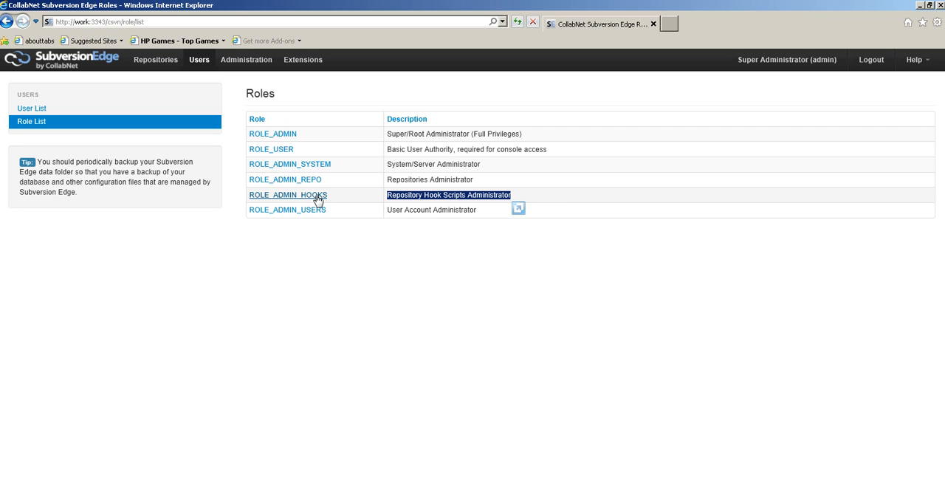
{"action": "mouse_move", "coordinate": [431, 213]}
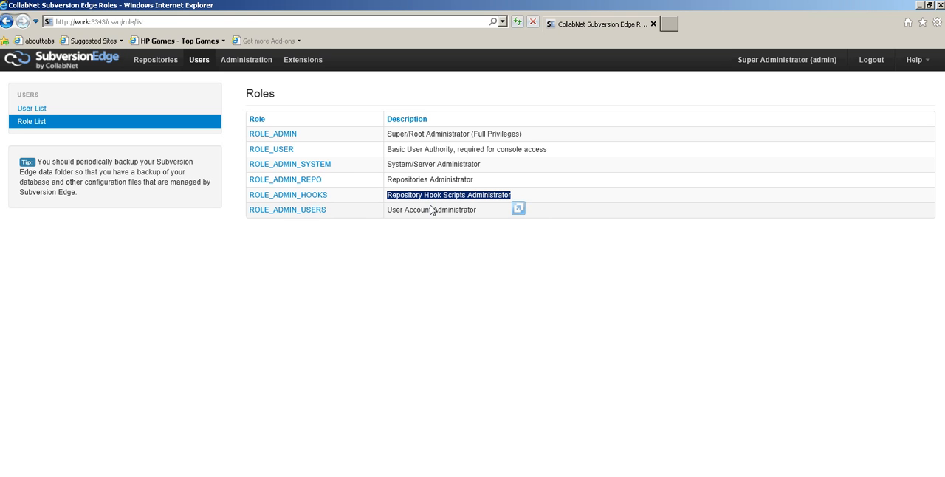
{"action": "mouse_move", "coordinate": [300, 248]}
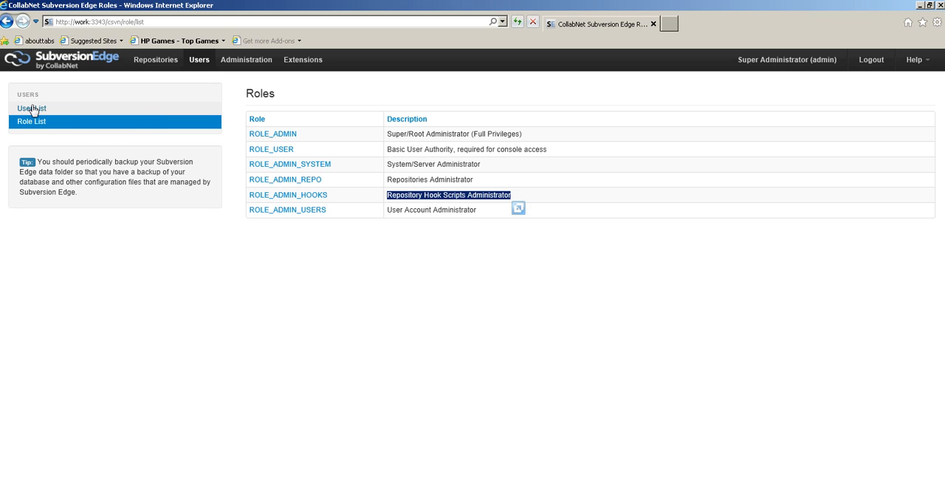
{"action": "left_click", "coordinate": [31, 108]}
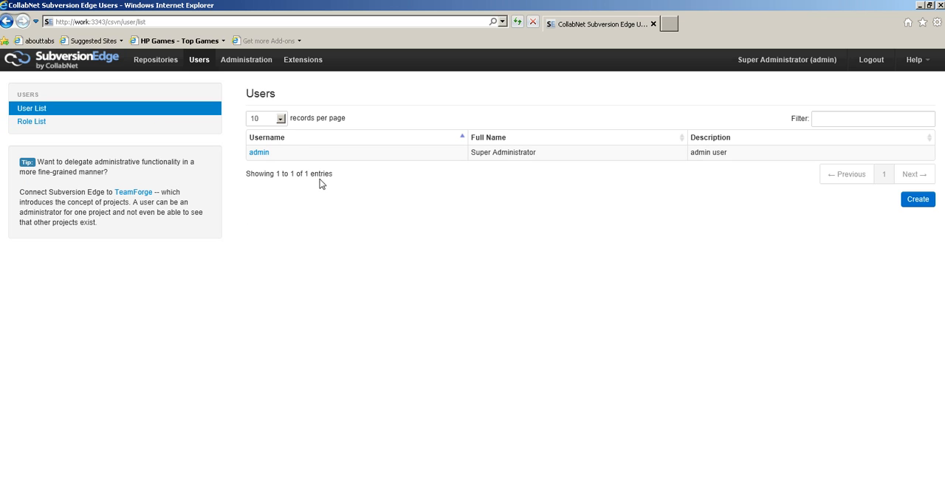
{"action": "mouse_move", "coordinate": [919, 199]}
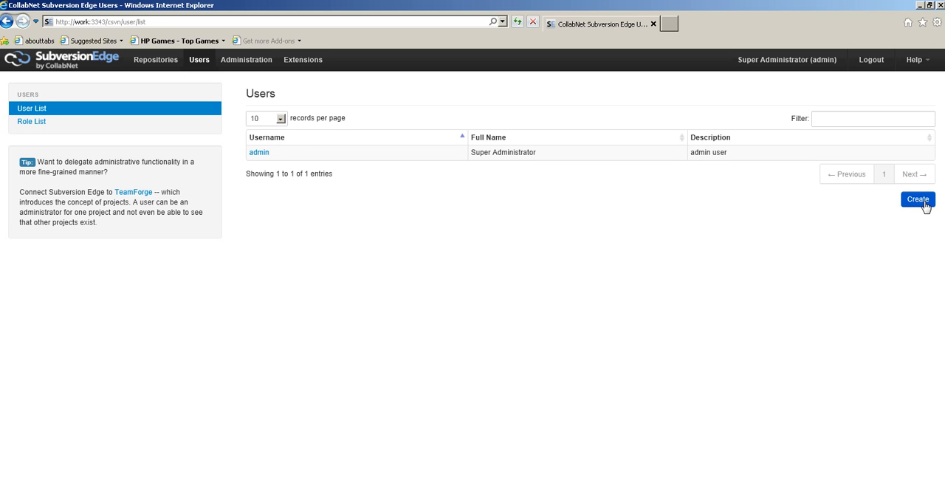
{"action": "left_click", "coordinate": [917, 199]}
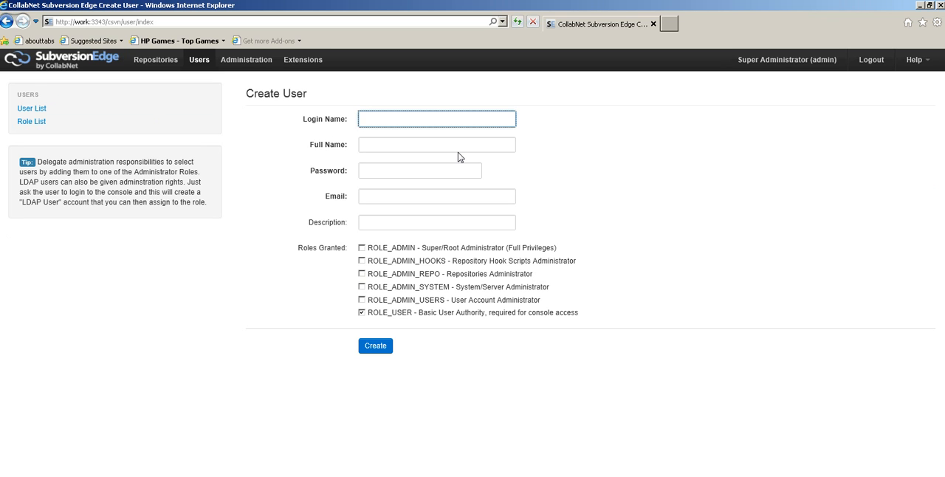
{"action": "type", "text": "jayant"}
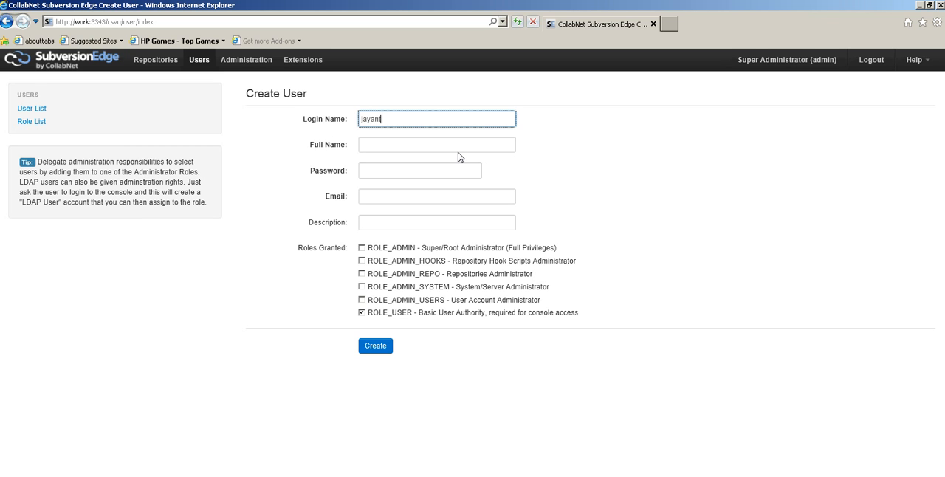
{"action": "left_click", "coordinate": [437, 145]}
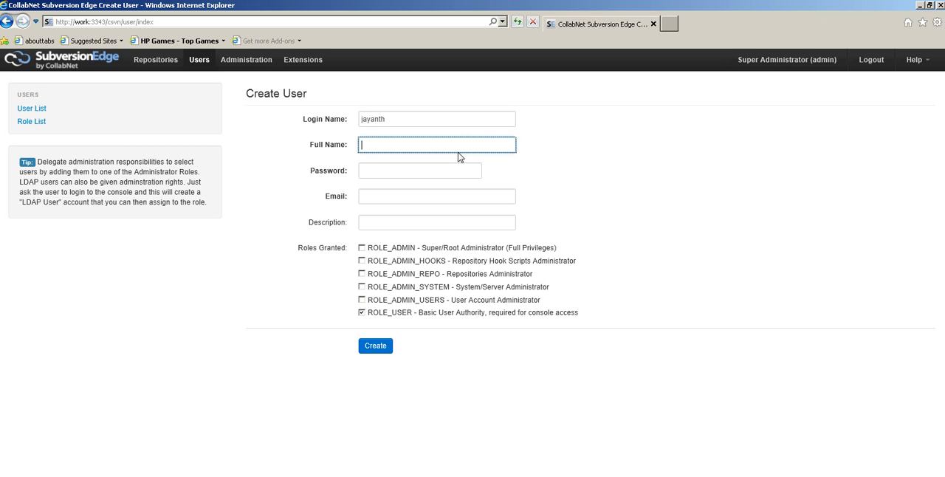
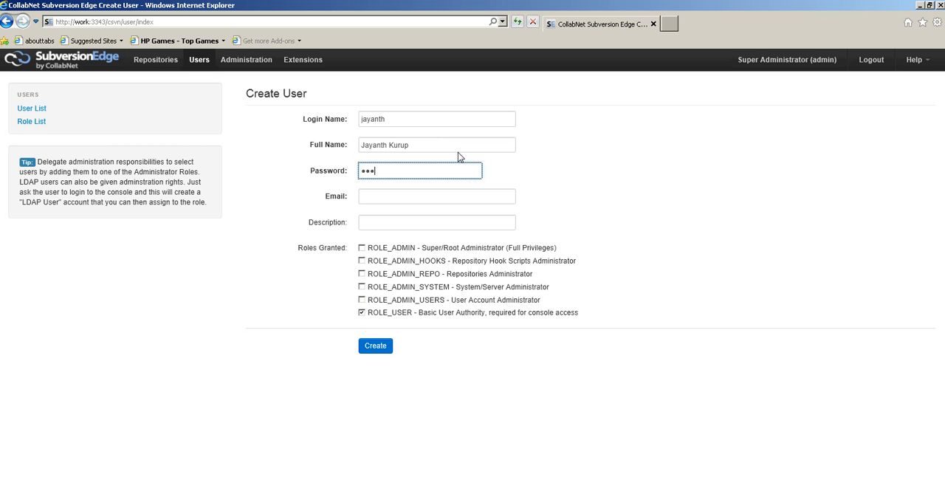
{"action": "type", "text": "•"}
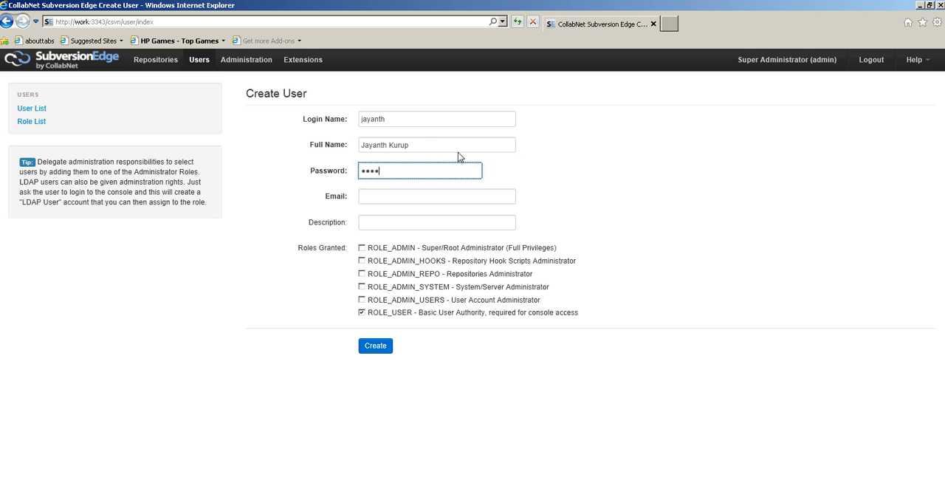
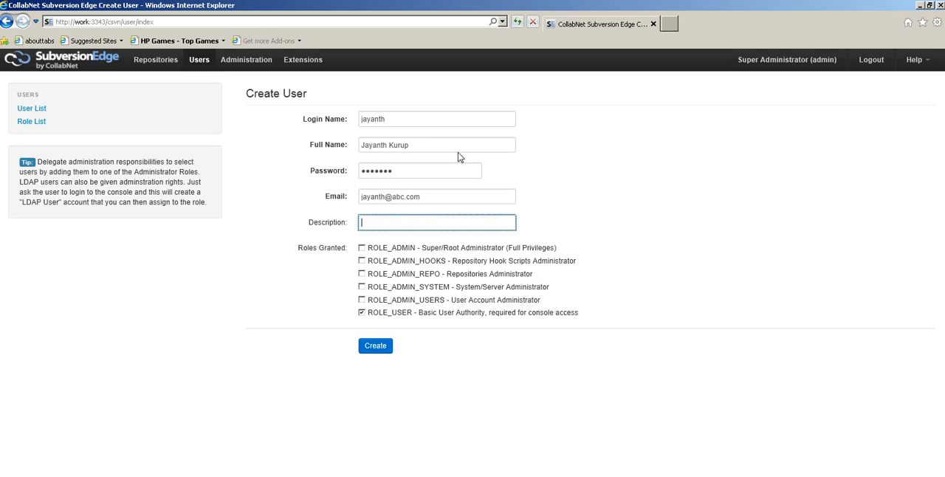
Add the description 'a sample user' and grant the ROLE_ADMIN_REPO Repositories Administrator role
{"action": "type", "text": "a sample"}
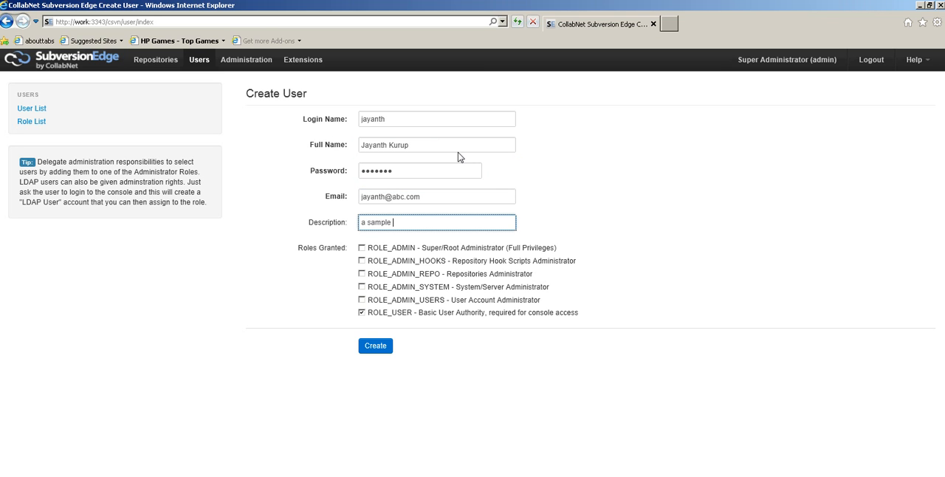
{"action": "type", "text": "user"}
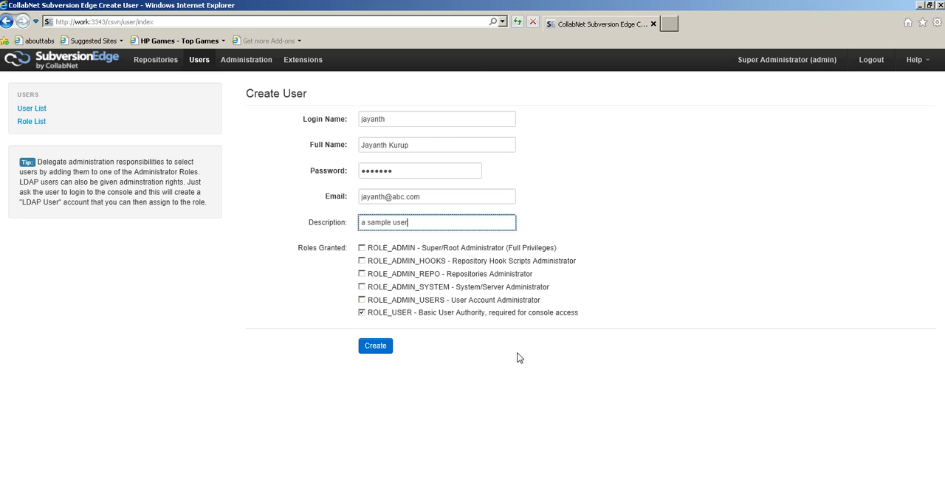
{"action": "mouse_move", "coordinate": [384, 322]}
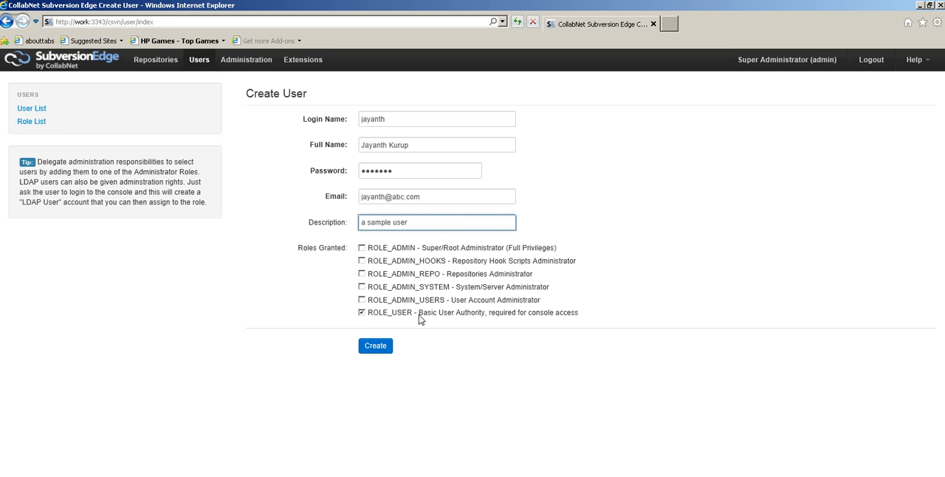
{"action": "left_click", "coordinate": [362, 274]}
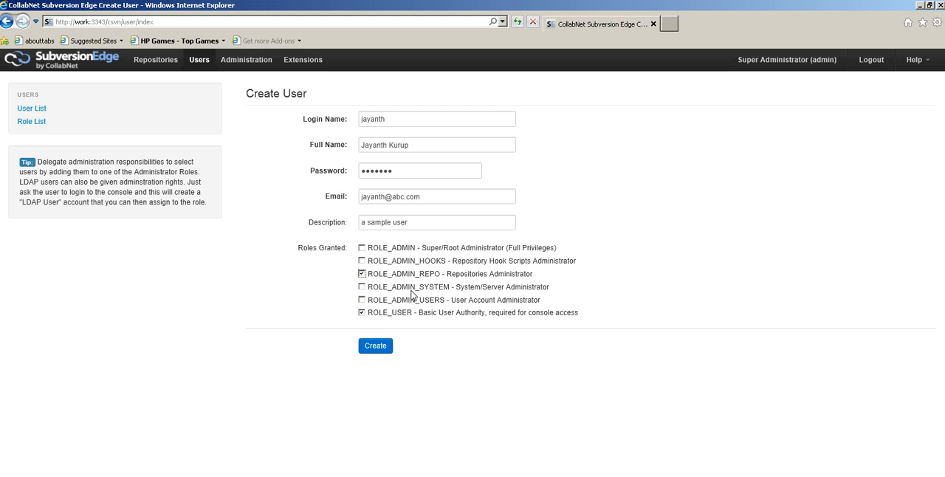
{"action": "mouse_move", "coordinate": [535, 279]}
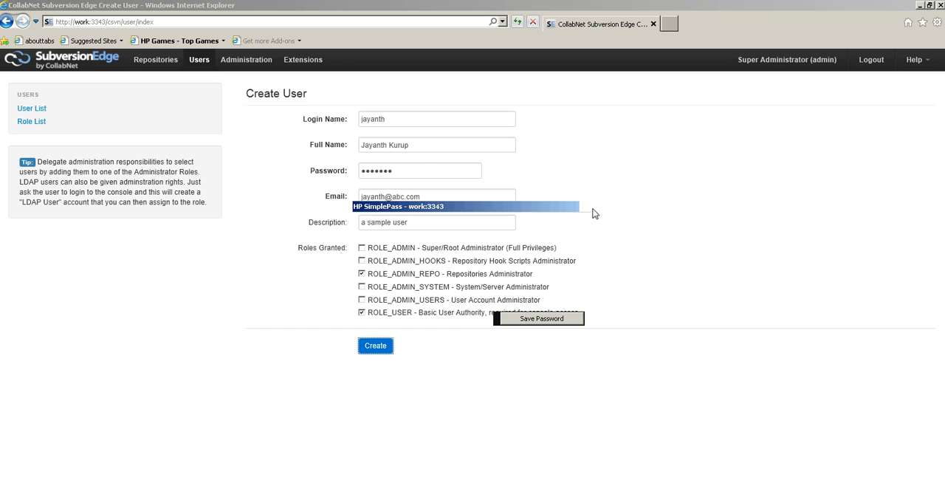
Create user jayanth, whose details now list ROLE_USER and ROLE_ADMIN_REPO
{"action": "left_click", "coordinate": [375, 346]}
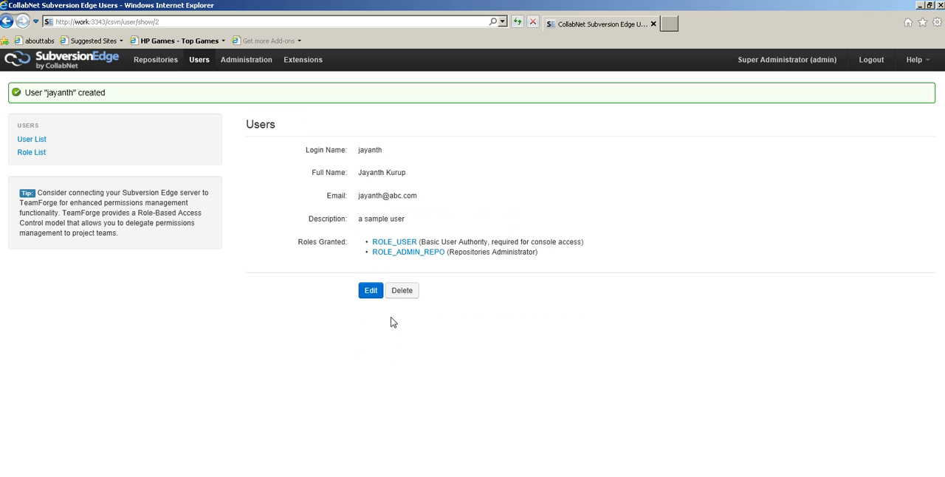
{"action": "mouse_move", "coordinate": [89, 92]}
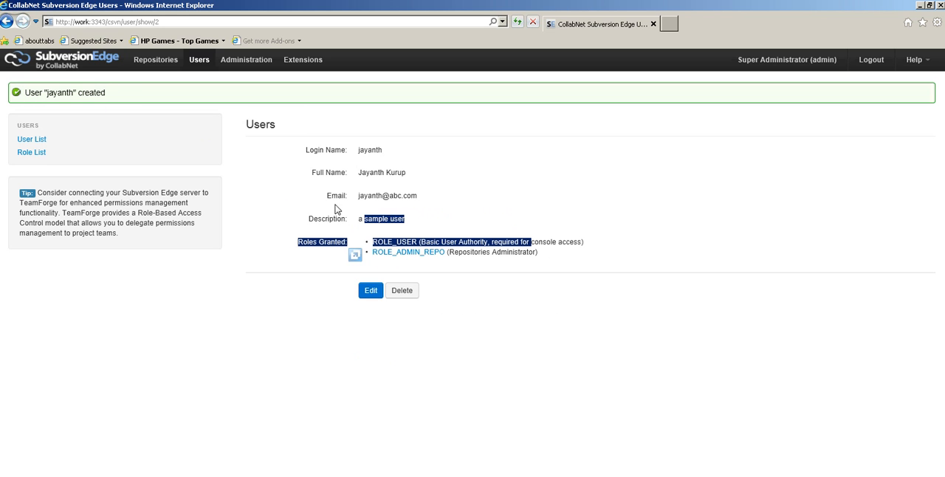
{"action": "left_click", "coordinate": [155, 59]}
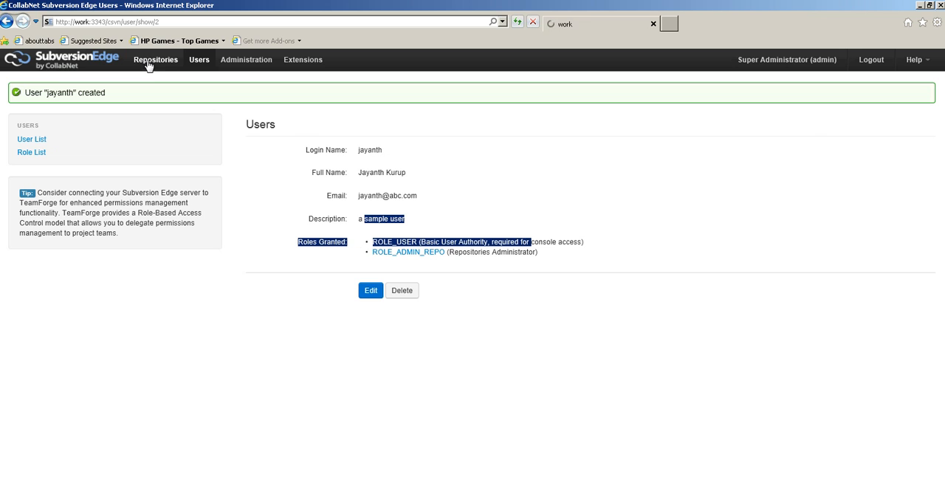
Show the Repositories list, which holds no repositories yet
{"action": "left_click", "coordinate": [155, 59]}
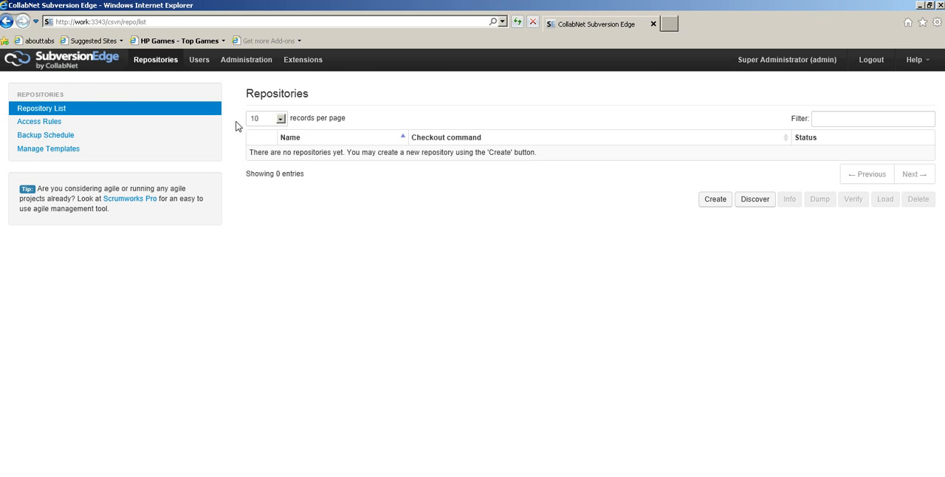
{"action": "mouse_move", "coordinate": [421, 225]}
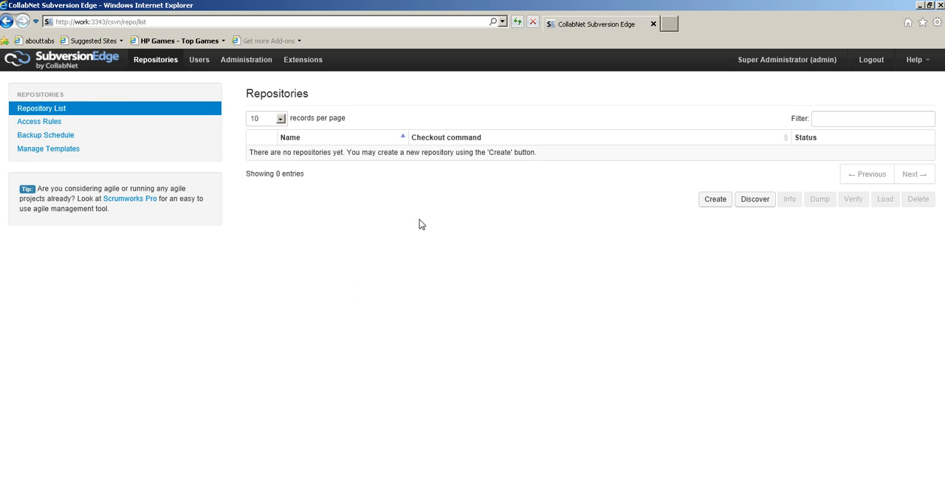
{"action": "mouse_move", "coordinate": [470, 217]}
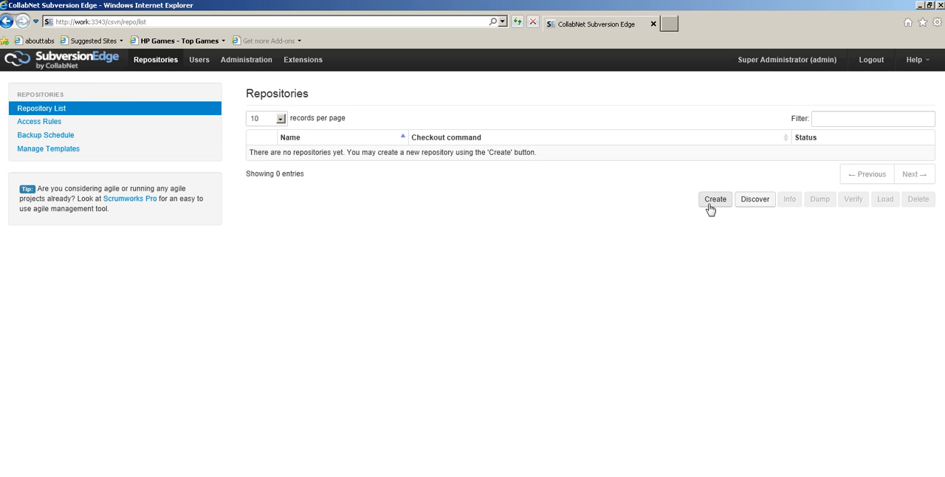
Name the new repository ASampleRepo and choose the standard trunk/branches/tags structure
{"action": "left_click", "coordinate": [715, 198]}
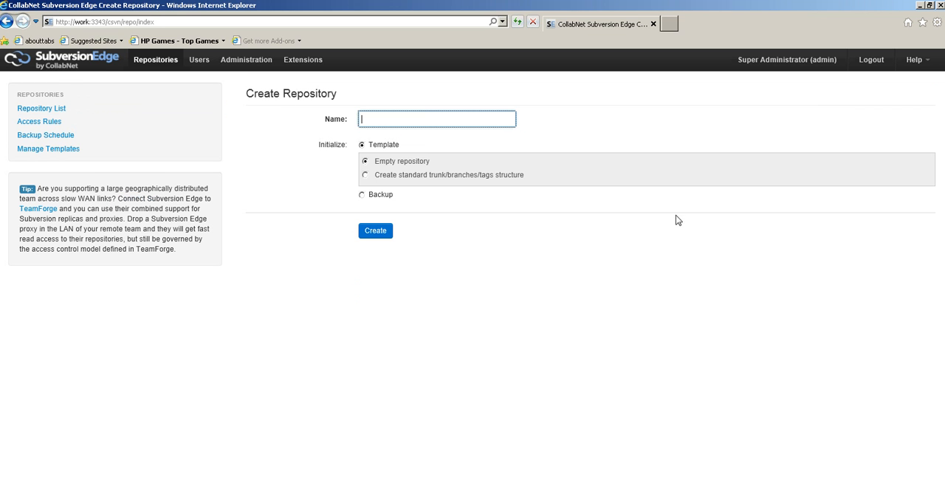
{"action": "type", "text": "S Sampke"}
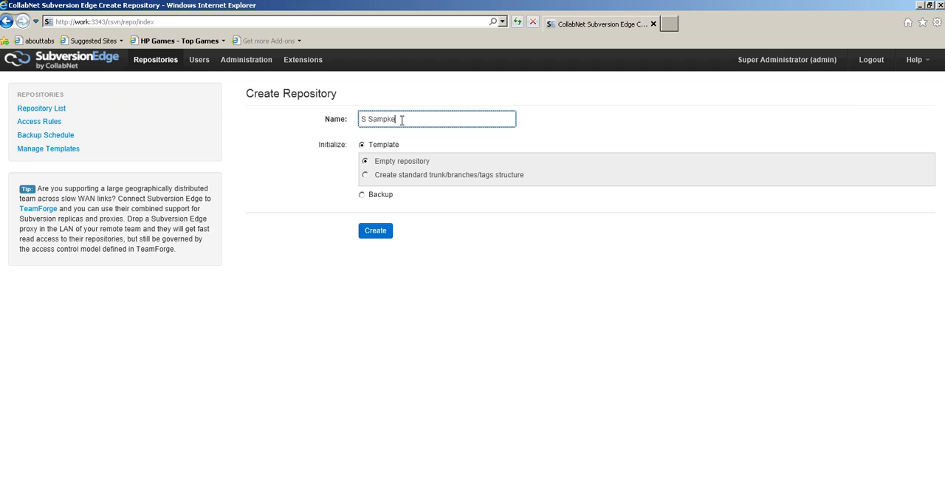
{"action": "type", "text": "ASa"}
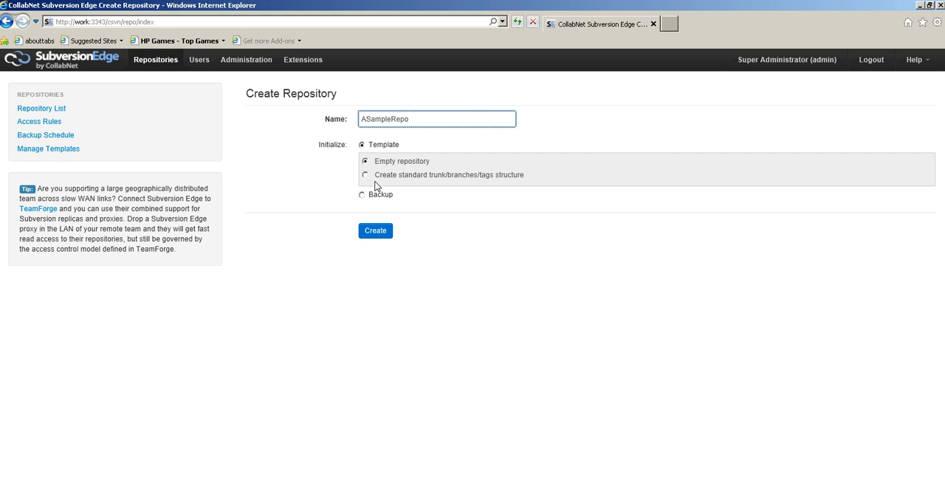
{"action": "left_click", "coordinate": [365, 174]}
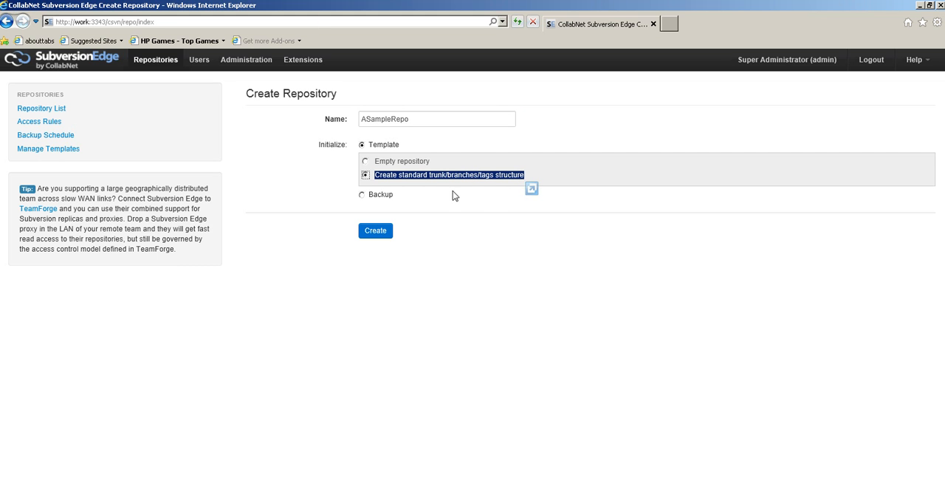
{"action": "mouse_move", "coordinate": [470, 183]}
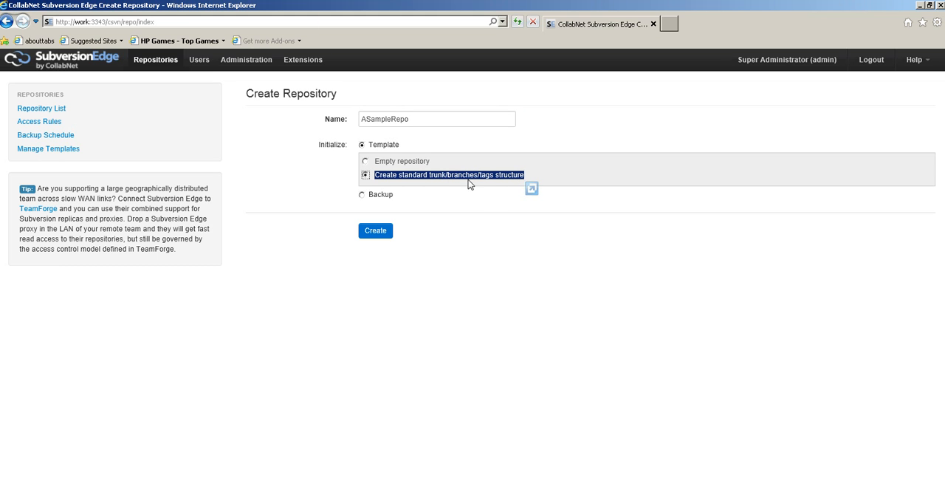
{"action": "mouse_move", "coordinate": [481, 186]}
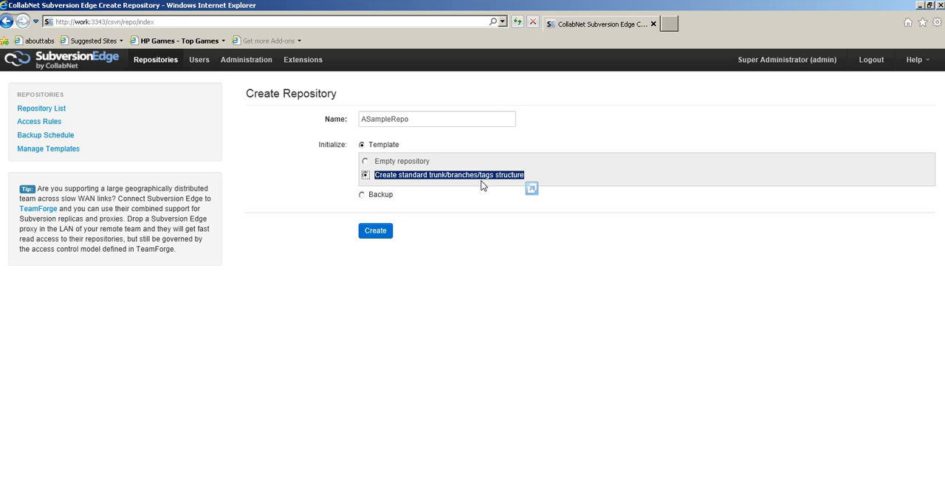
Toggle to Empty repository, re-select the standard structure, and create ASampleRepo
{"action": "left_click", "coordinate": [363, 161]}
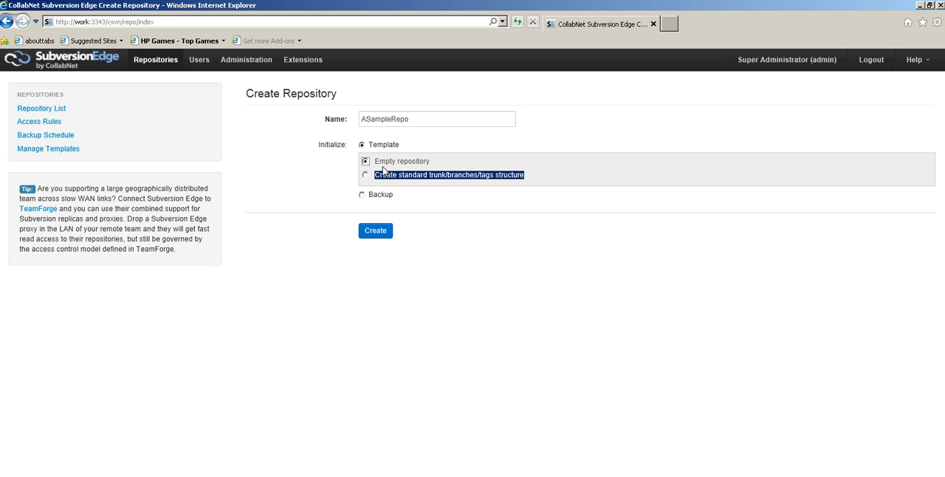
{"action": "mouse_move", "coordinate": [417, 183]}
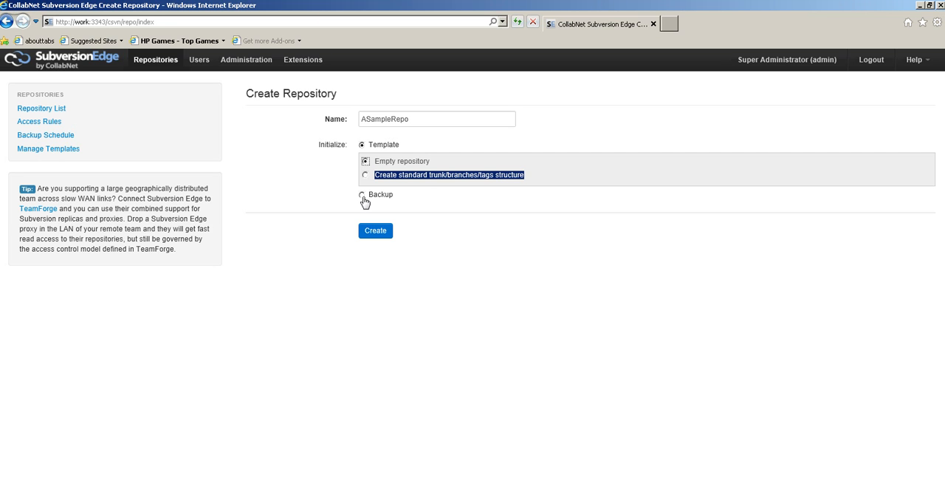
{"action": "mouse_move", "coordinate": [384, 216]}
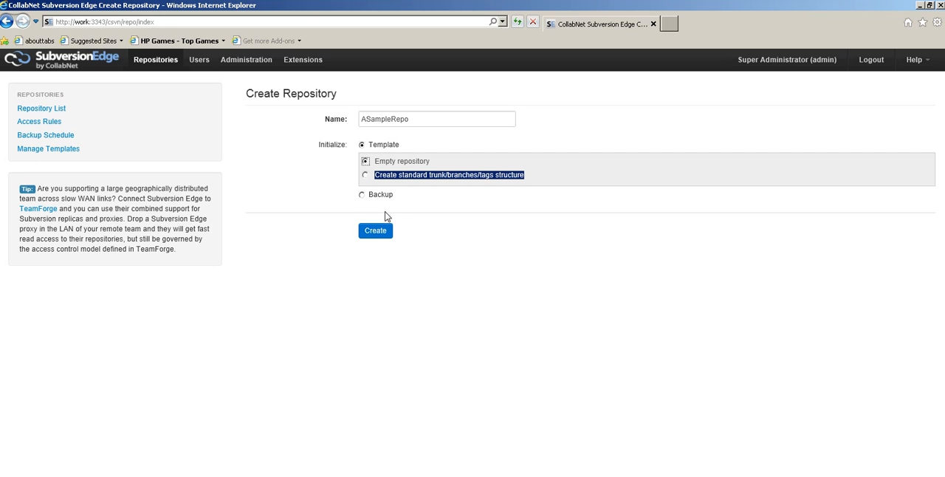
{"action": "left_click", "coordinate": [364, 174]}
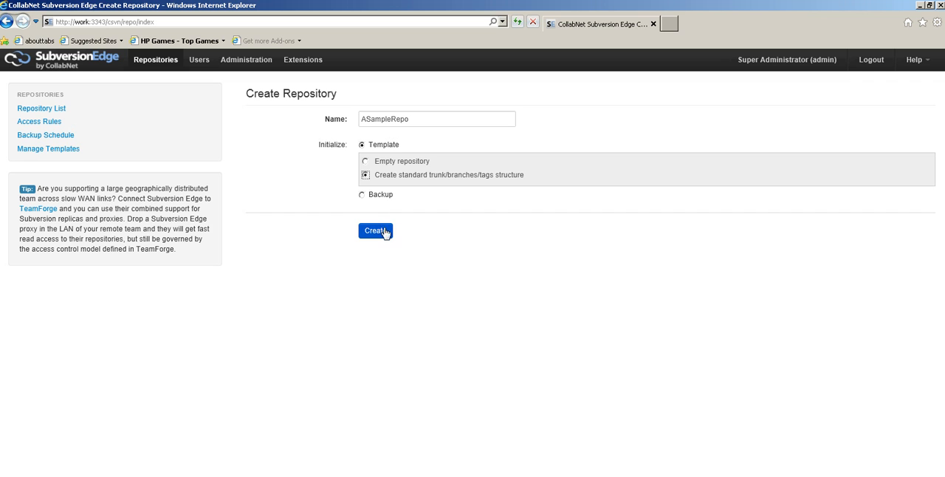
{"action": "left_click", "coordinate": [375, 231]}
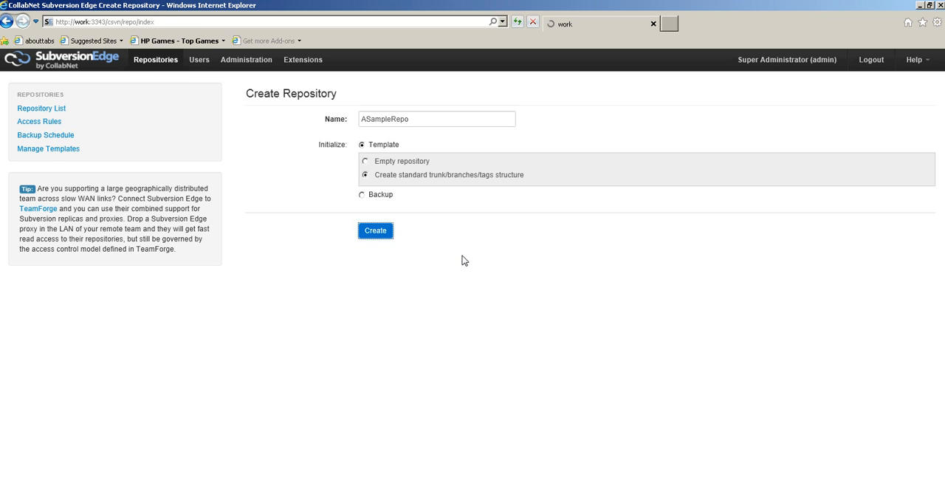
Review the ASampleRepo details page showing status OK and its hook script templates
{"action": "left_click", "coordinate": [375, 230]}
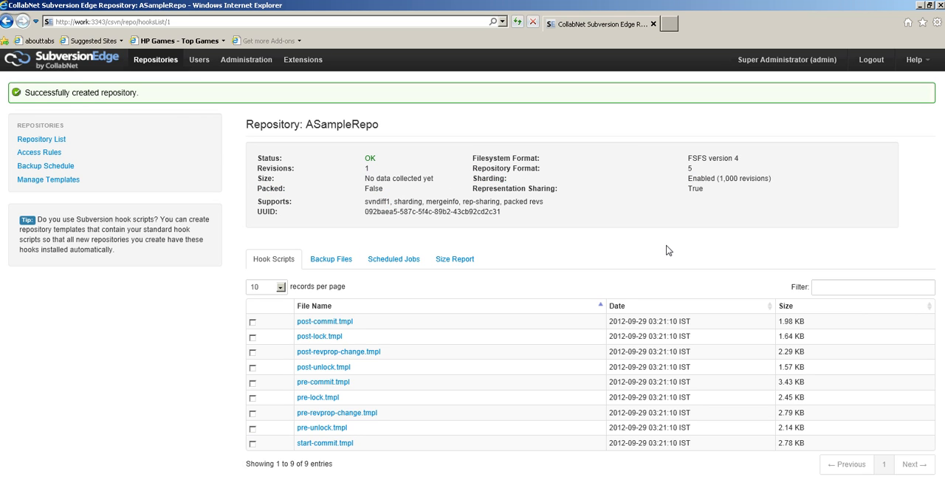
{"action": "mouse_move", "coordinate": [325, 322]}
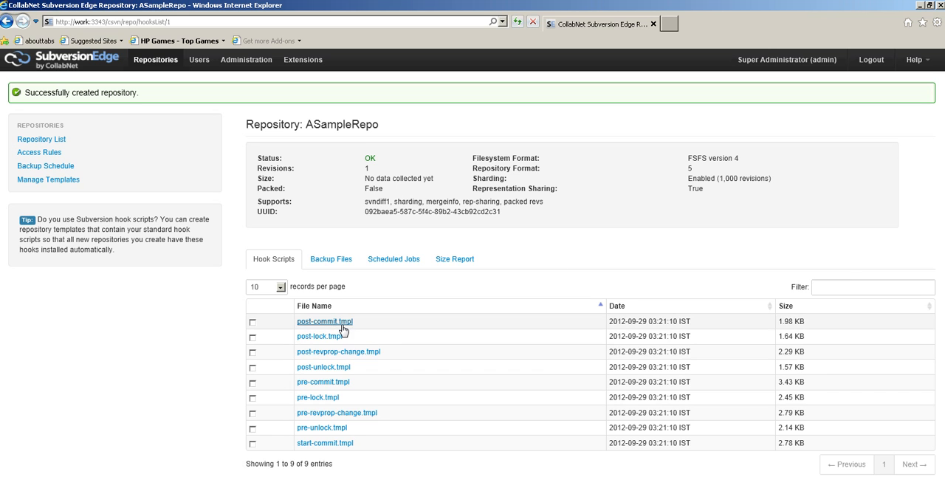
{"action": "mouse_move", "coordinate": [391, 386]}
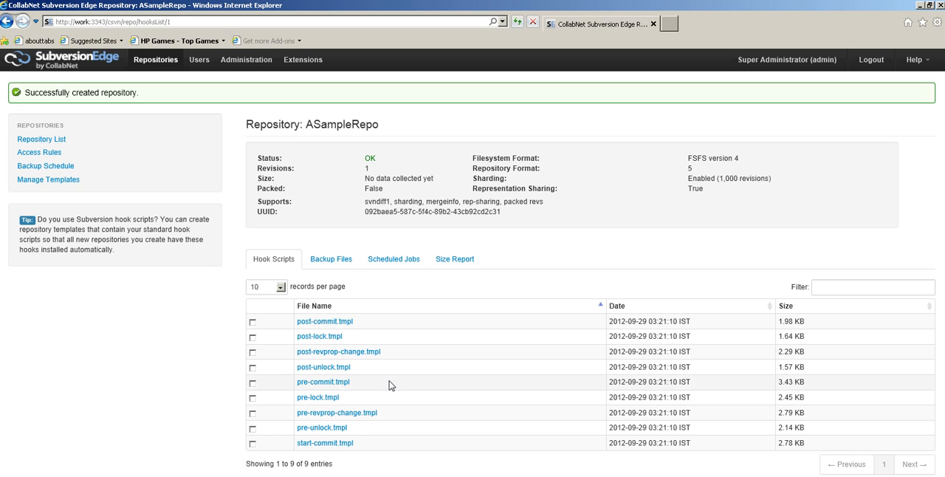
{"action": "mouse_move", "coordinate": [319, 337]}
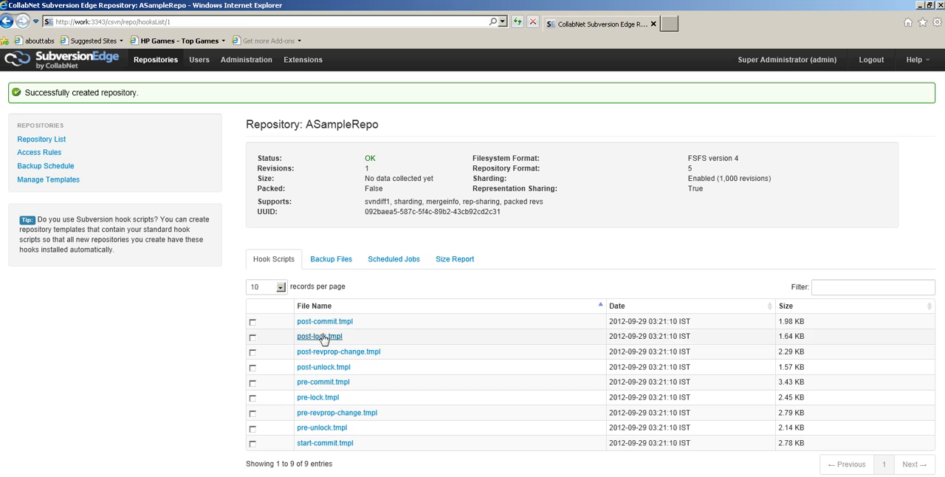
{"action": "mouse_move", "coordinate": [170, 343]}
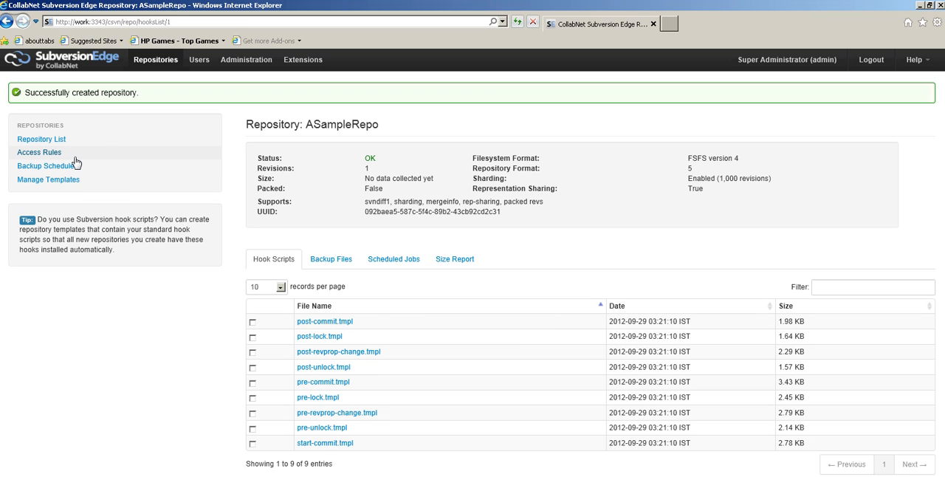
{"action": "mouse_move", "coordinate": [381, 287]}
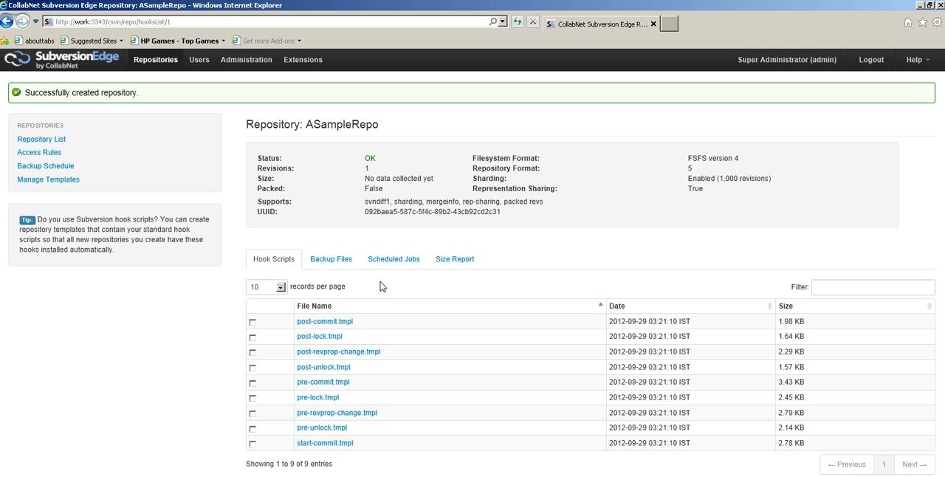
{"action": "mouse_move", "coordinate": [331, 259]}
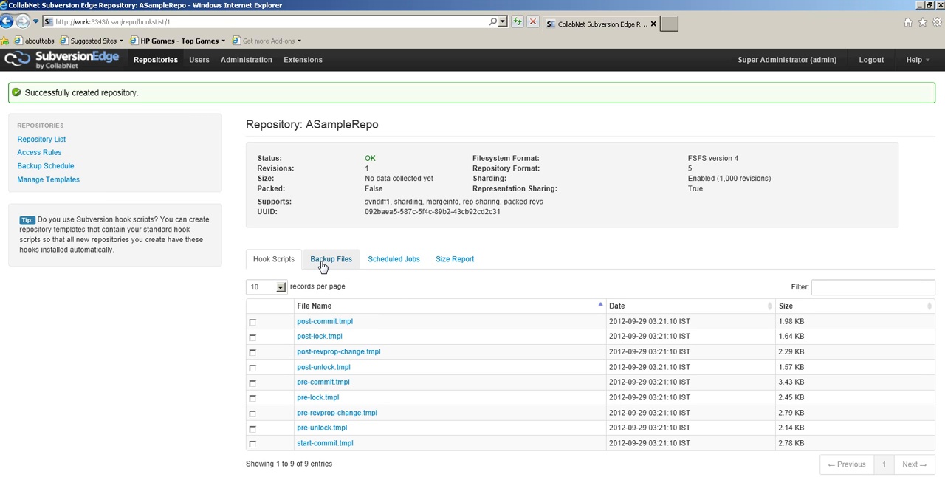
{"action": "mouse_move", "coordinate": [38, 152]}
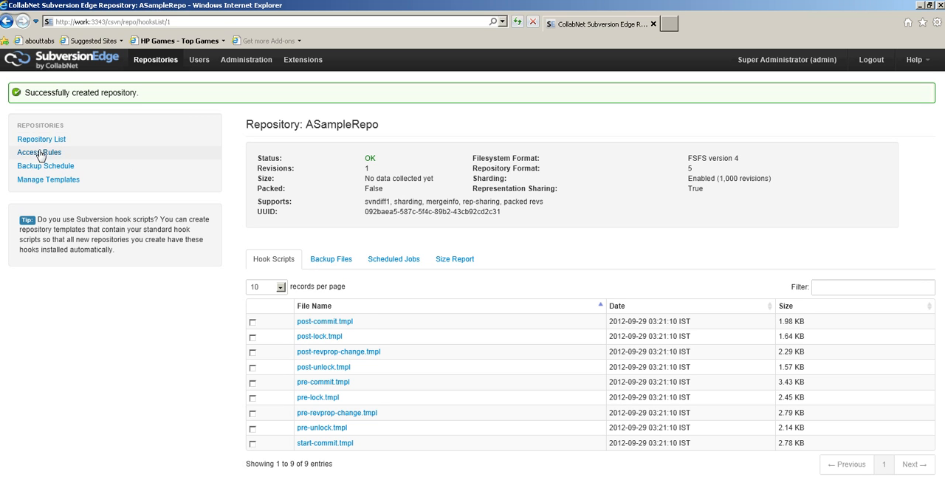
View the Access Rules page showing the default everyone read-write rule
{"action": "left_click", "coordinate": [38, 152]}
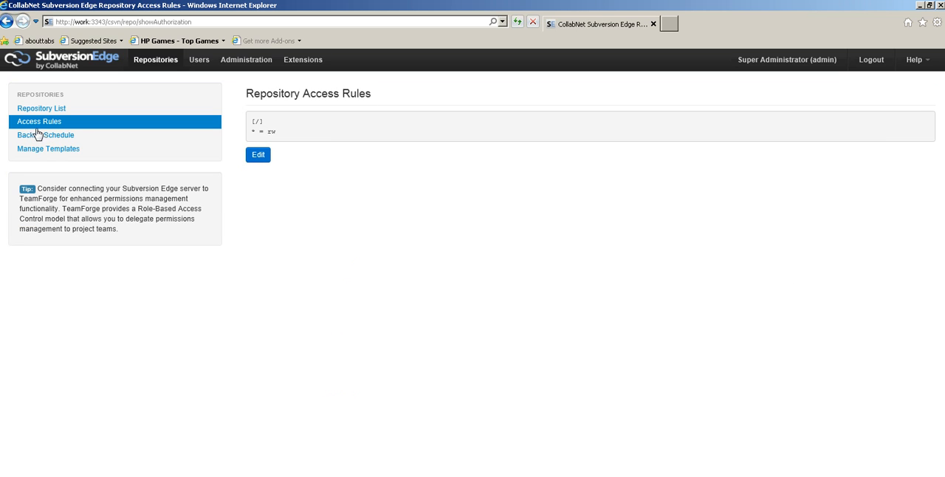
{"action": "mouse_move", "coordinate": [255, 130]}
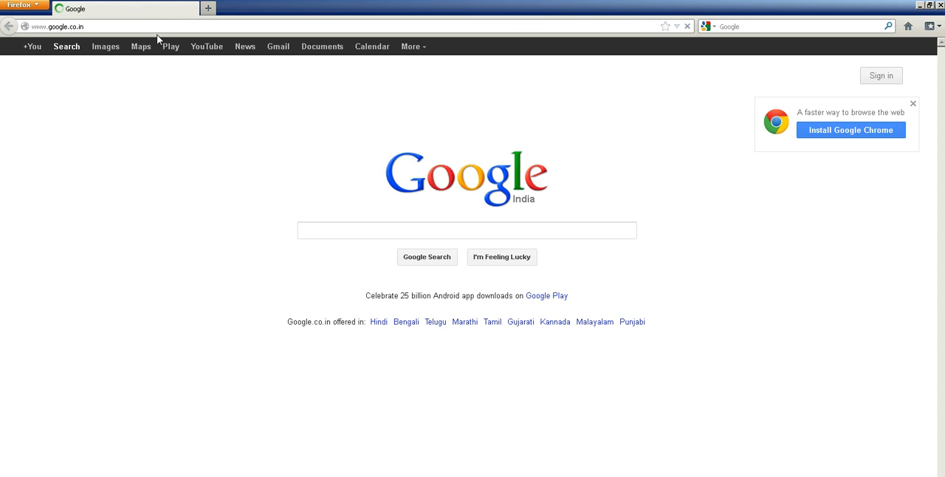
Search Google for 'configure user for subversion'
{"action": "type", "text": "configure use"}
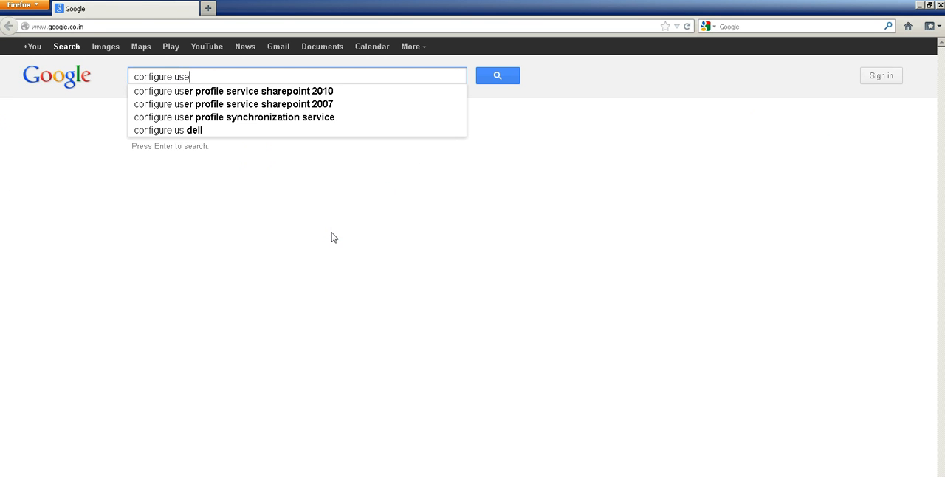
{"action": "type", "text": "r for subversion"}
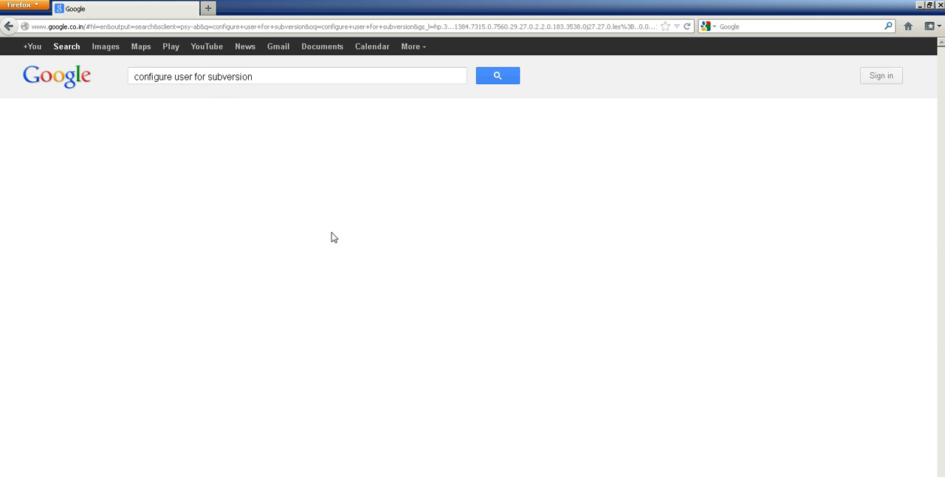
{"action": "left_click", "coordinate": [498, 76]}
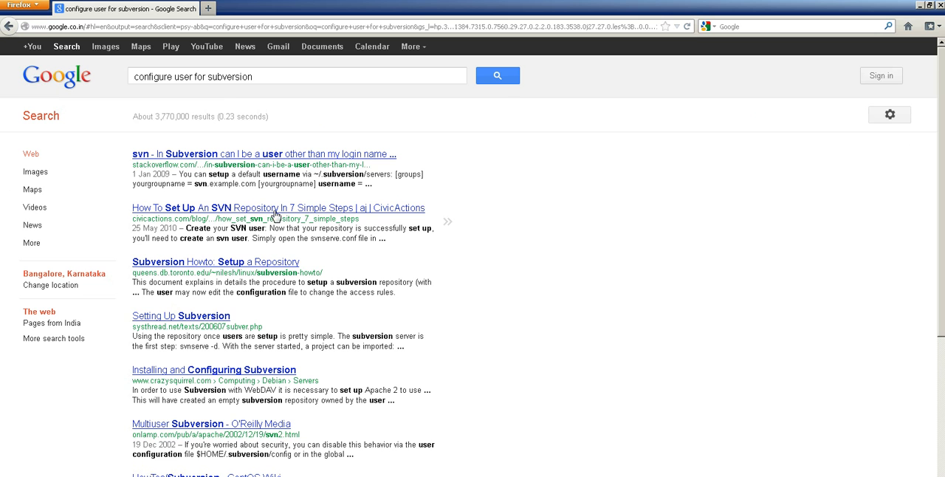
{"action": "mouse_move", "coordinate": [206, 148]}
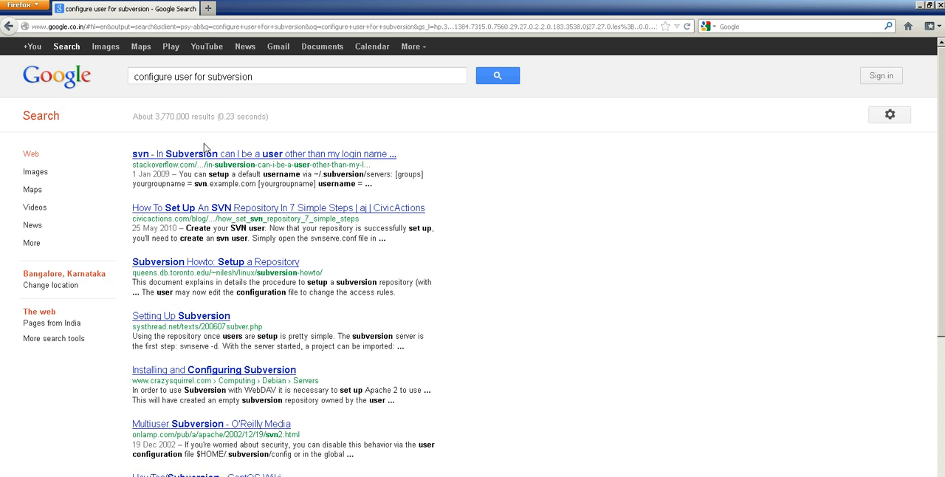
Refine the query to 'configure user for subversion collabnet' and rerun the search
{"action": "left_click", "coordinate": [295, 77]}
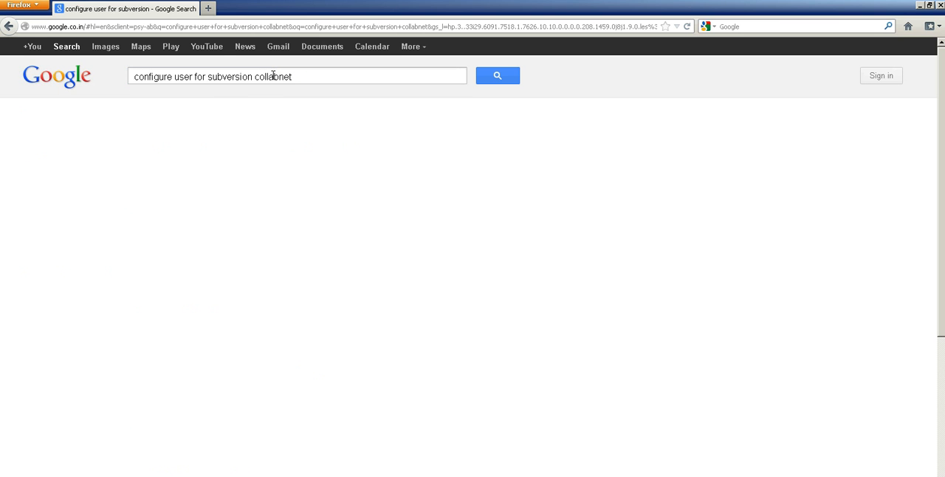
{"action": "left_click", "coordinate": [496, 75]}
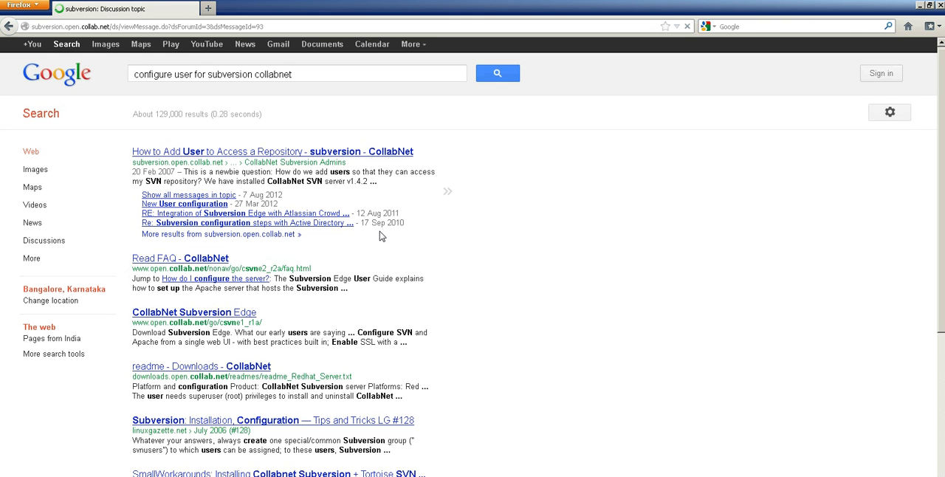
Read through the CollabNet forum topic 'How to Add User to Access a Repository'
{"action": "left_click", "coordinate": [273, 150]}
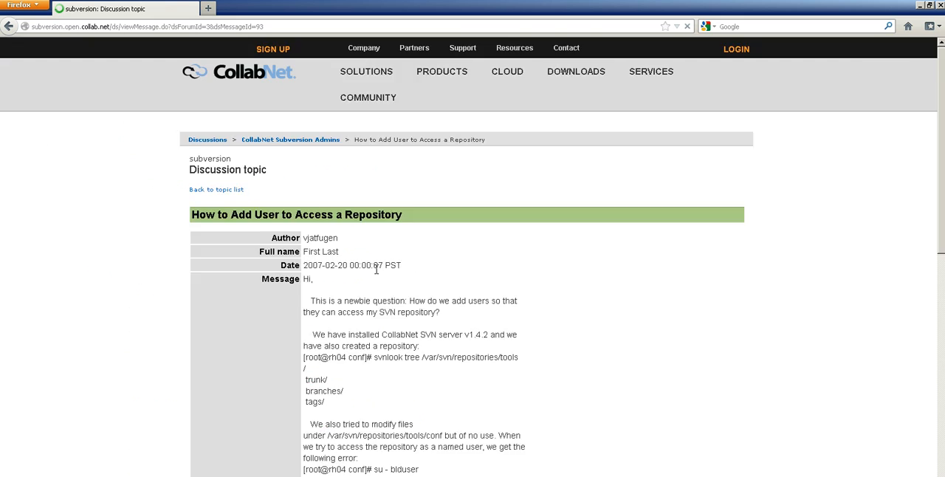
{"action": "scroll", "scroll_direction": "down", "scroll_amount": 3}
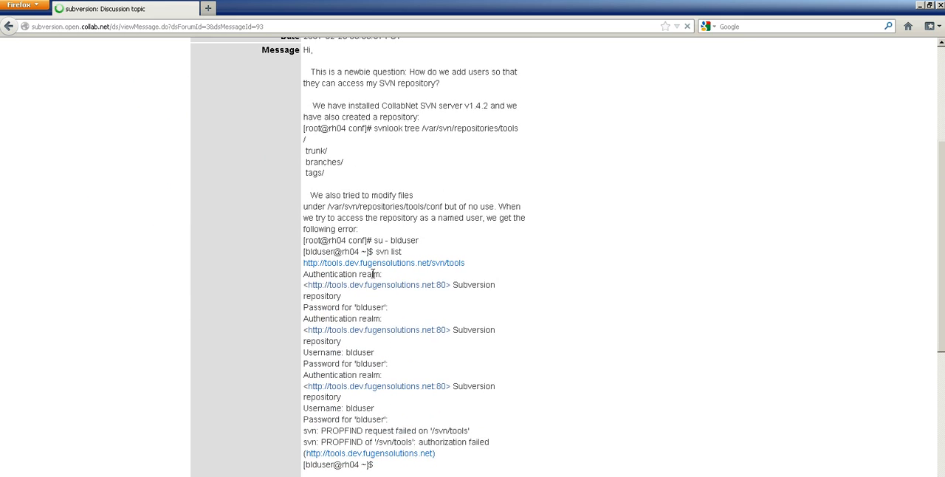
{"action": "scroll", "scroll_direction": "down", "scroll_amount": 3}
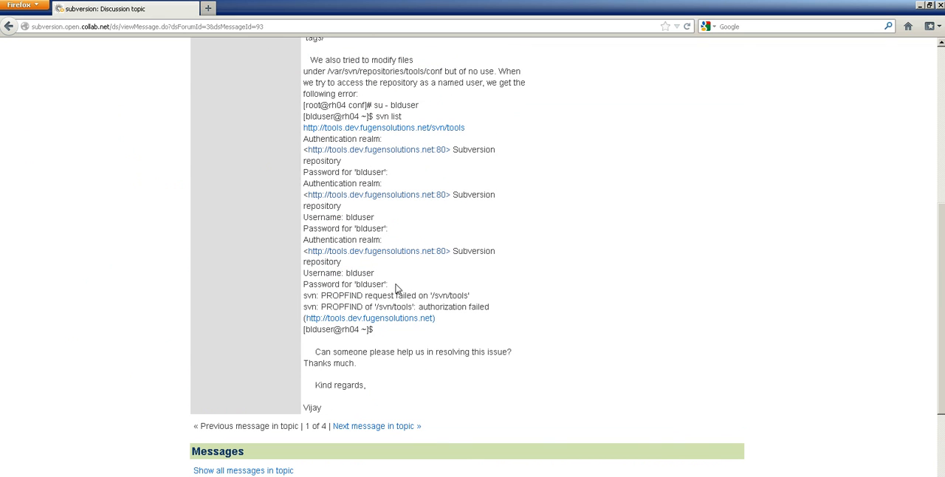
{"action": "mouse_move", "coordinate": [435, 228]}
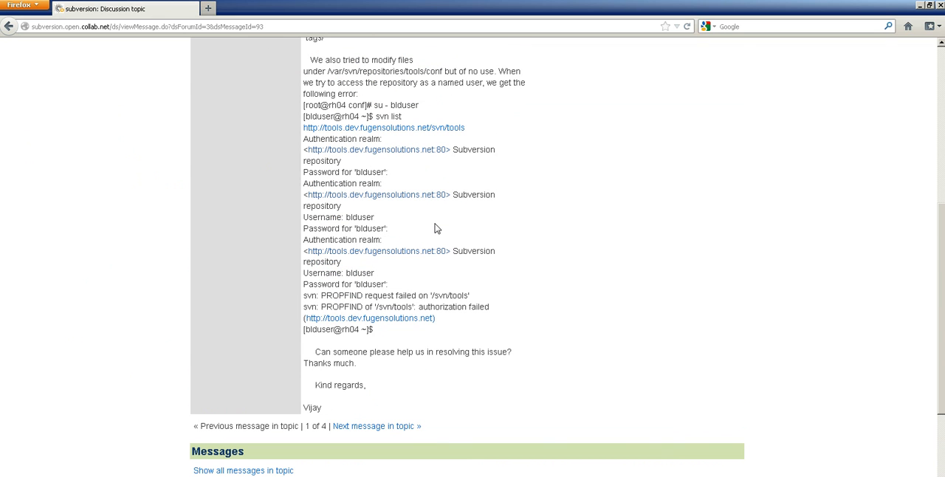
{"action": "mouse_move", "coordinate": [452, 334]}
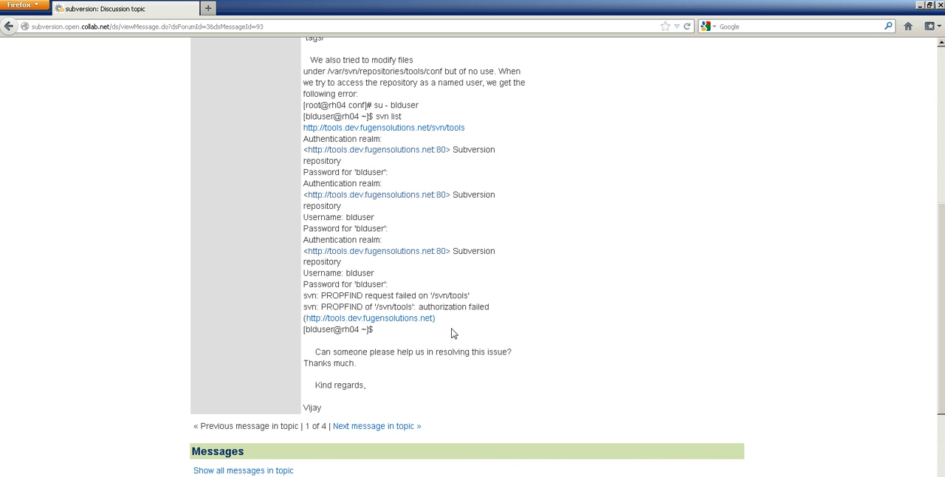
{"action": "scroll", "scroll_direction": "up", "scroll_amount": 3}
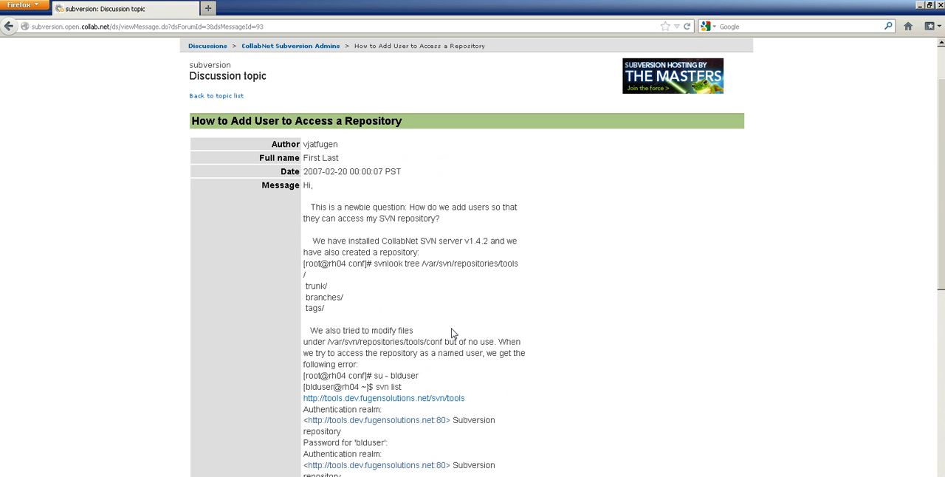
{"action": "mouse_move", "coordinate": [384, 278]}
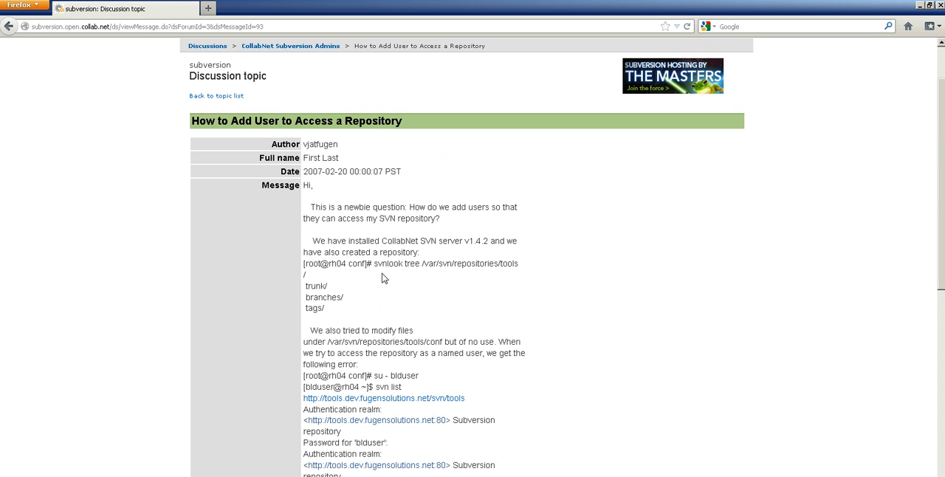
{"action": "scroll", "scroll_direction": "down", "scroll_amount": 3}
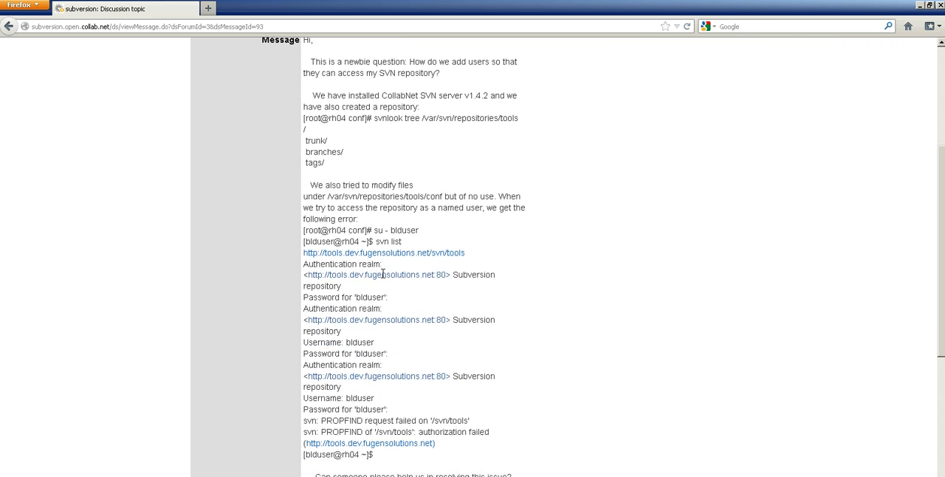
{"action": "scroll", "scroll_direction": "down", "scroll_amount": 3}
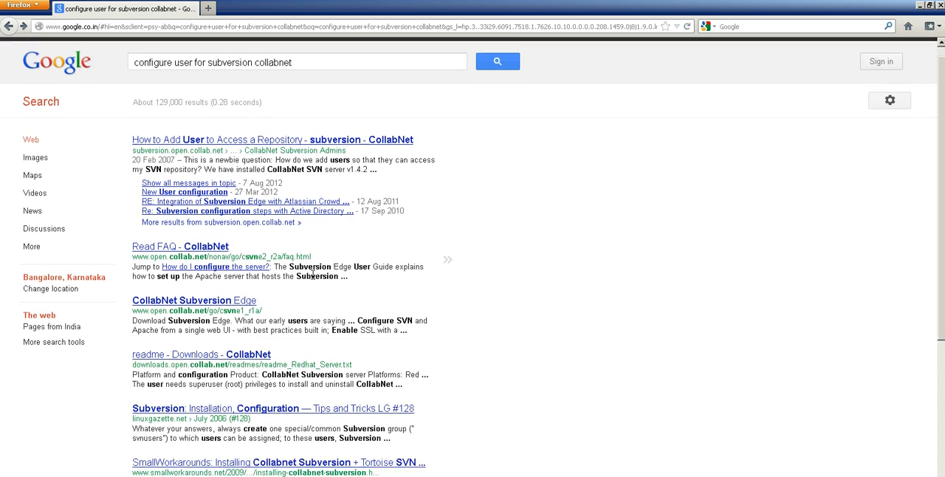
Extend the Google query with 'access for repository'
{"action": "scroll", "scroll_direction": "down", "scroll_amount": 3}
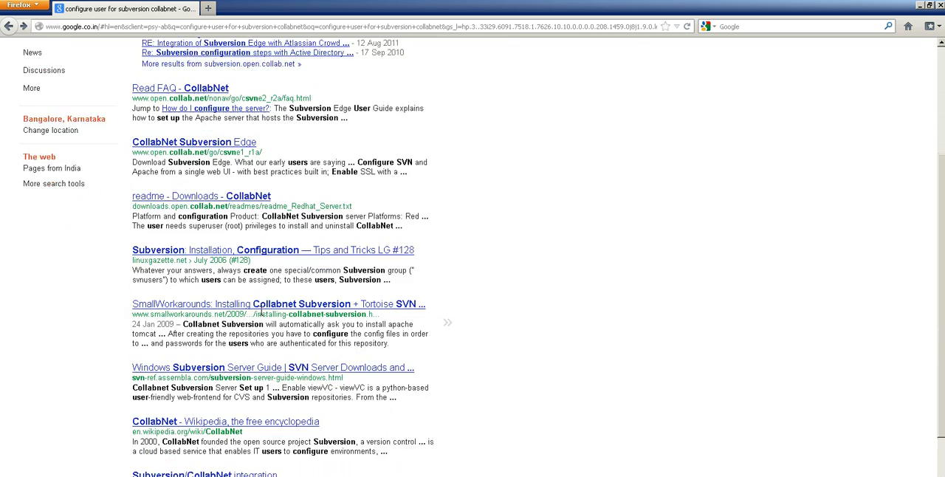
{"action": "scroll", "scroll_direction": "up", "scroll_amount": 3}
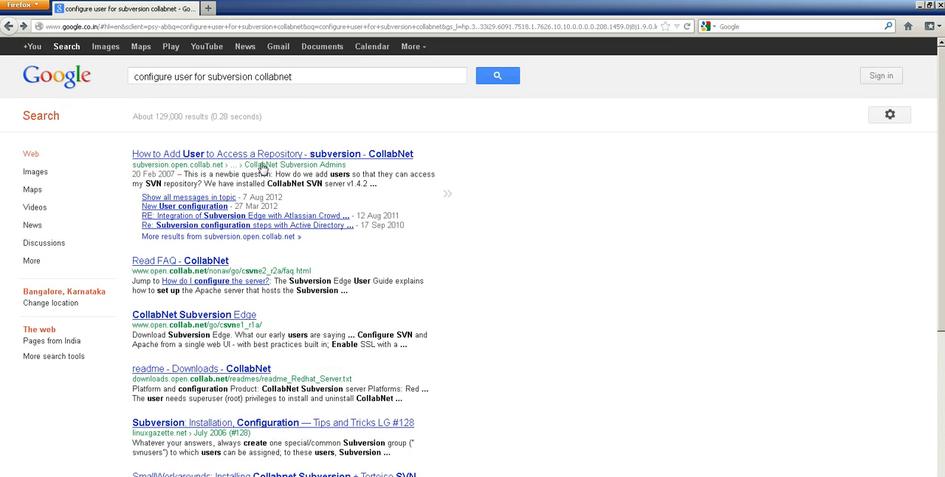
{"action": "left_click", "coordinate": [295, 77]}
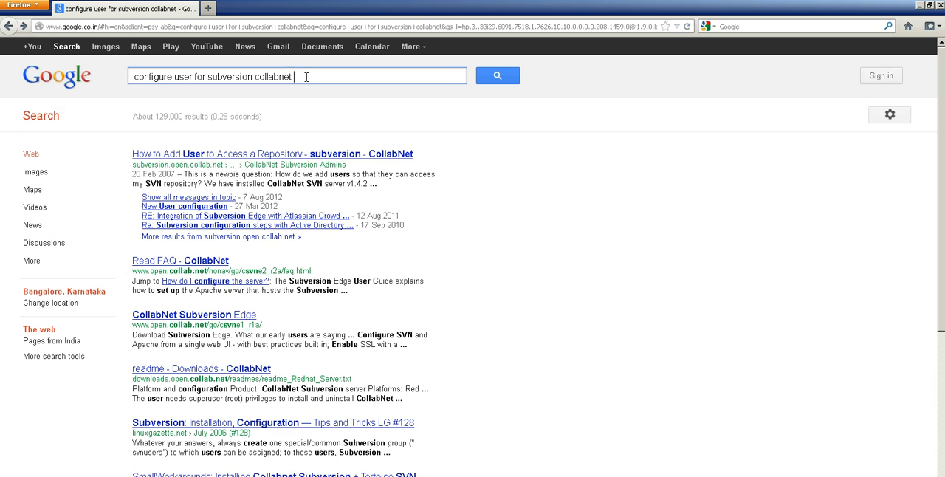
{"action": "type", "text": "access fo"}
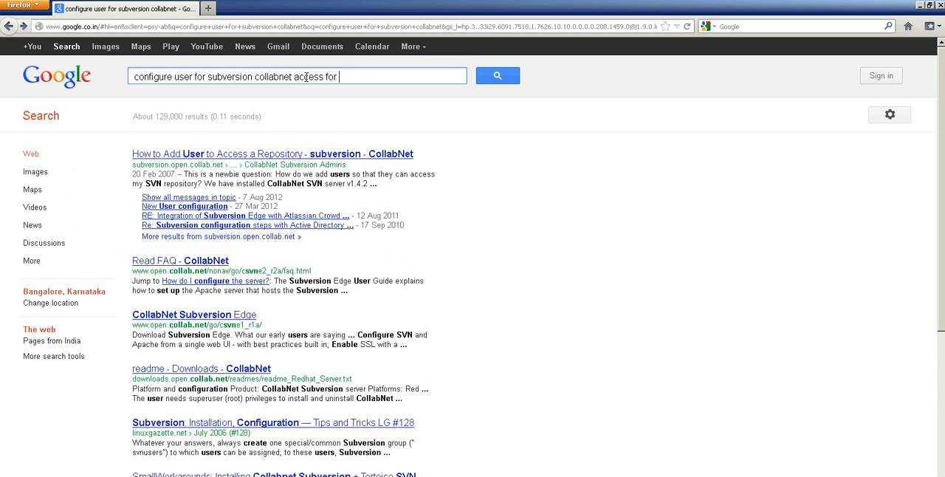
{"action": "type", "text": "repository"}
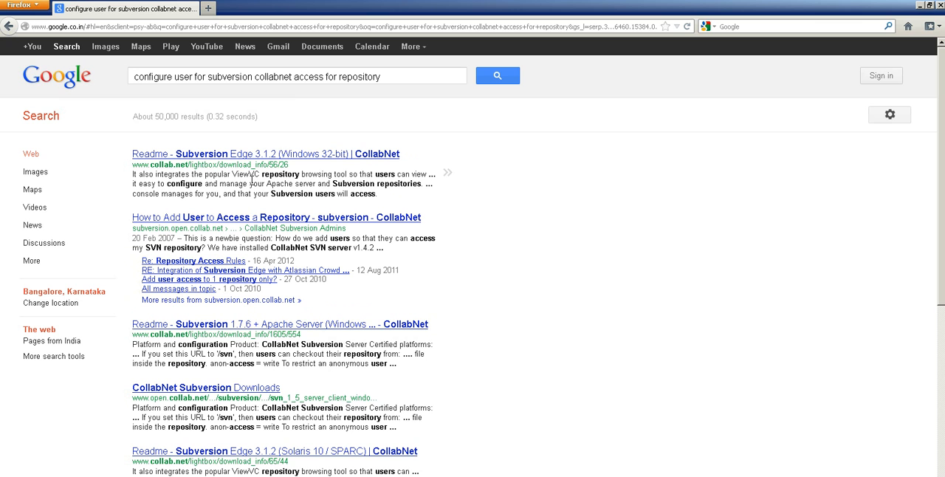
{"action": "mouse_move", "coordinate": [257, 211]}
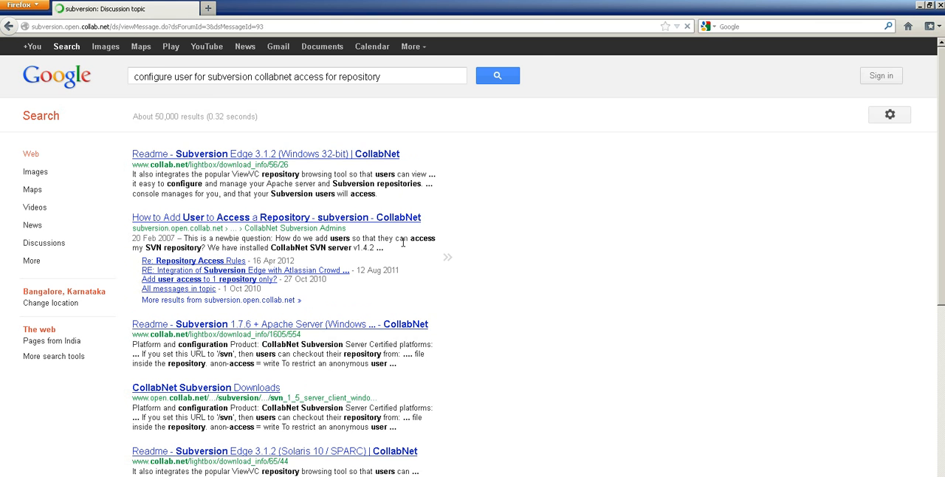
Revisit the forum thread and highlight the example rw write-access rule
{"action": "left_click", "coordinate": [287, 216]}
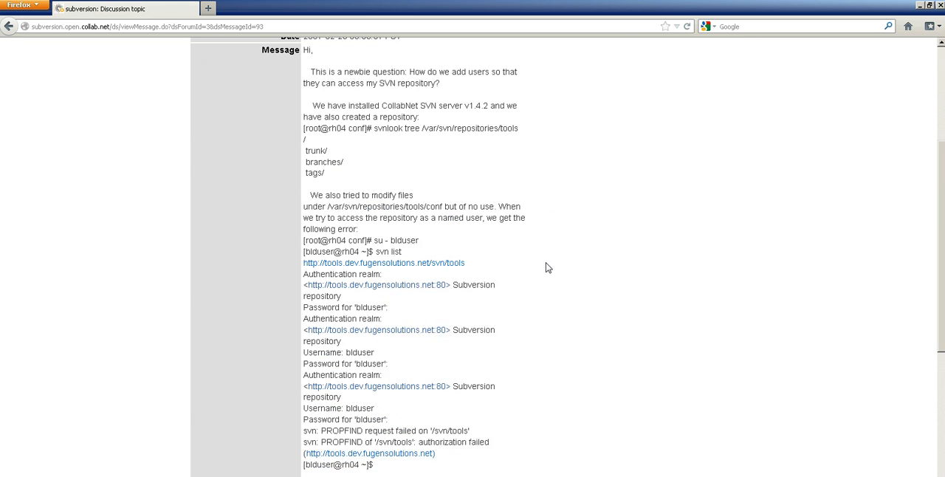
{"action": "scroll", "scroll_direction": "down", "scroll_amount": 3}
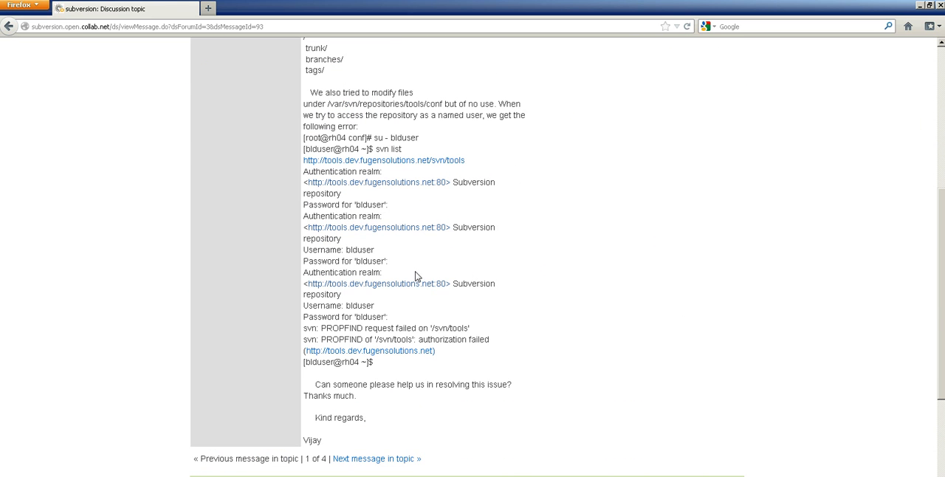
{"action": "mouse_move", "coordinate": [133, 18]}
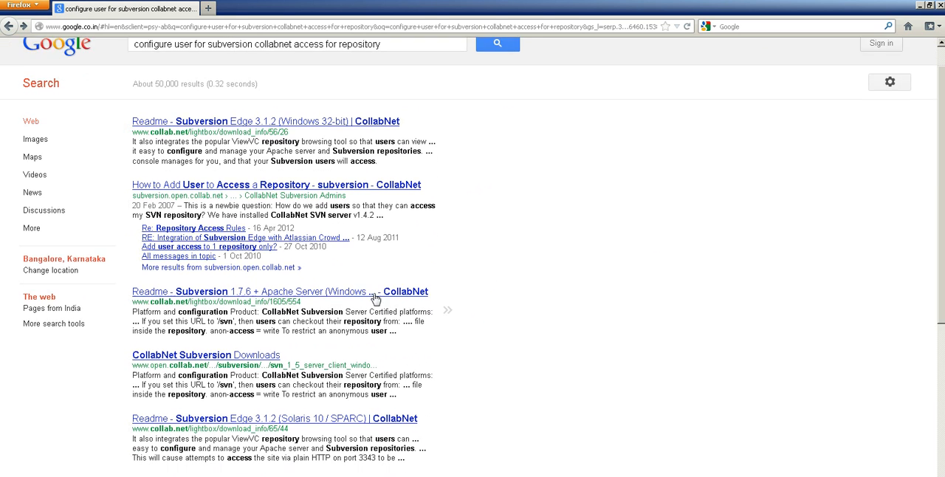
{"action": "scroll", "scroll_direction": "down", "scroll_amount": 3}
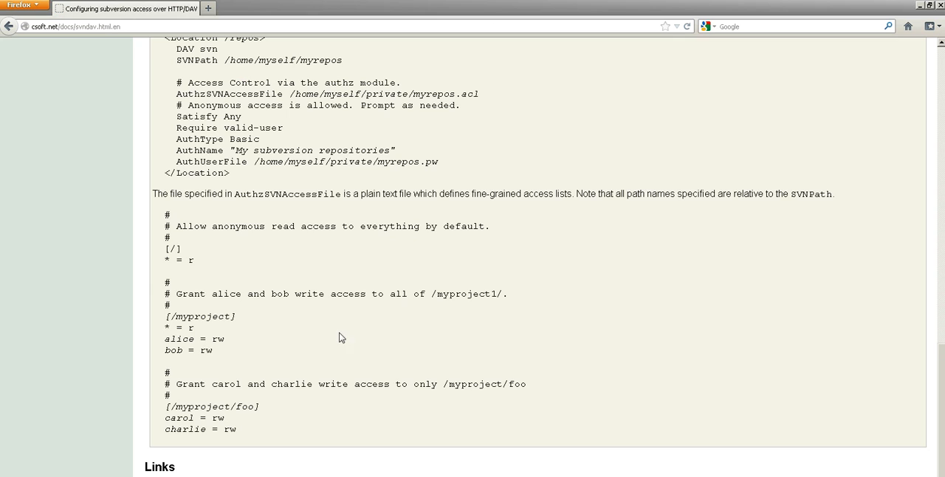
{"action": "mouse_move", "coordinate": [209, 351]}
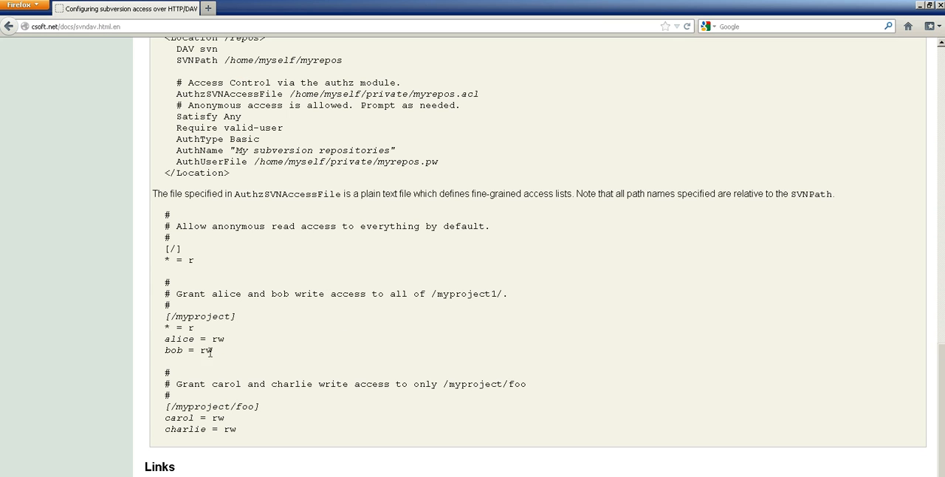
{"action": "mouse_move", "coordinate": [242, 333]}
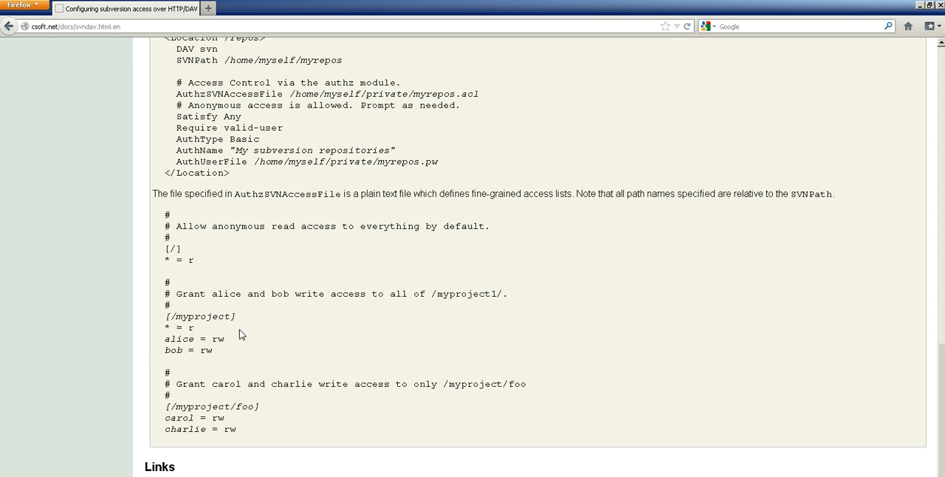
{"action": "double_click", "coordinate": [201, 316]}
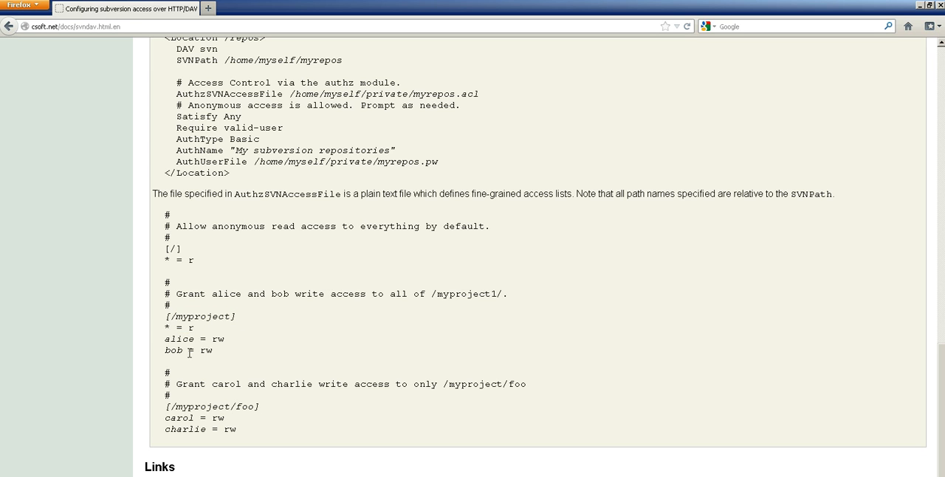
{"action": "left_click_drag", "start_coordinate": [165, 339], "coordinate": [213, 350]}
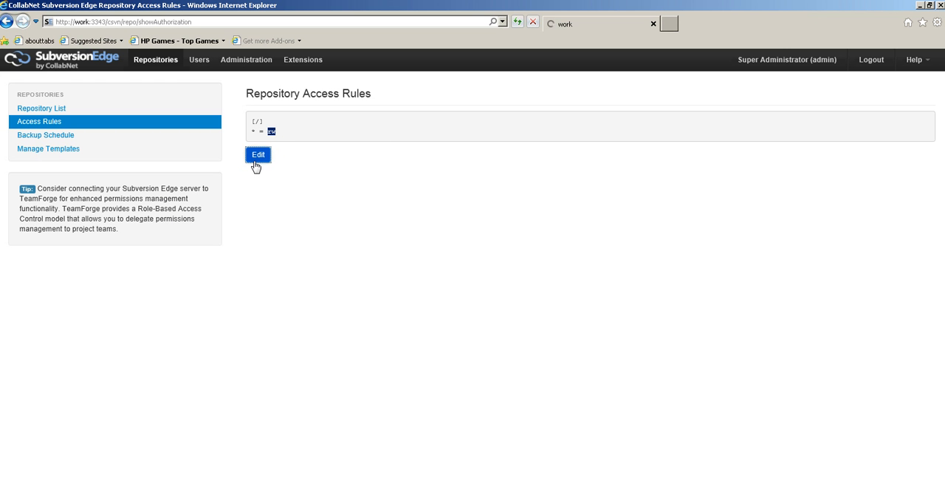
Add the line 'jayanth = rw' under [/] in the access rules and save them
{"action": "left_click", "coordinate": [257, 153]}
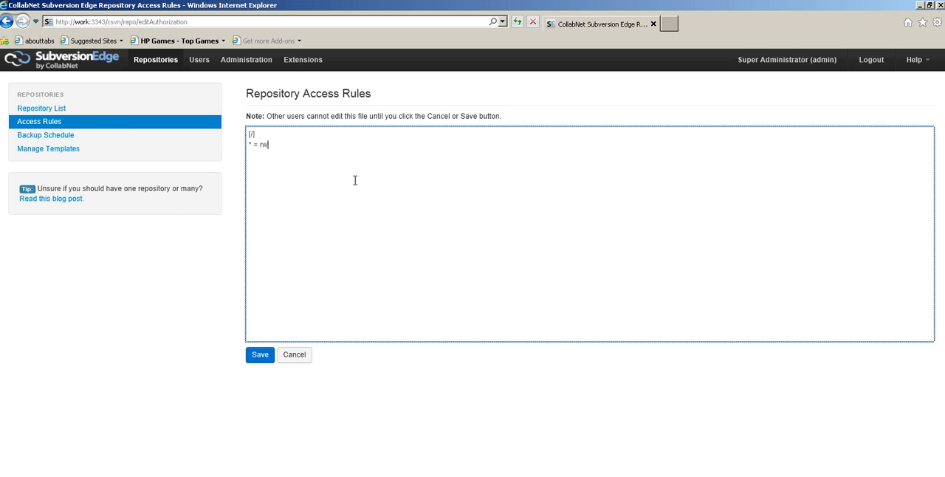
{"action": "type", "text": "jayanth"}
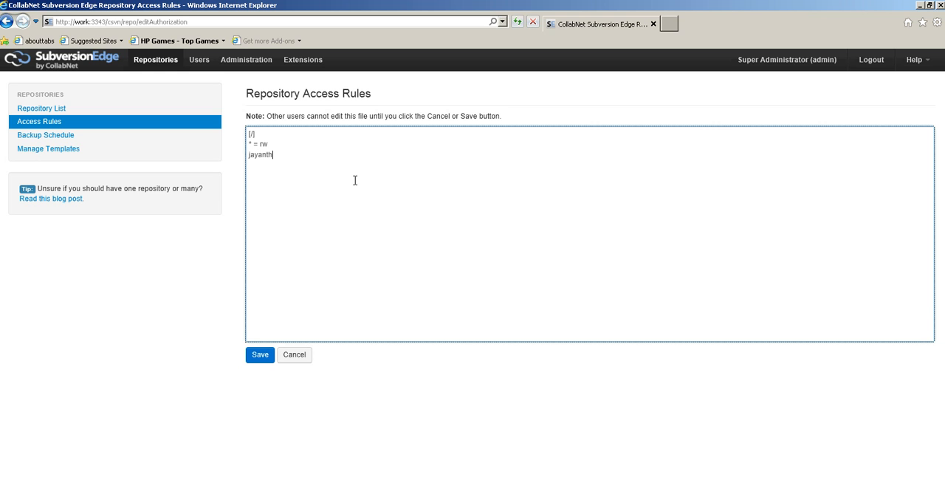
{"action": "type", "text": "= rw"}
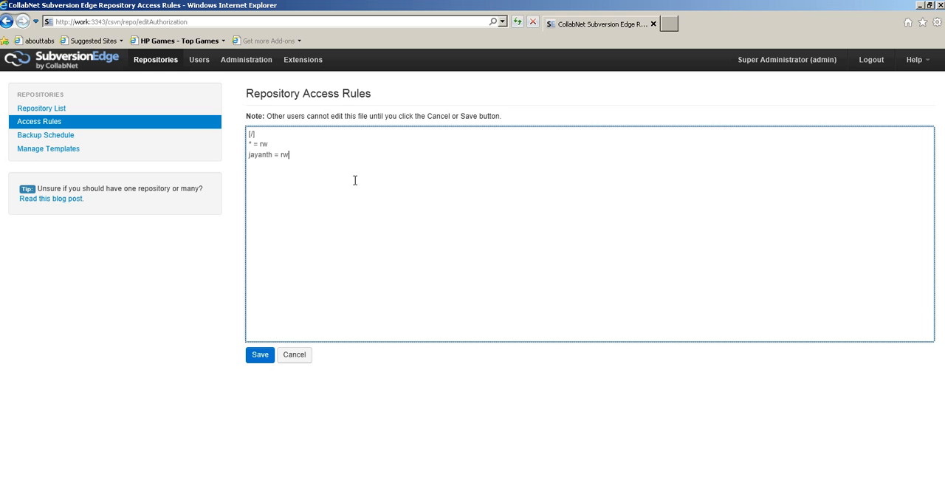
{"action": "left_click", "coordinate": [260, 354]}
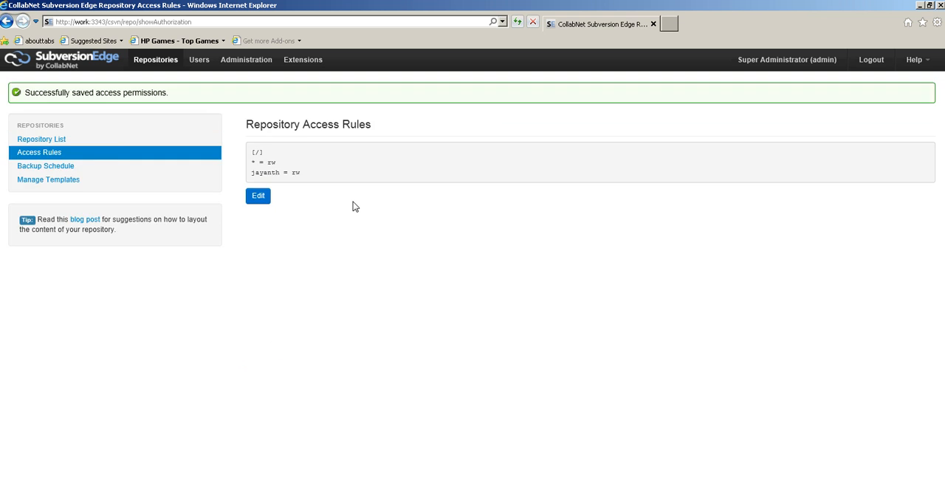
{"action": "double_click", "coordinate": [118, 93]}
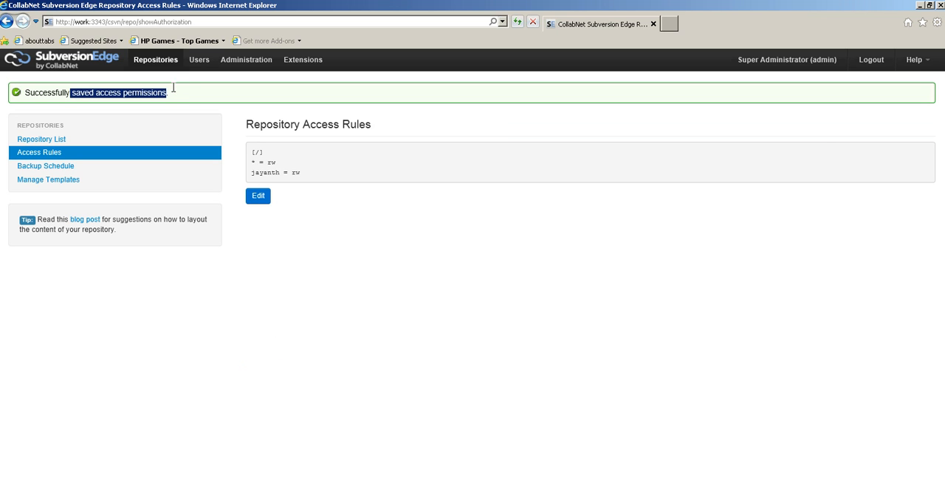
Review the Backup Schedule's job type, run timing and number to keep, then go to Manage Templates
{"action": "left_click", "coordinate": [46, 165]}
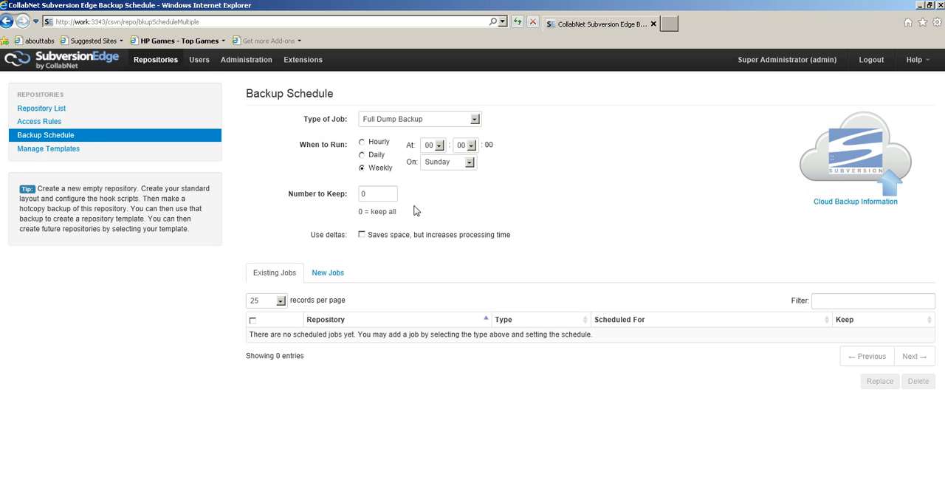
{"action": "mouse_move", "coordinate": [407, 161]}
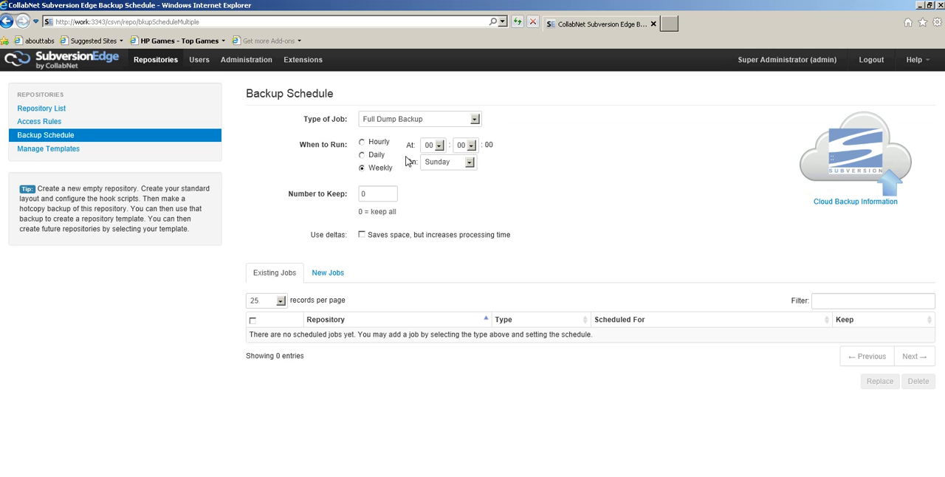
{"action": "mouse_move", "coordinate": [412, 183]}
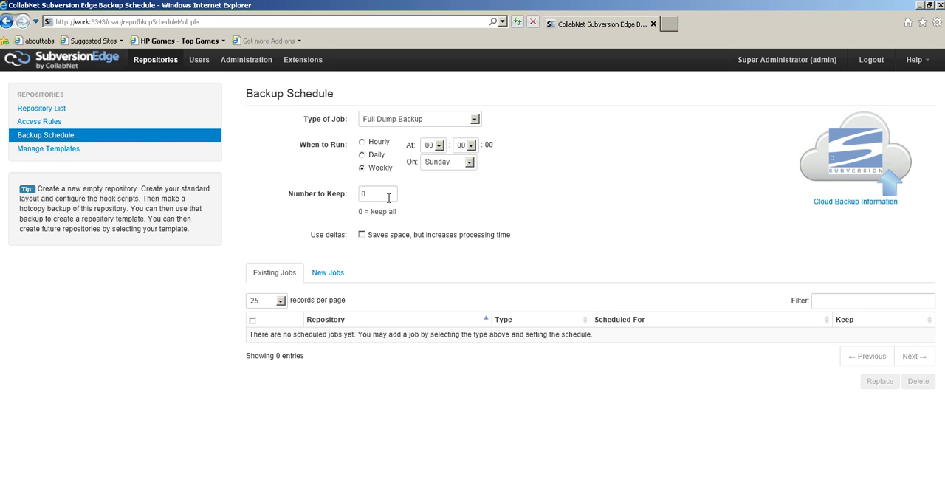
{"action": "left_click", "coordinate": [378, 194]}
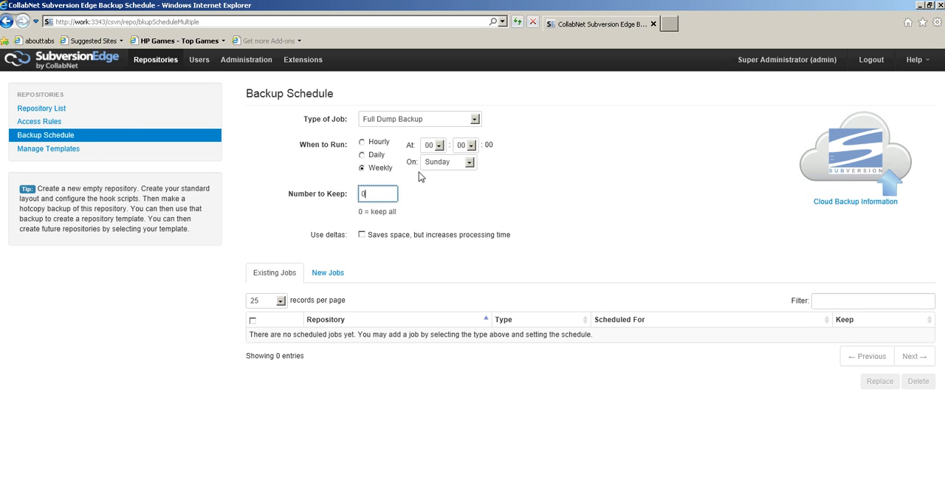
{"action": "mouse_move", "coordinate": [383, 153]}
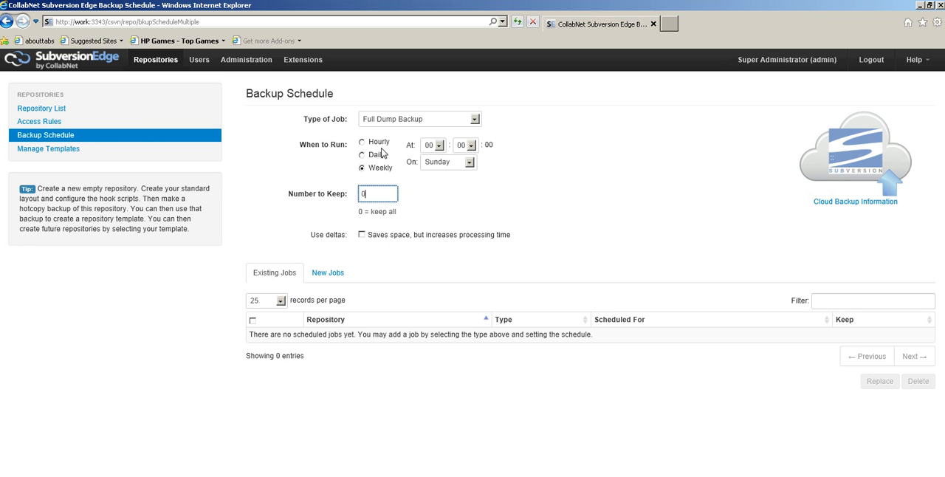
{"action": "left_click", "coordinate": [474, 119]}
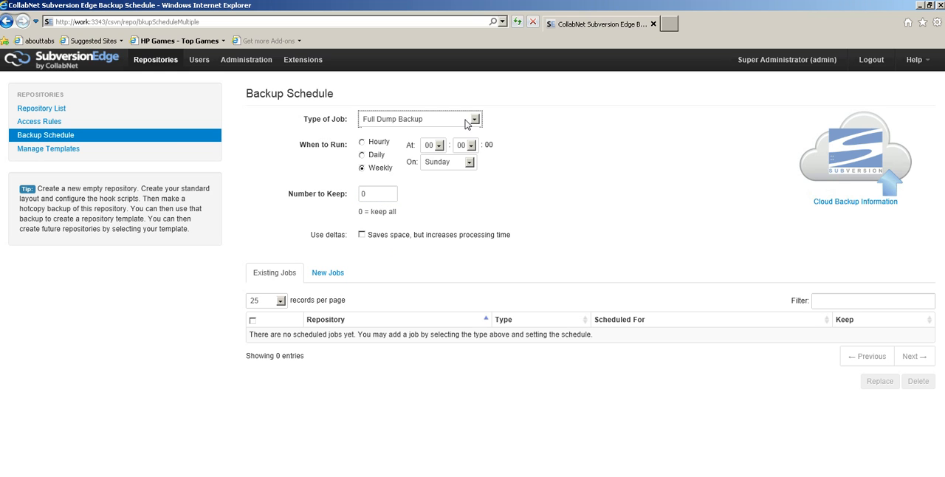
{"action": "mouse_move", "coordinate": [385, 161]}
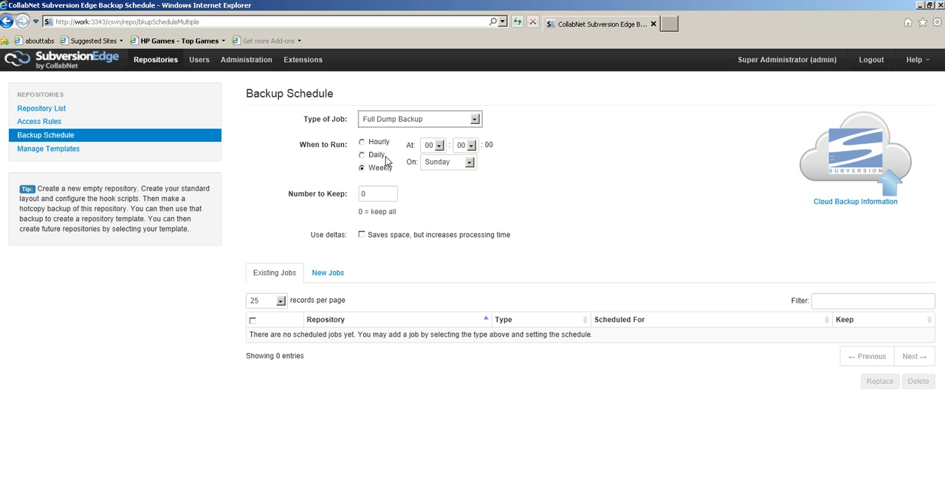
{"action": "mouse_move", "coordinate": [422, 259]}
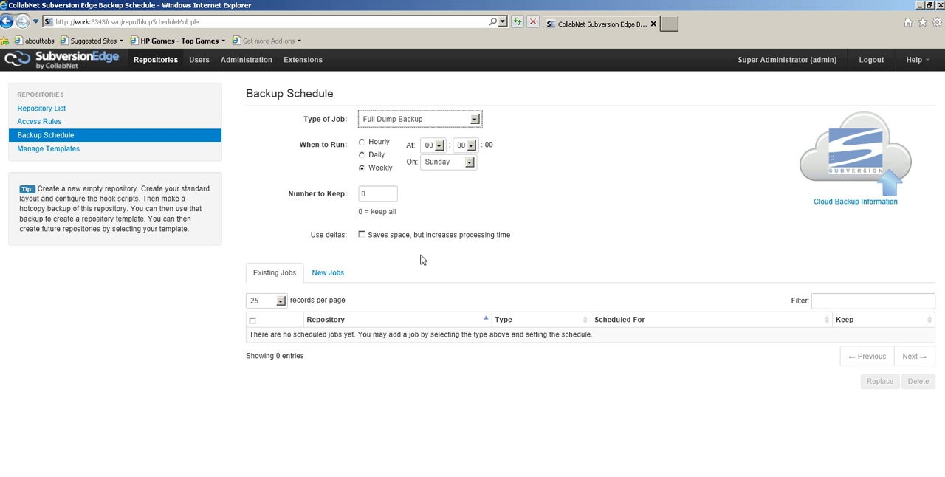
{"action": "left_click", "coordinate": [47, 147]}
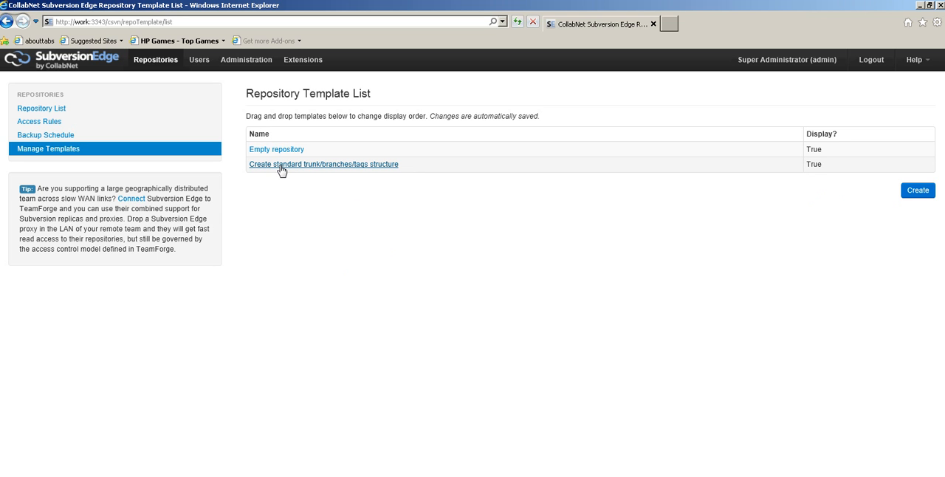
{"action": "mouse_move", "coordinate": [298, 173]}
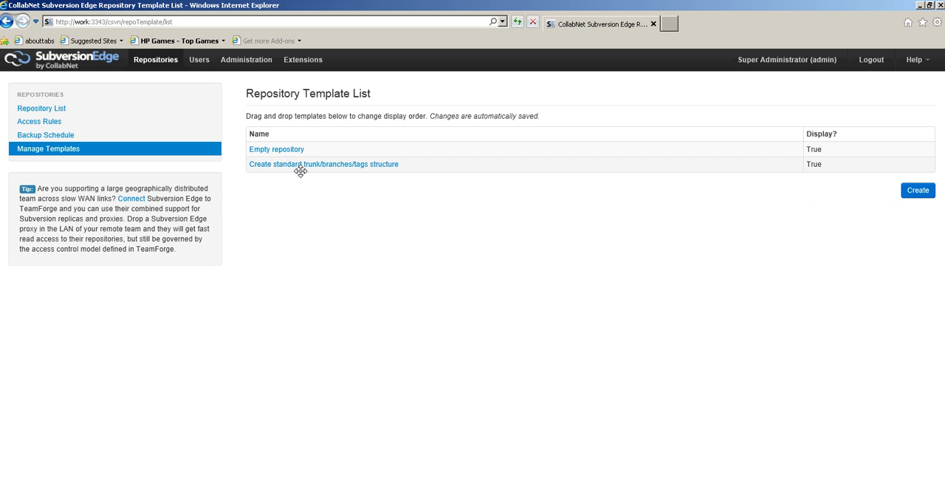
{"action": "mouse_move", "coordinate": [322, 219]}
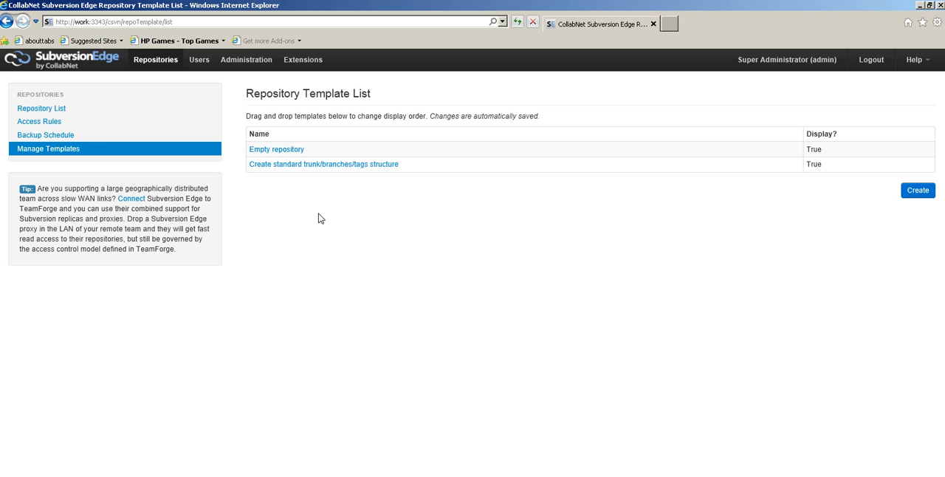
{"action": "mouse_move", "coordinate": [295, 168]}
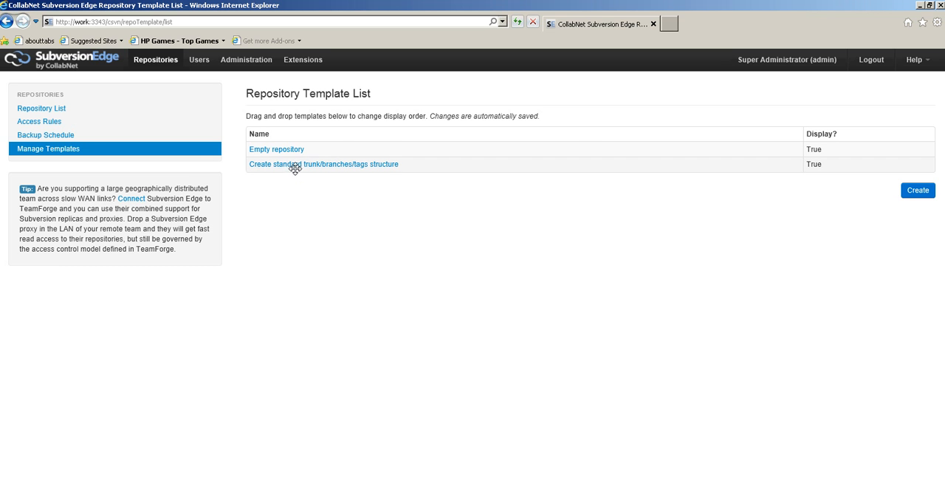
Review the standard trunk/branches/tags template settings, then go to Administration Status
{"action": "left_click", "coordinate": [323, 163]}
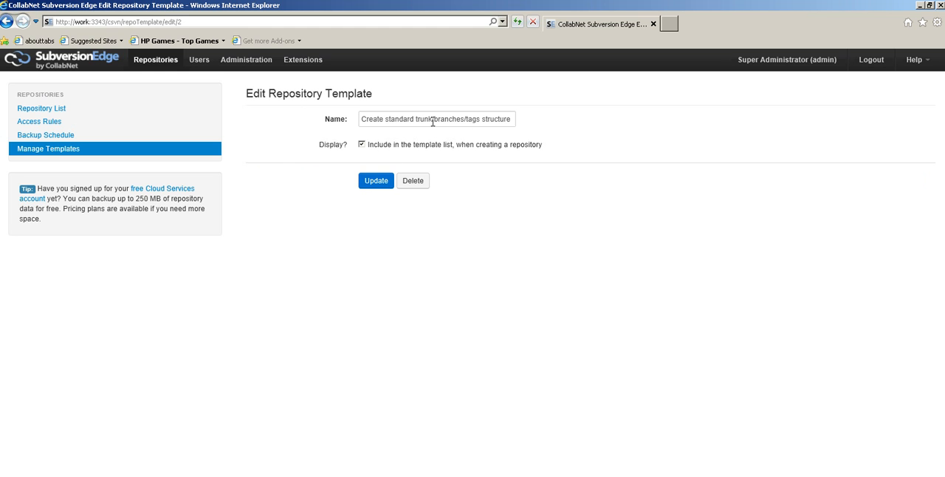
{"action": "mouse_move", "coordinate": [414, 180]}
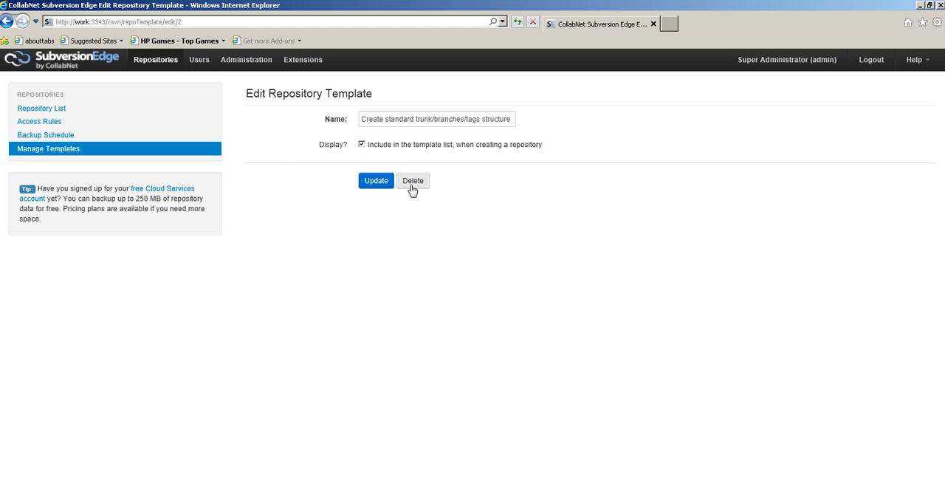
{"action": "mouse_move", "coordinate": [420, 192]}
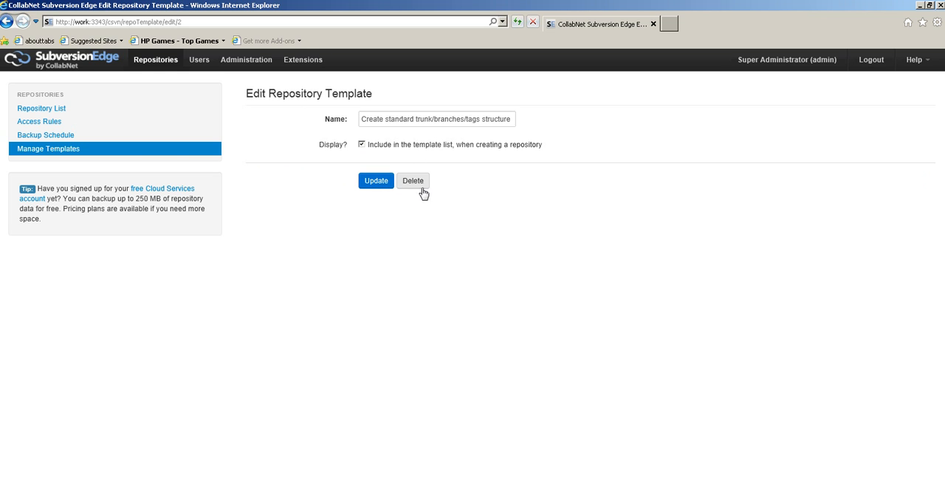
{"action": "mouse_move", "coordinate": [109, 78]}
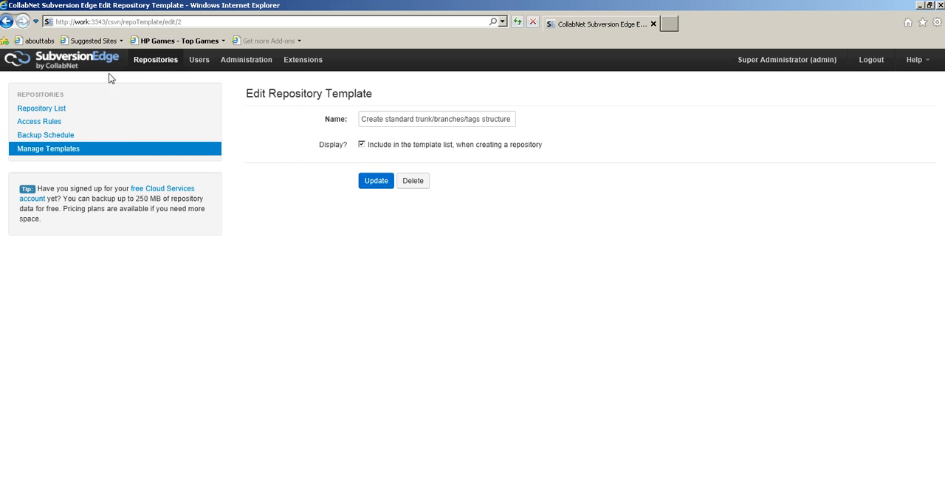
{"action": "mouse_move", "coordinate": [381, 303]}
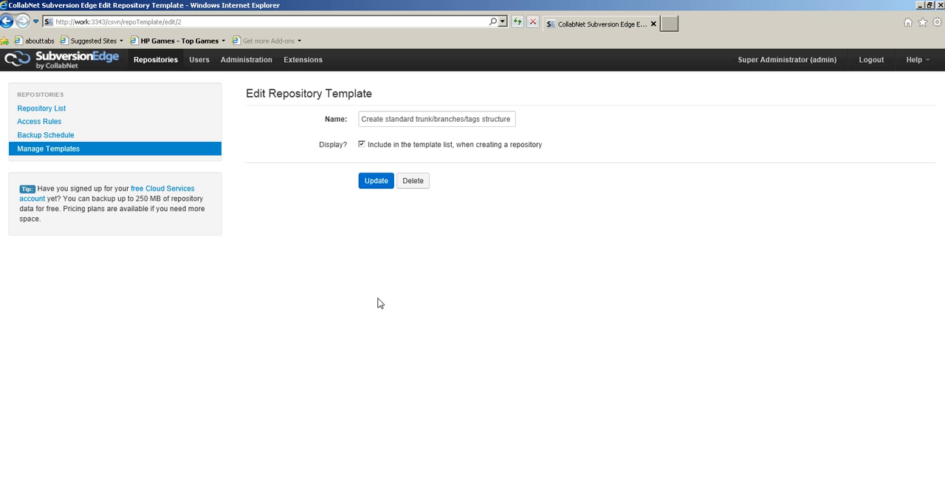
{"action": "mouse_move", "coordinate": [183, 67]}
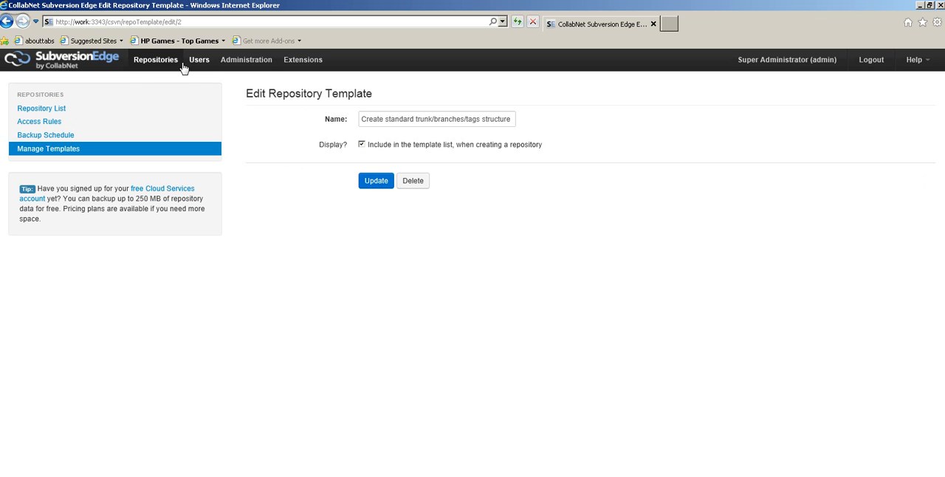
{"action": "mouse_move", "coordinate": [189, 70]}
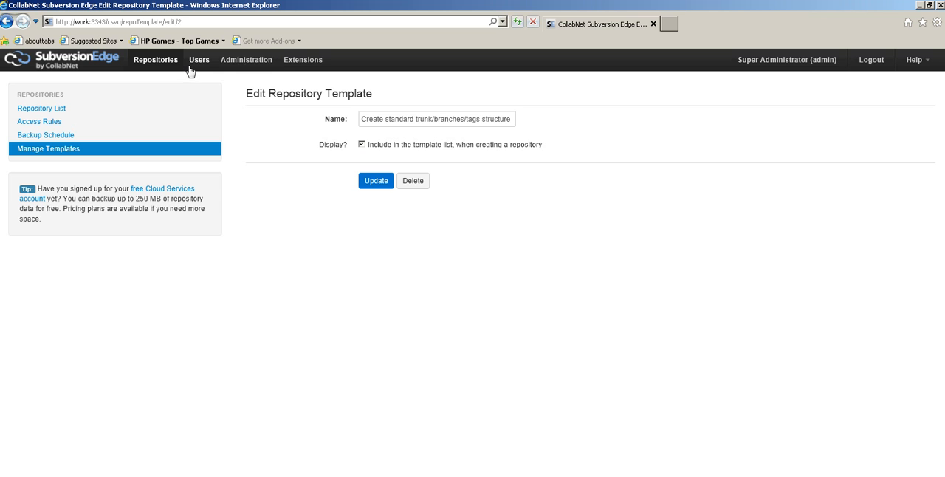
{"action": "left_click", "coordinate": [245, 59]}
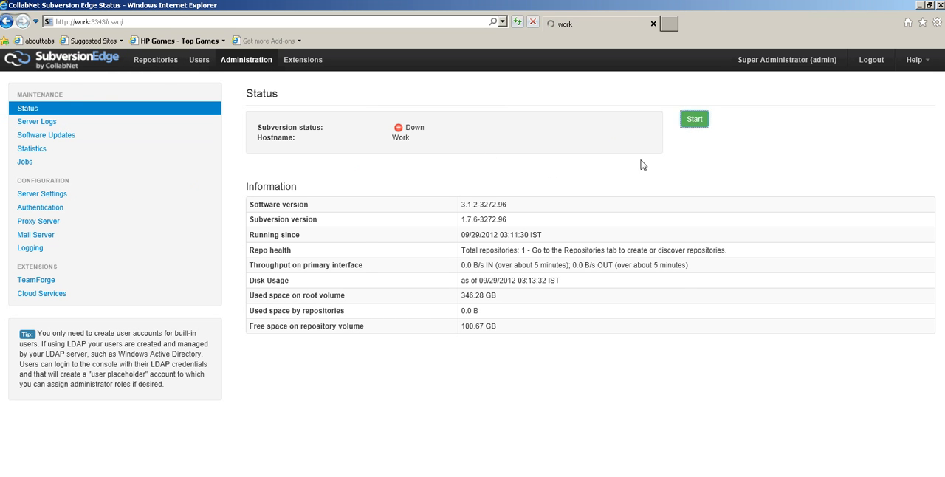
After Start fails on port 80, set the server port to 8084 in Server Settings
{"action": "left_click", "coordinate": [694, 118]}
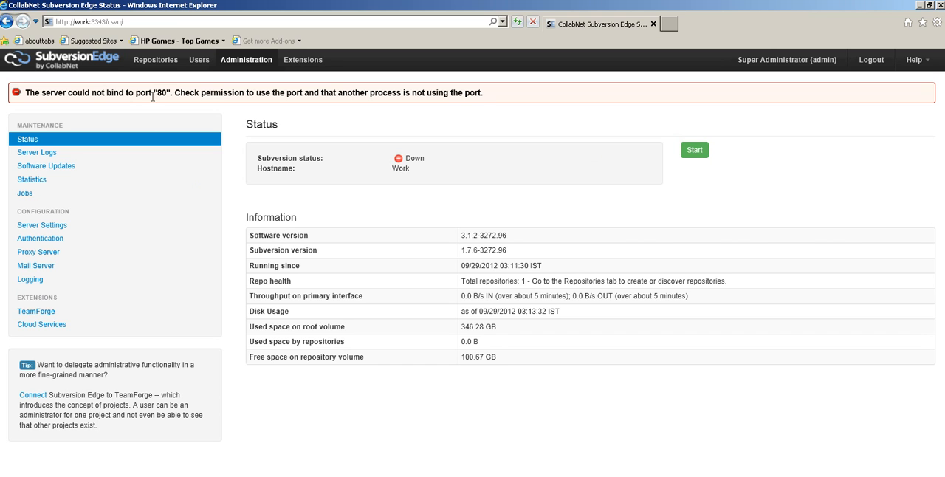
{"action": "mouse_move", "coordinate": [145, 106]}
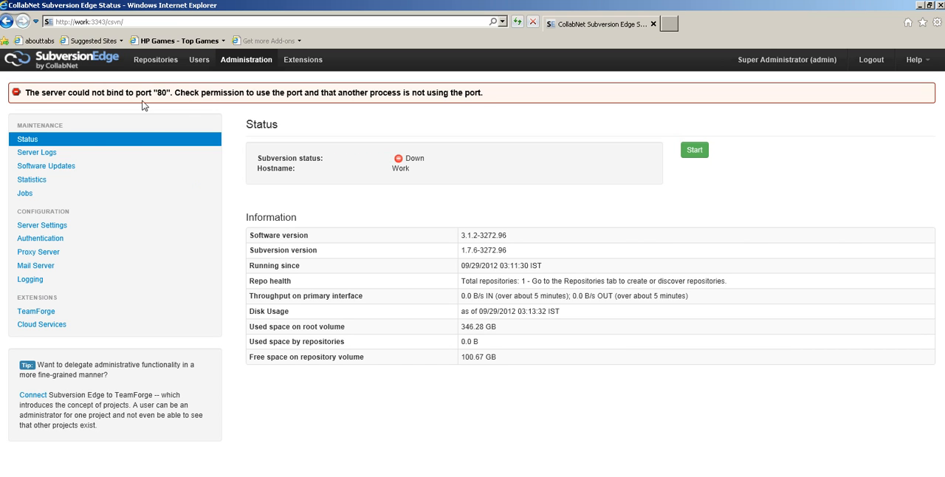
{"action": "mouse_move", "coordinate": [38, 251]}
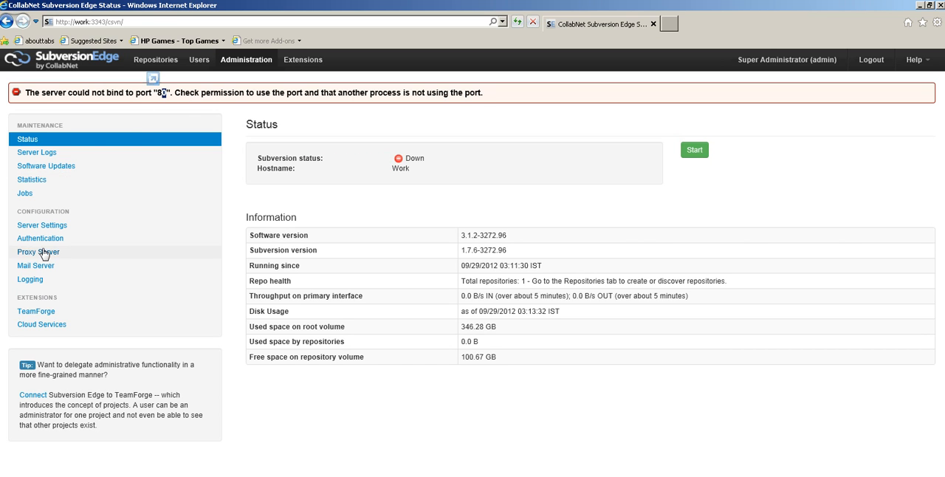
{"action": "left_click", "coordinate": [42, 224]}
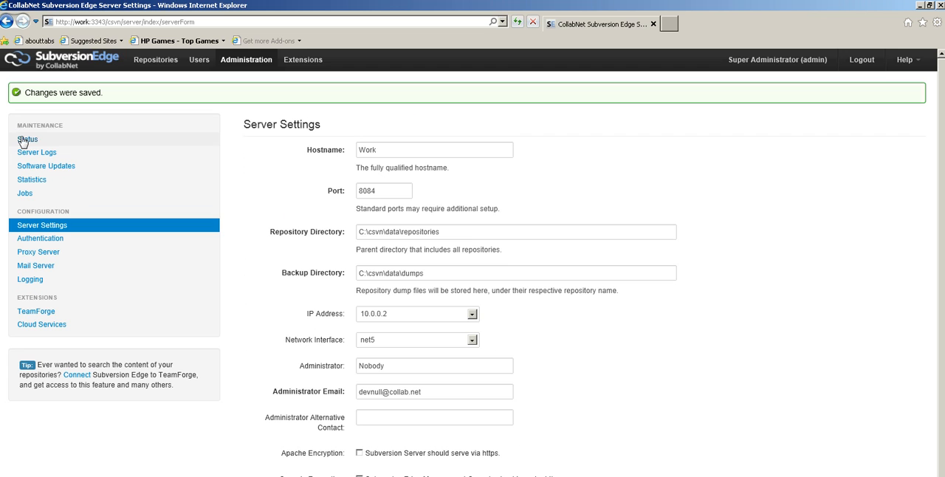
{"action": "left_click", "coordinate": [26, 138]}
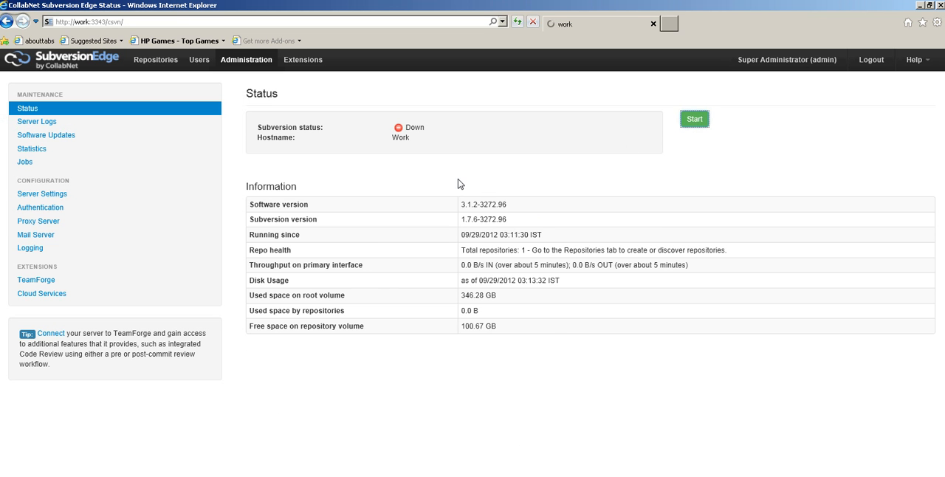
Start the Subversion server on port 8084 and open the repository parent URL
{"action": "left_click", "coordinate": [694, 118]}
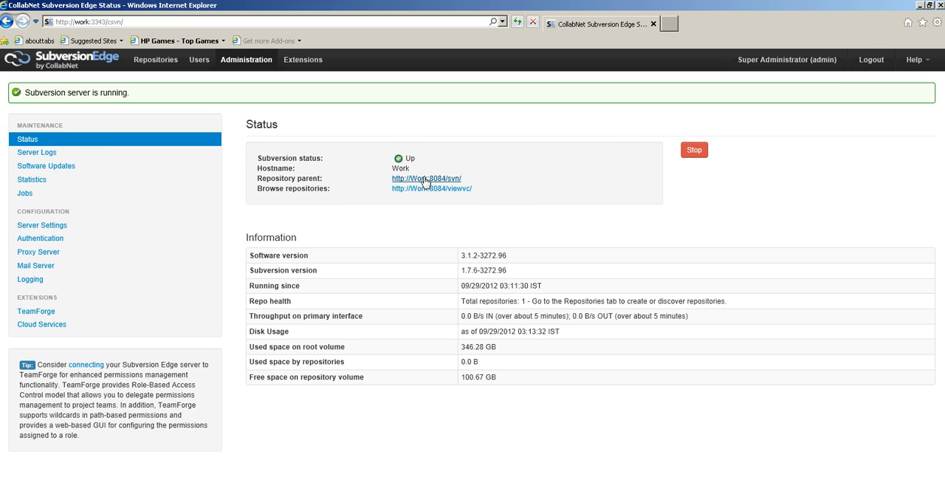
{"action": "mouse_move", "coordinate": [334, 164]}
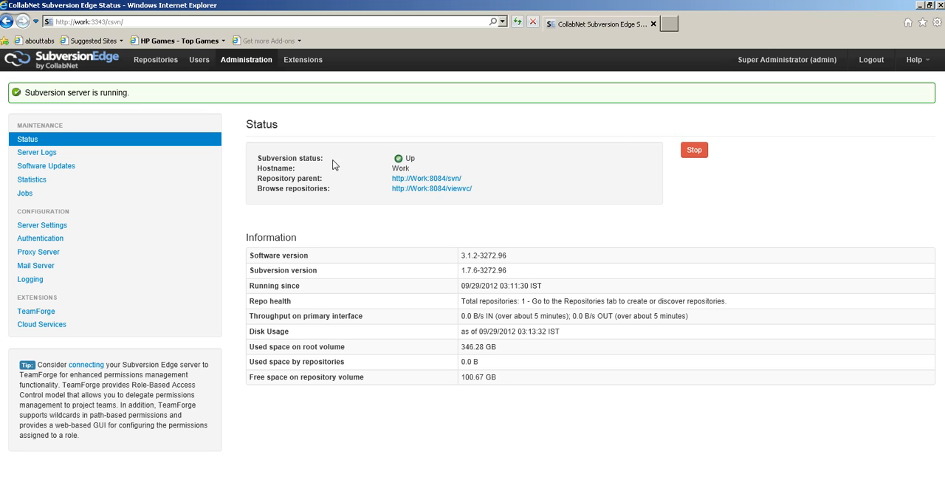
{"action": "mouse_move", "coordinate": [468, 177]}
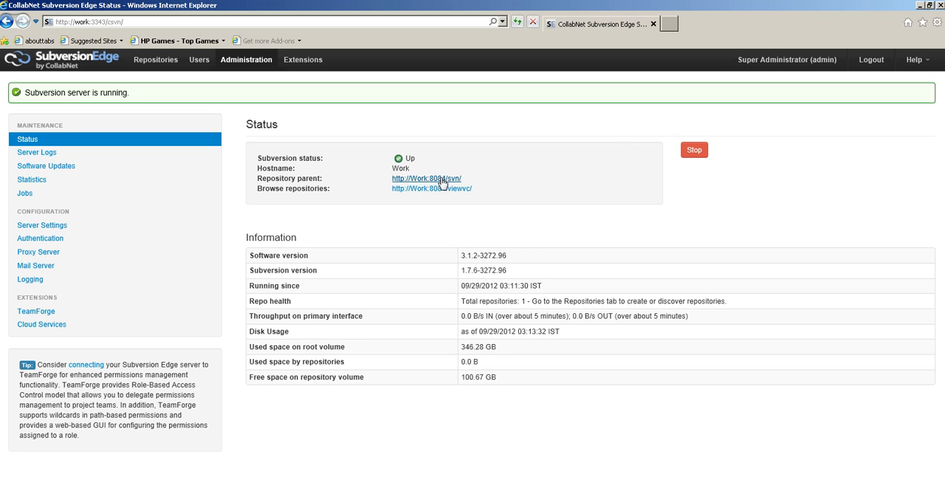
{"action": "left_click", "coordinate": [425, 179]}
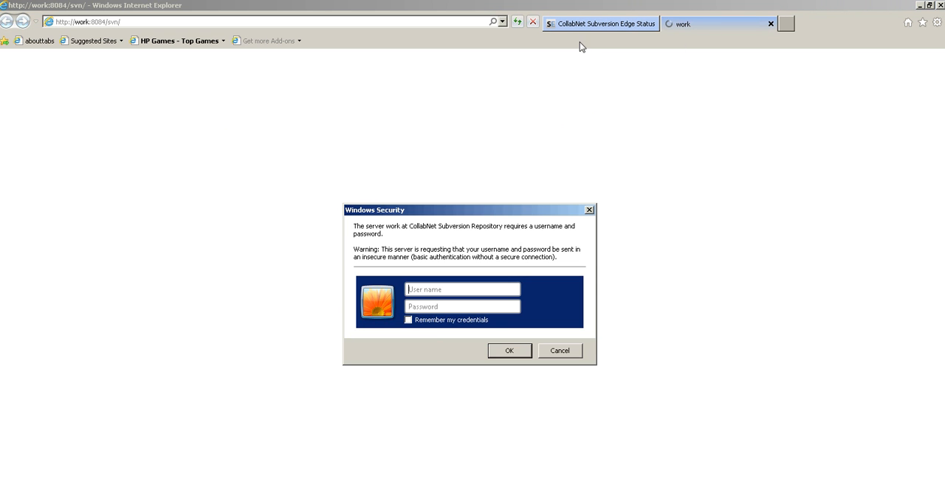
Enter user name 'Jayanth' in the Windows Security prompt, then cancel the repository login
{"action": "left_click", "coordinate": [461, 289]}
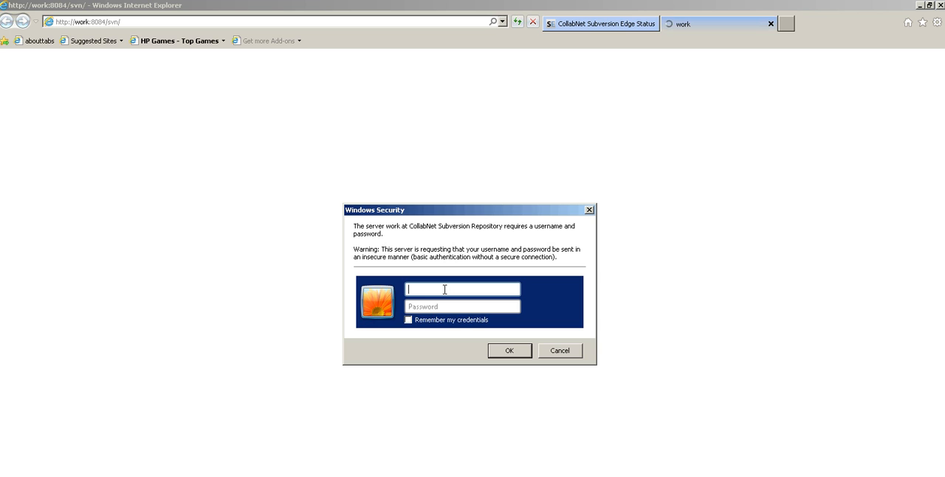
{"action": "type", "text": "Jayanth"}
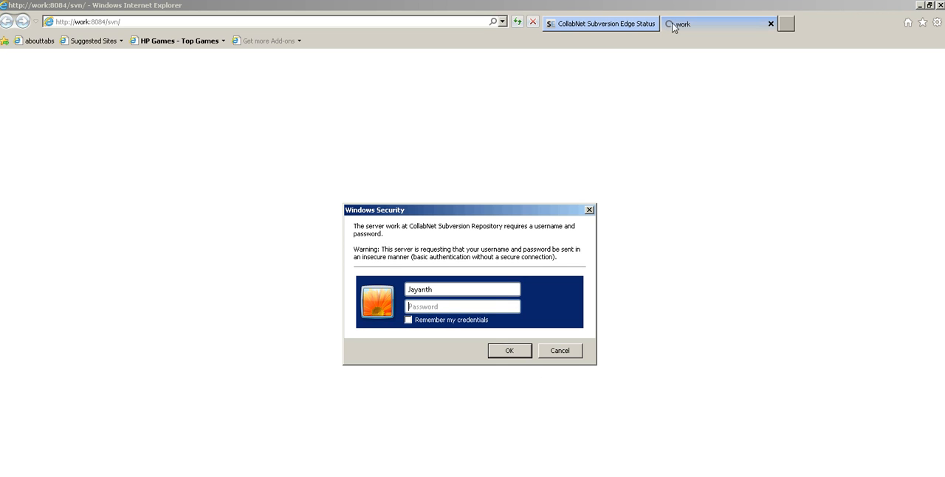
{"action": "mouse_move", "coordinate": [559, 351]}
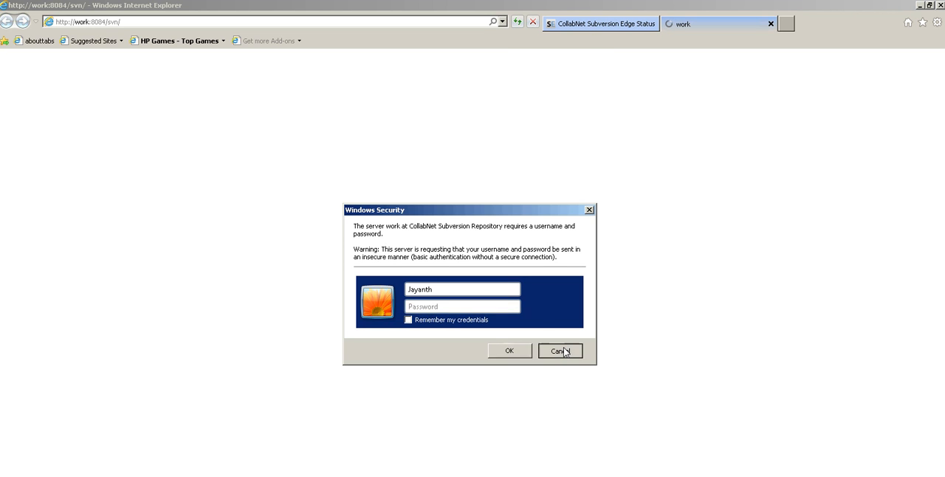
{"action": "left_click", "coordinate": [560, 351]}
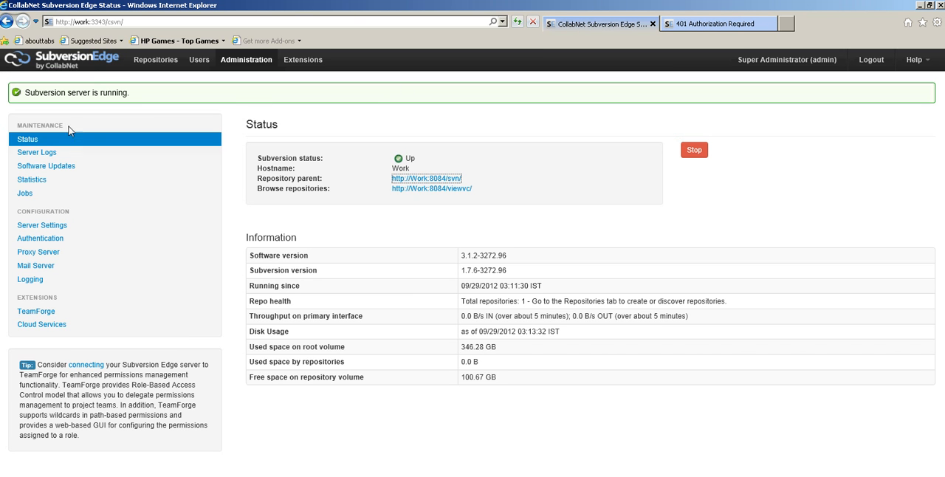